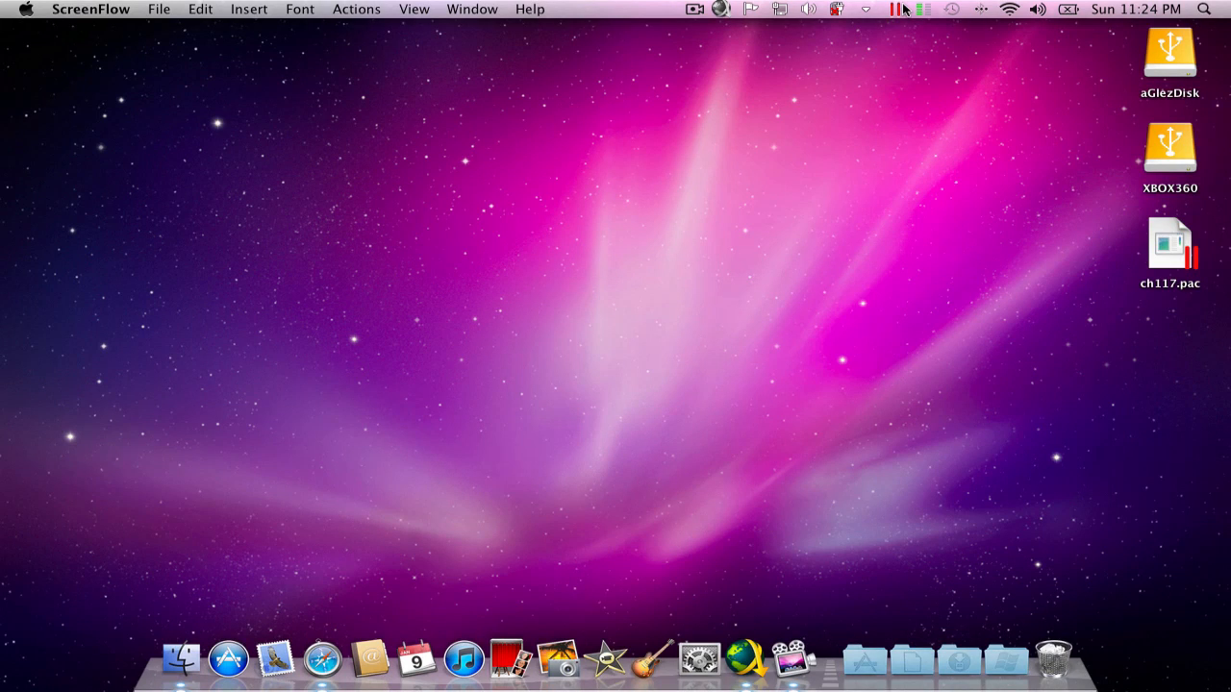
pyautogui.moveTo(903, 9)
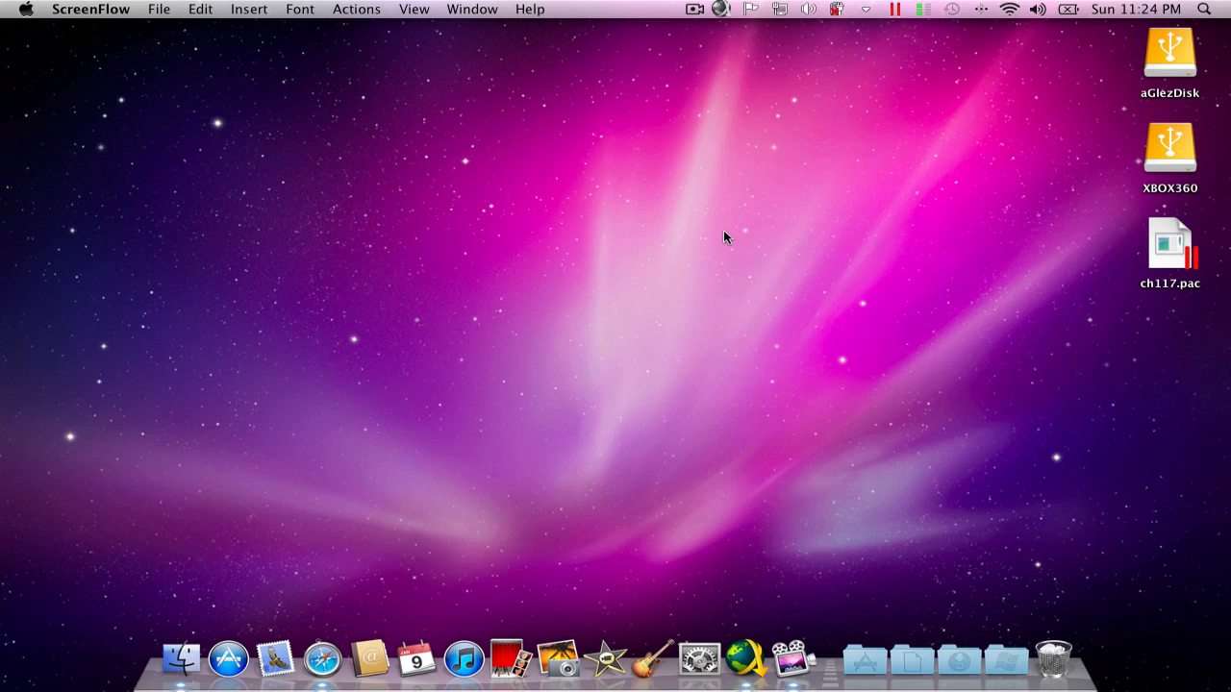
pyautogui.moveTo(715, 256)
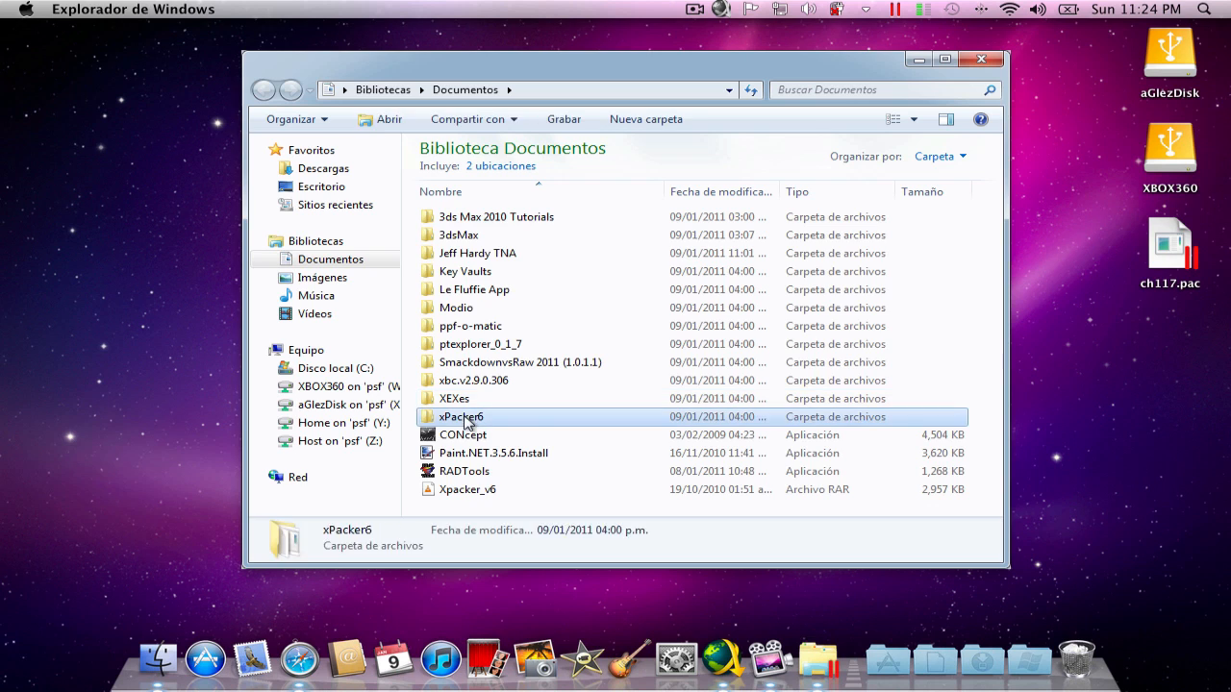
# - Open the xPacker6 folder in Documents to launch X-PacKer
pyautogui.doubleClick(461, 416)
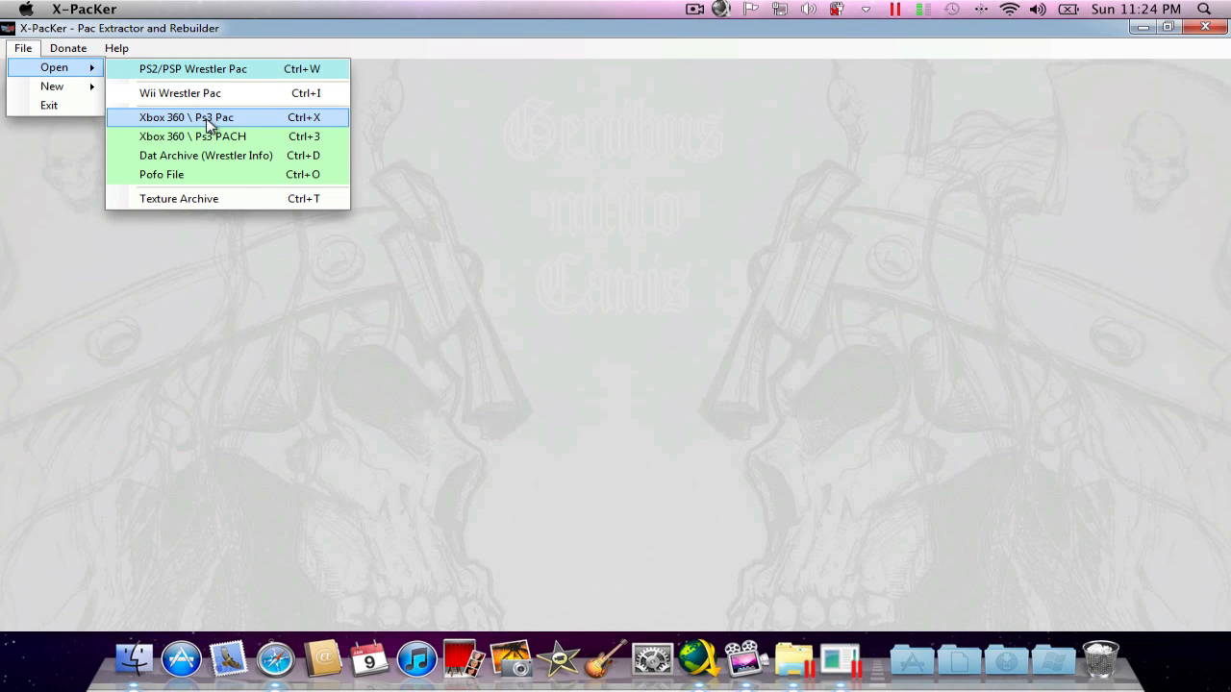
# - Pick ch117.pac from the Mac home Desktop on psf (Y:) as the Xbox 360 pac
pyautogui.click(185, 117)
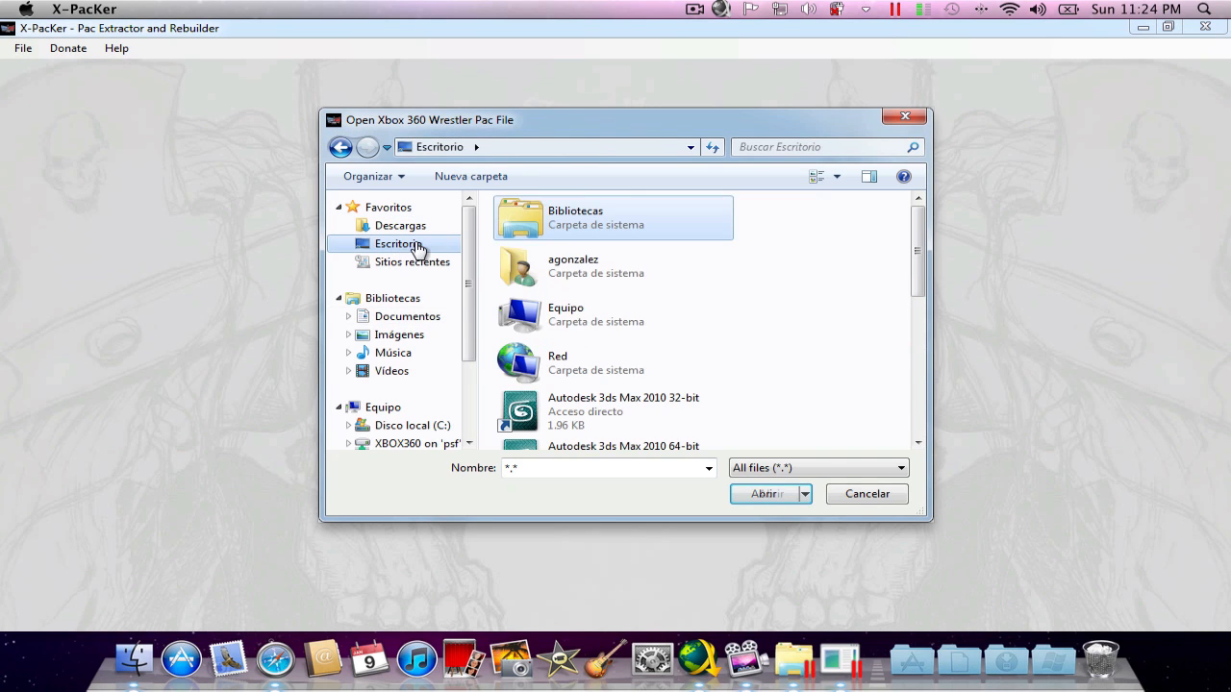
pyautogui.scroll(-3)
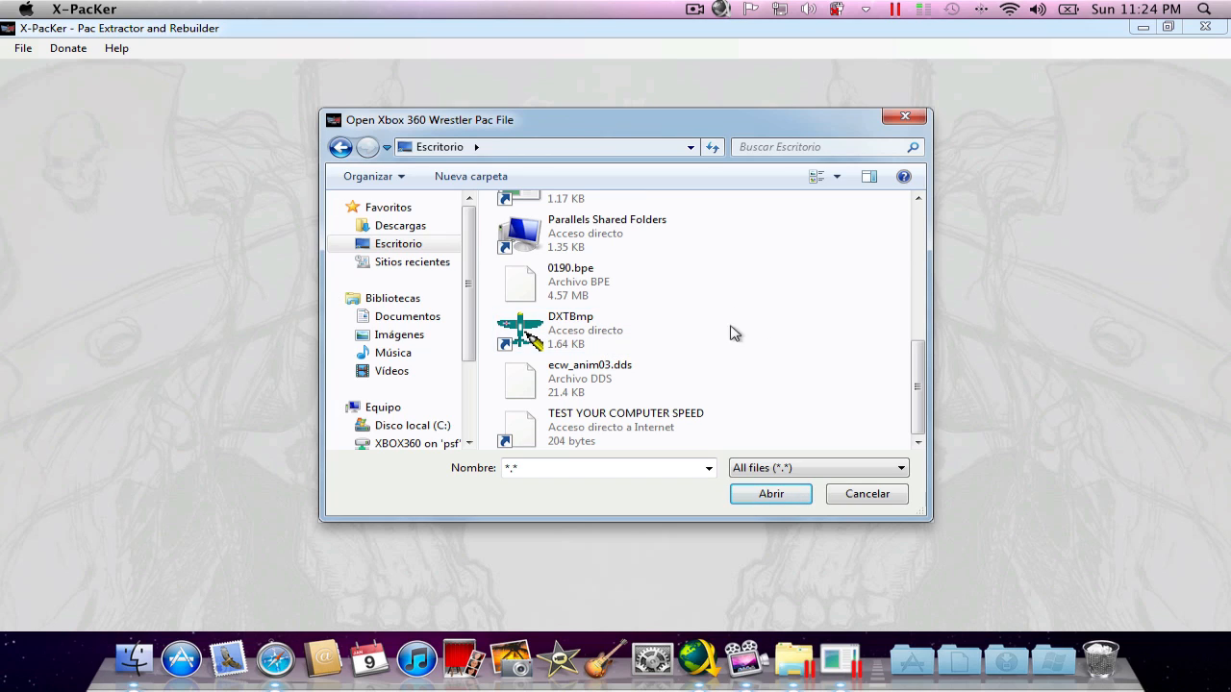
pyautogui.scroll(-3)
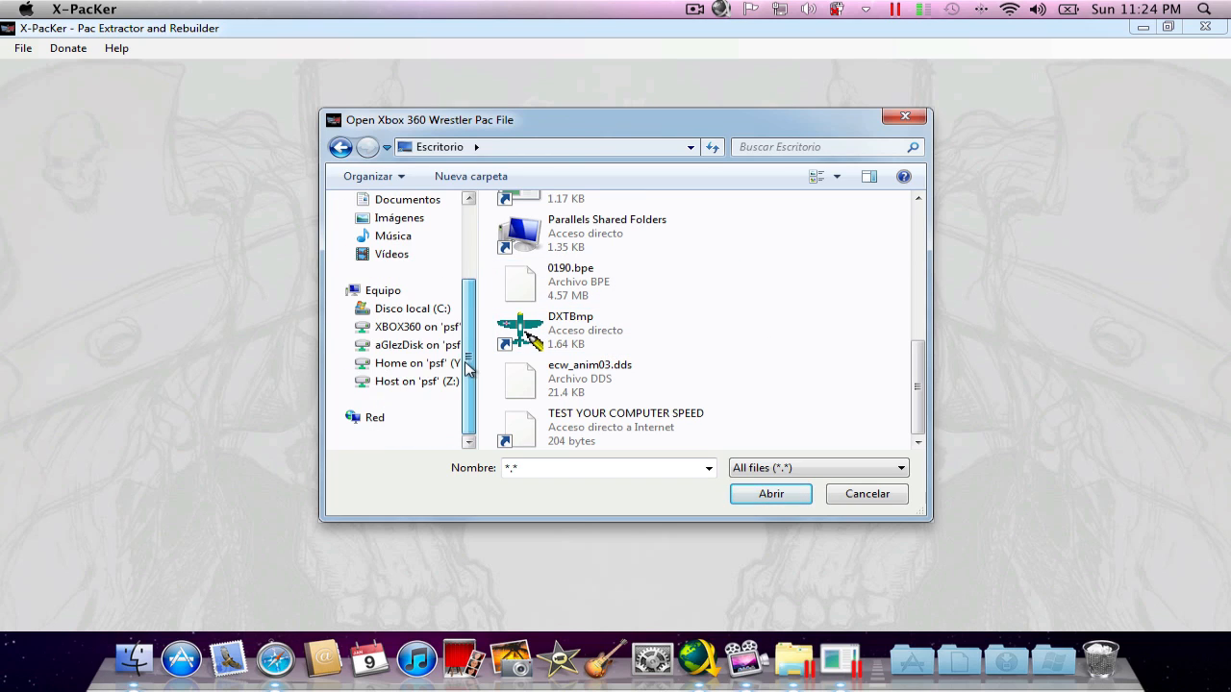
pyautogui.click(415, 381)
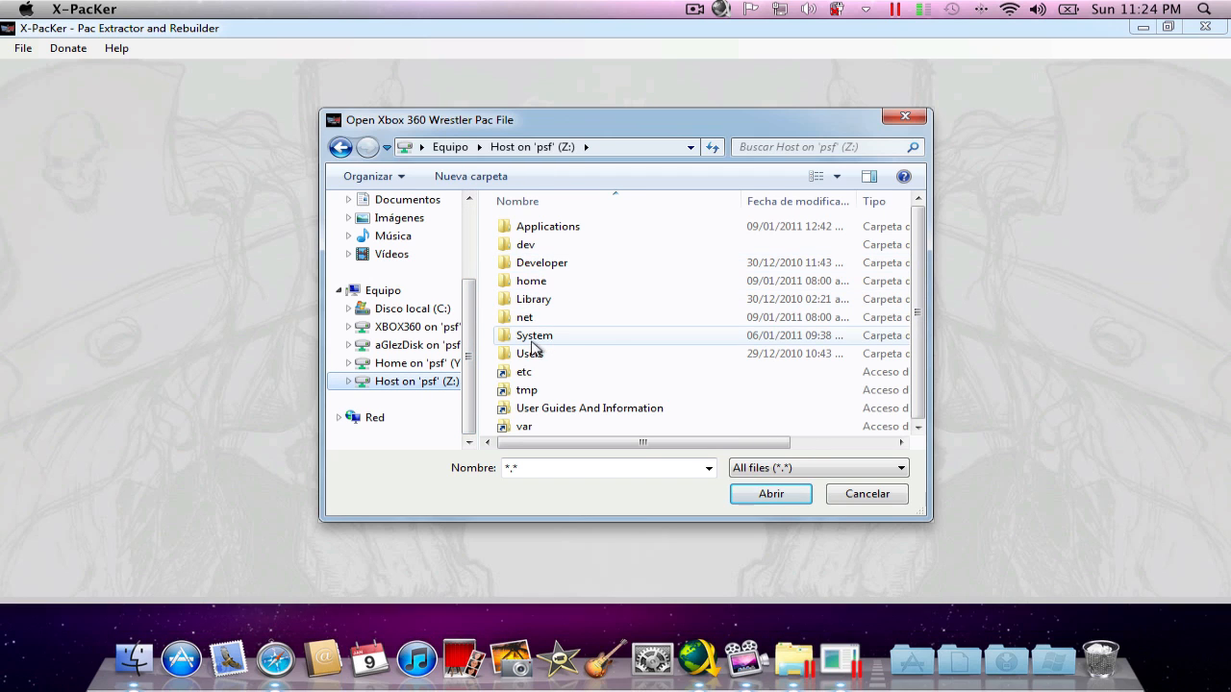
pyautogui.click(409, 363)
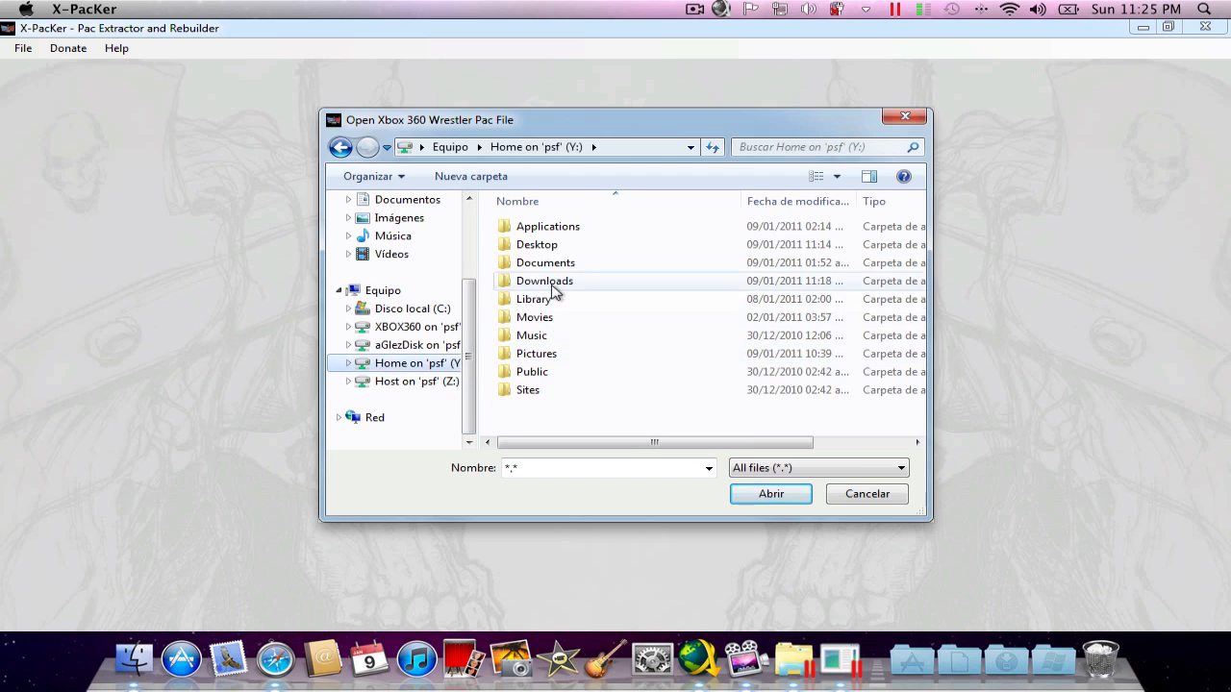
pyautogui.doubleClick(537, 244)
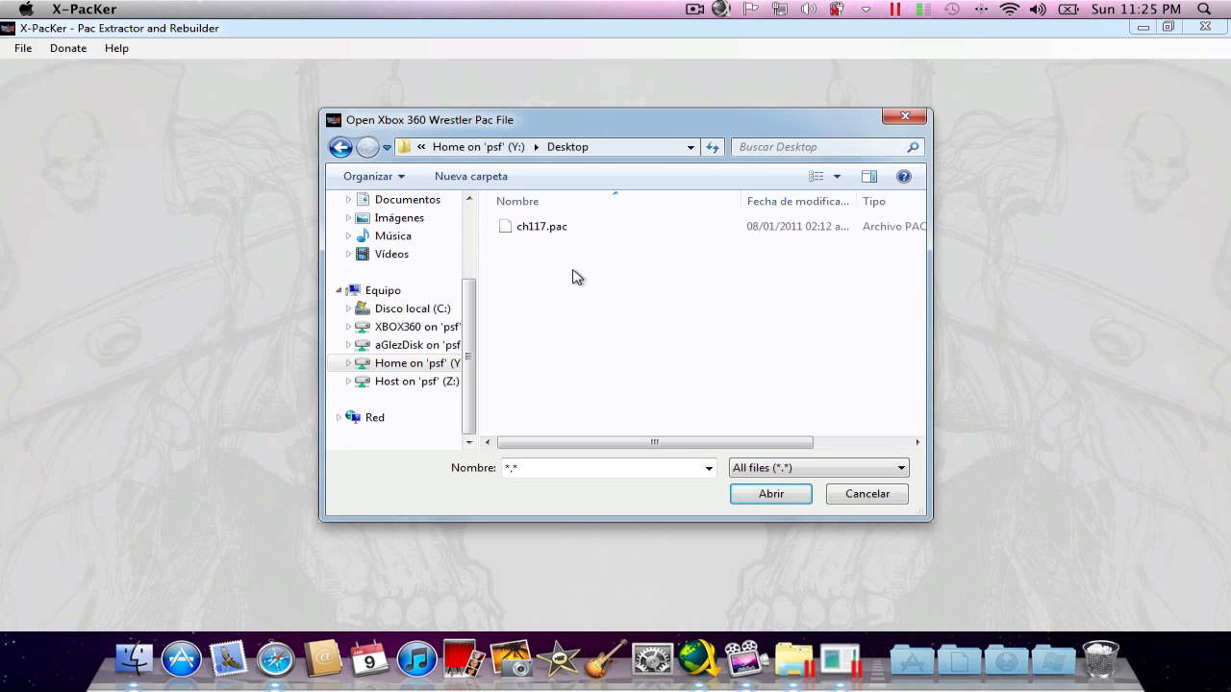
pyautogui.click(542, 226)
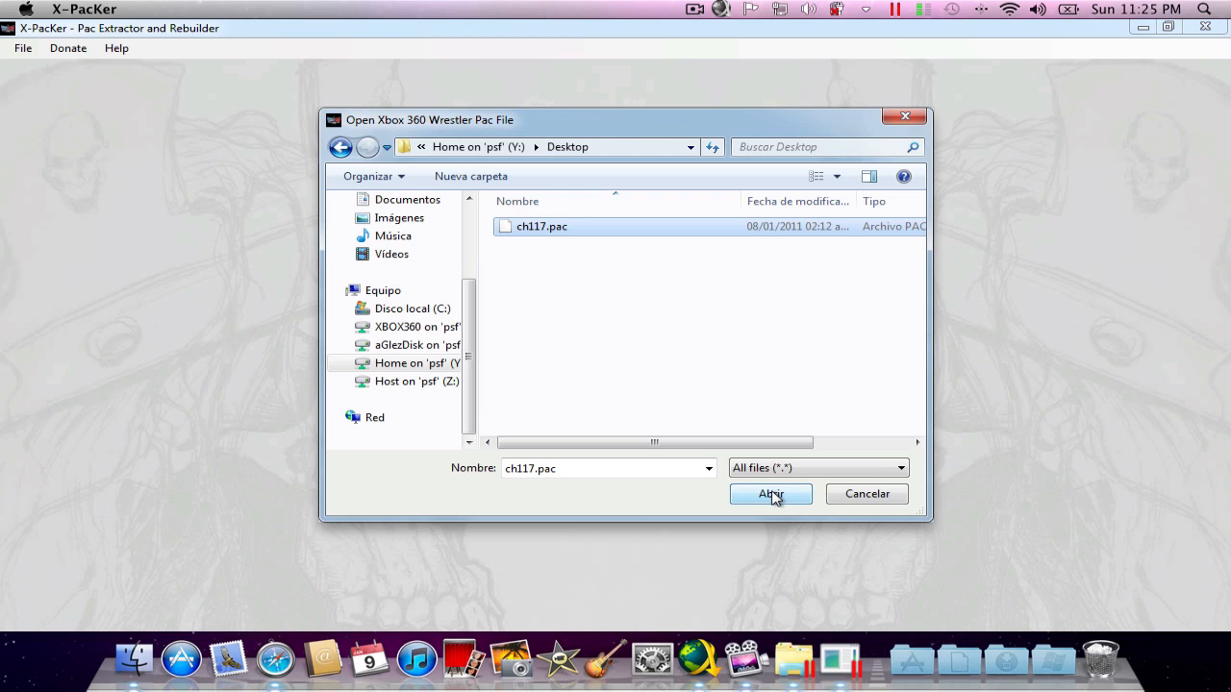
# - Load ch117.pac, select entry 00011732 and start extracting it
pyautogui.click(771, 493)
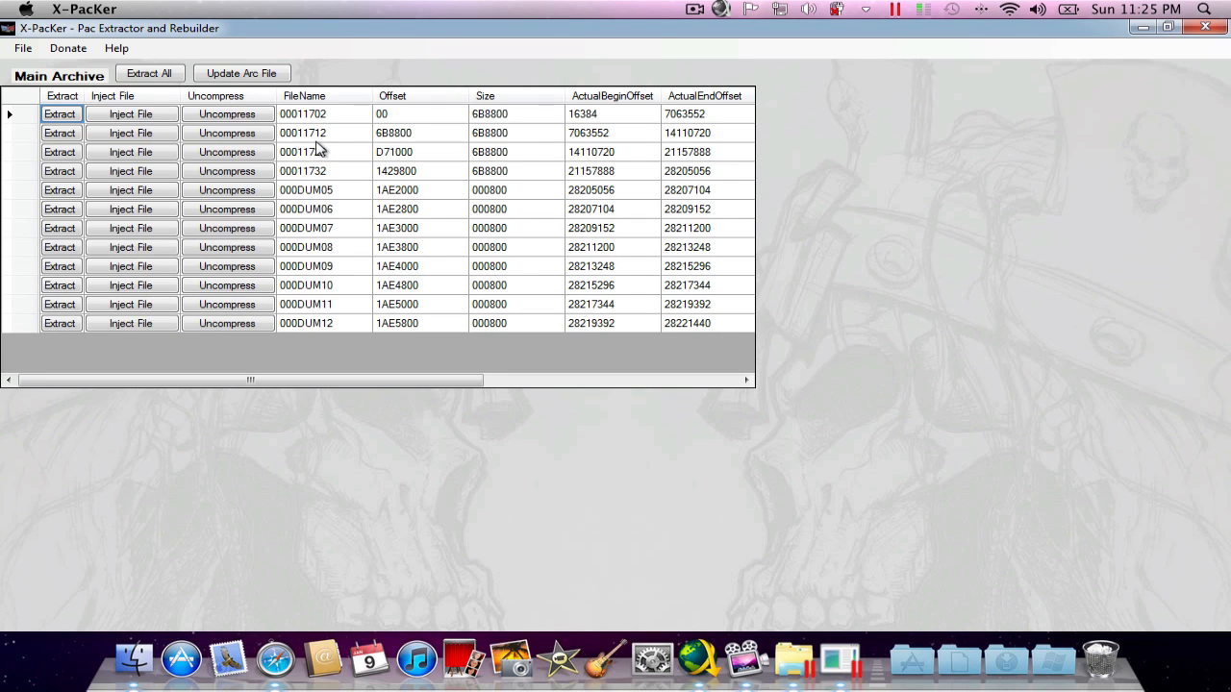
pyautogui.moveTo(413, 409)
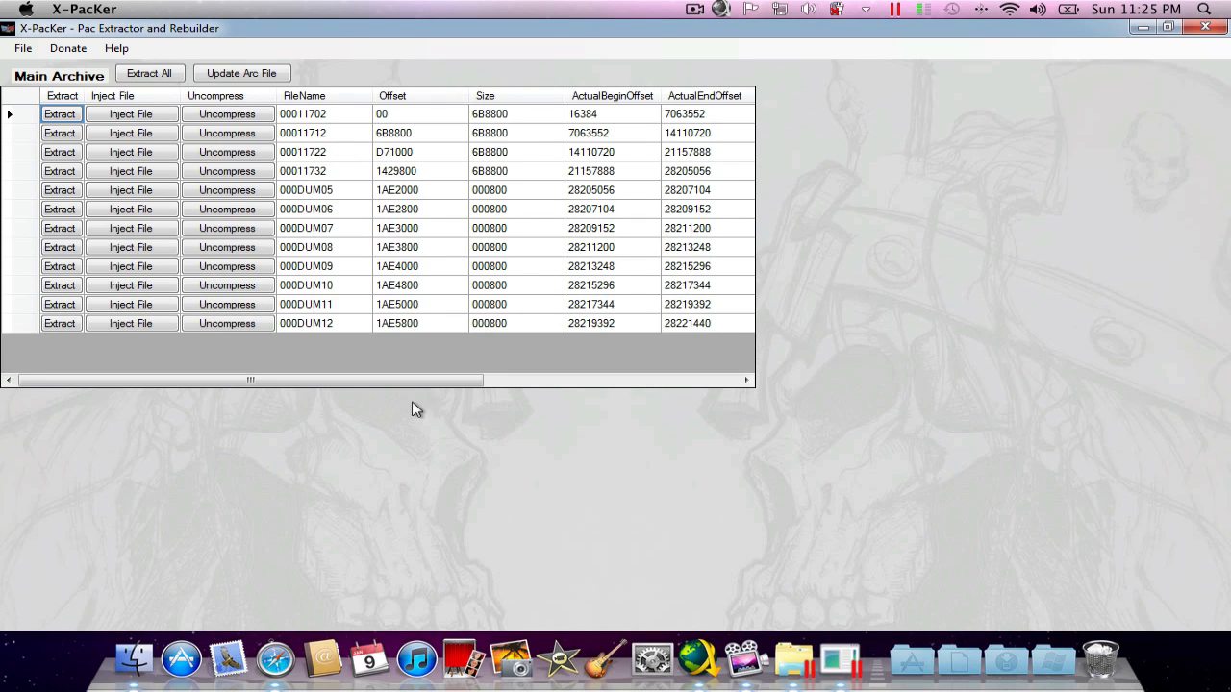
pyautogui.moveTo(250, 380); pyautogui.dragTo(641, 380)
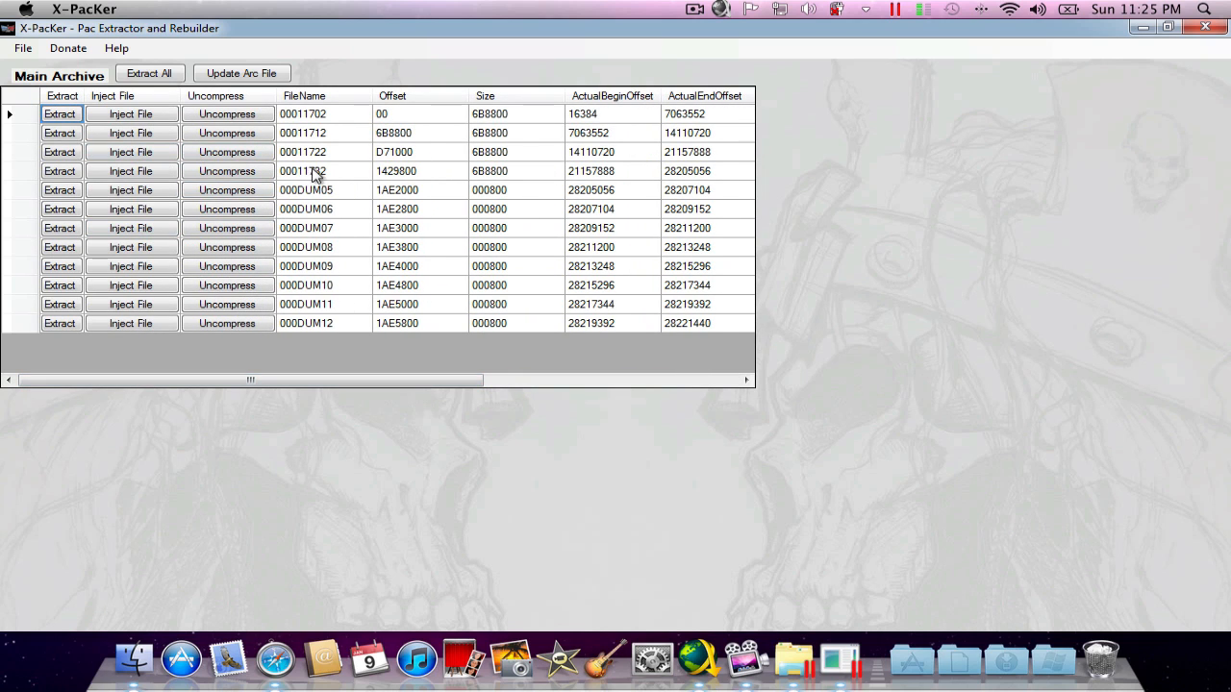
pyautogui.click(303, 152)
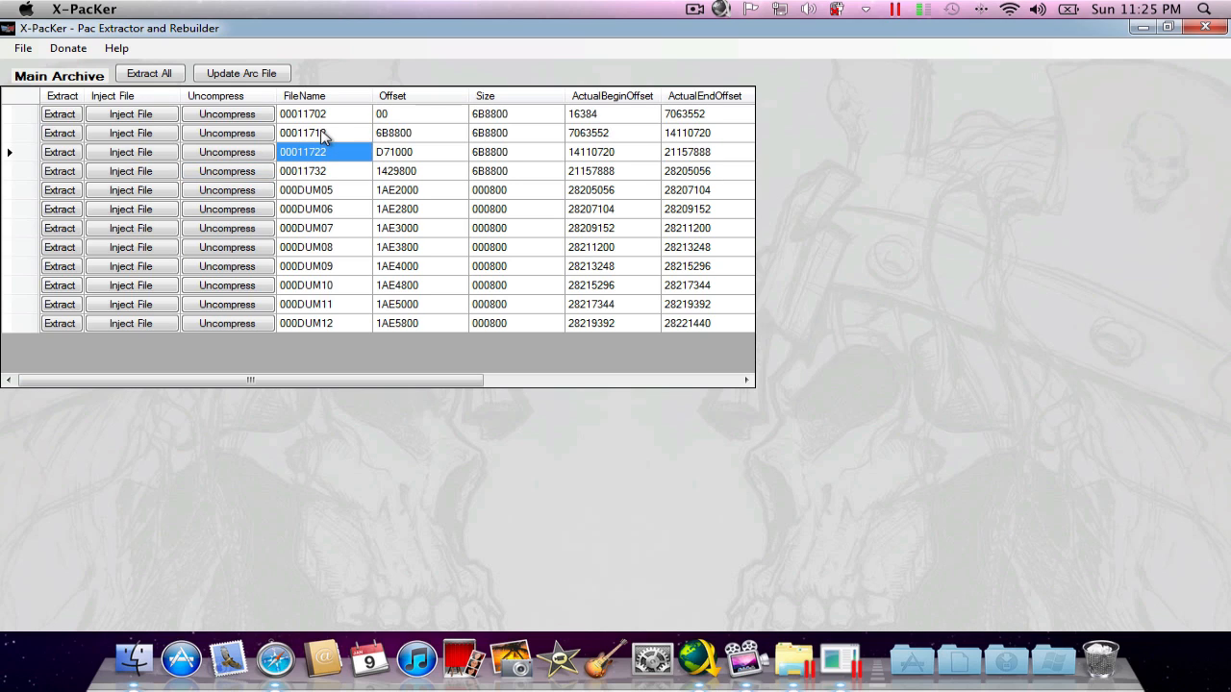
pyautogui.click(302, 171)
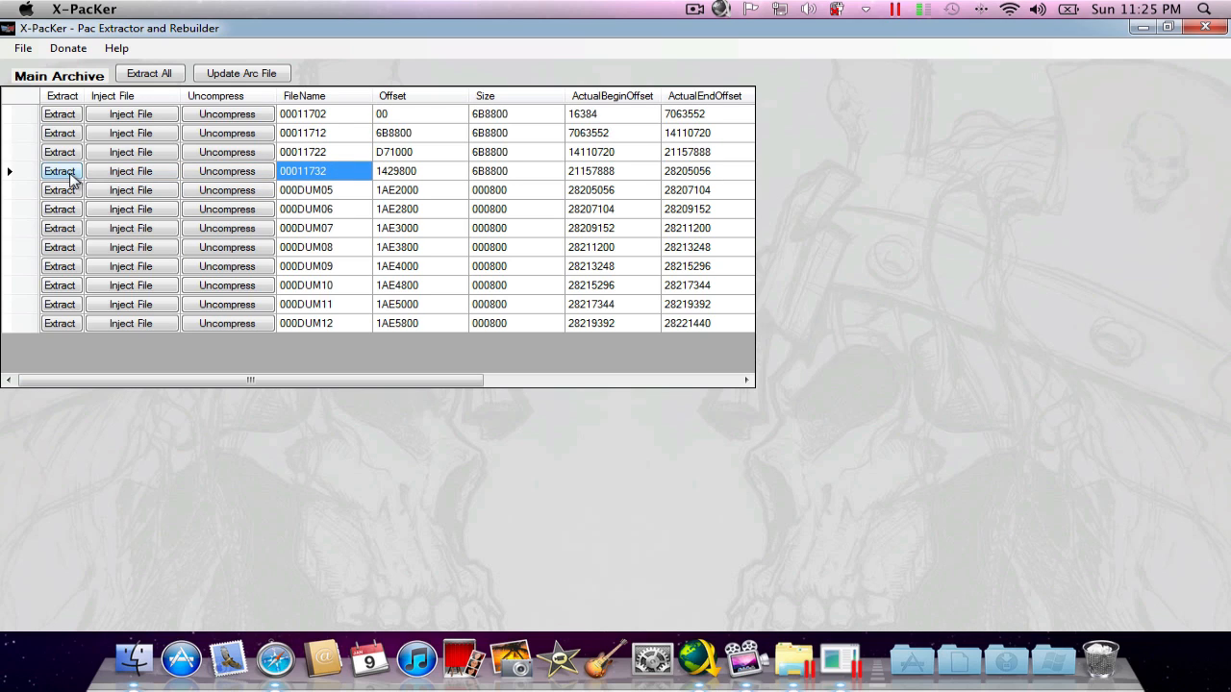
pyautogui.click(59, 171)
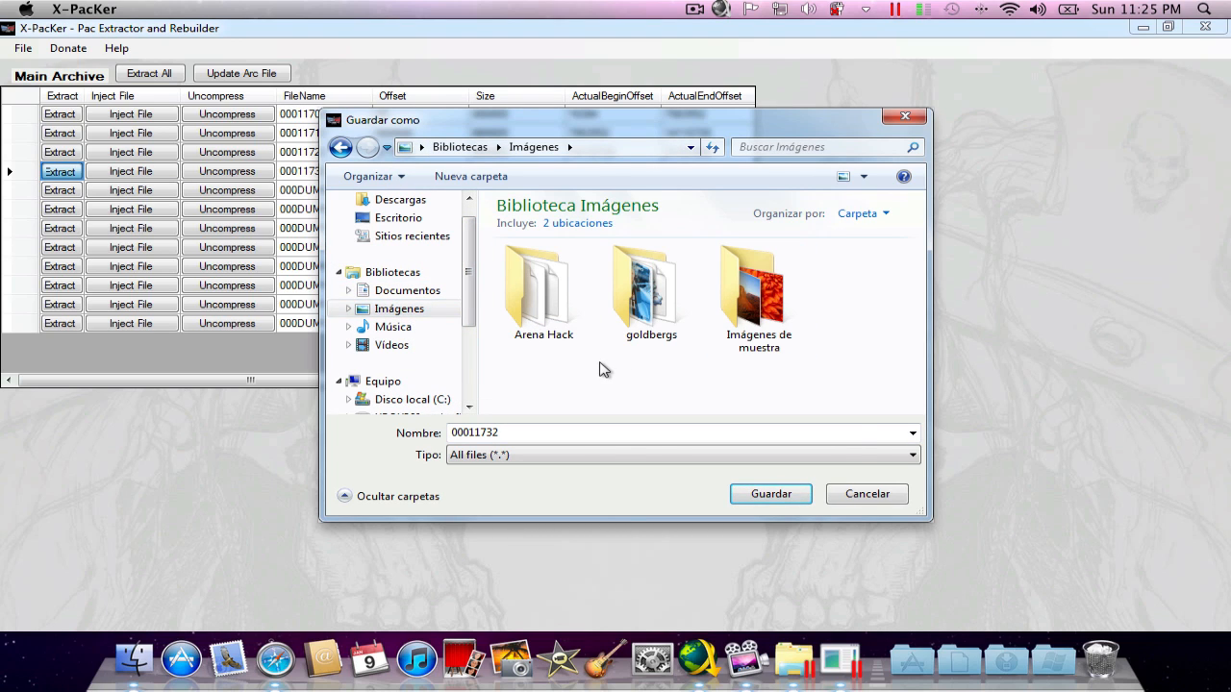
# - Create a new Max10Tutorial folder in Pictures and open it to save entry 00011732
pyautogui.rightClick(601, 370)
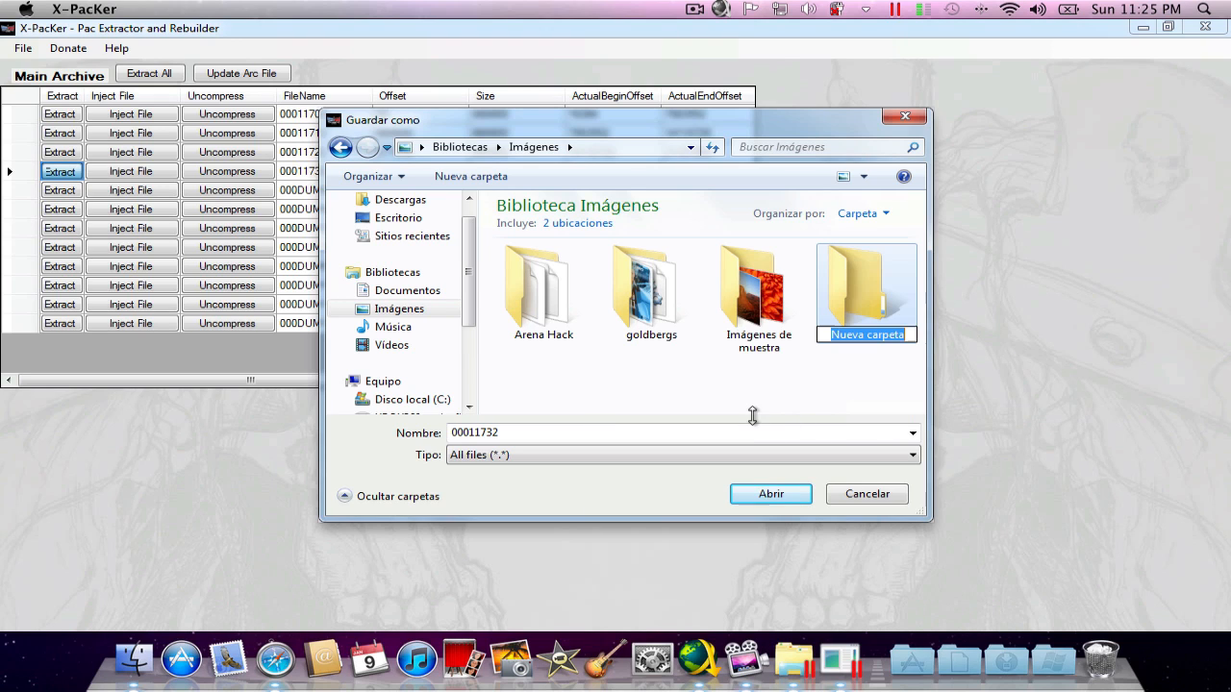
pyautogui.write('Max')
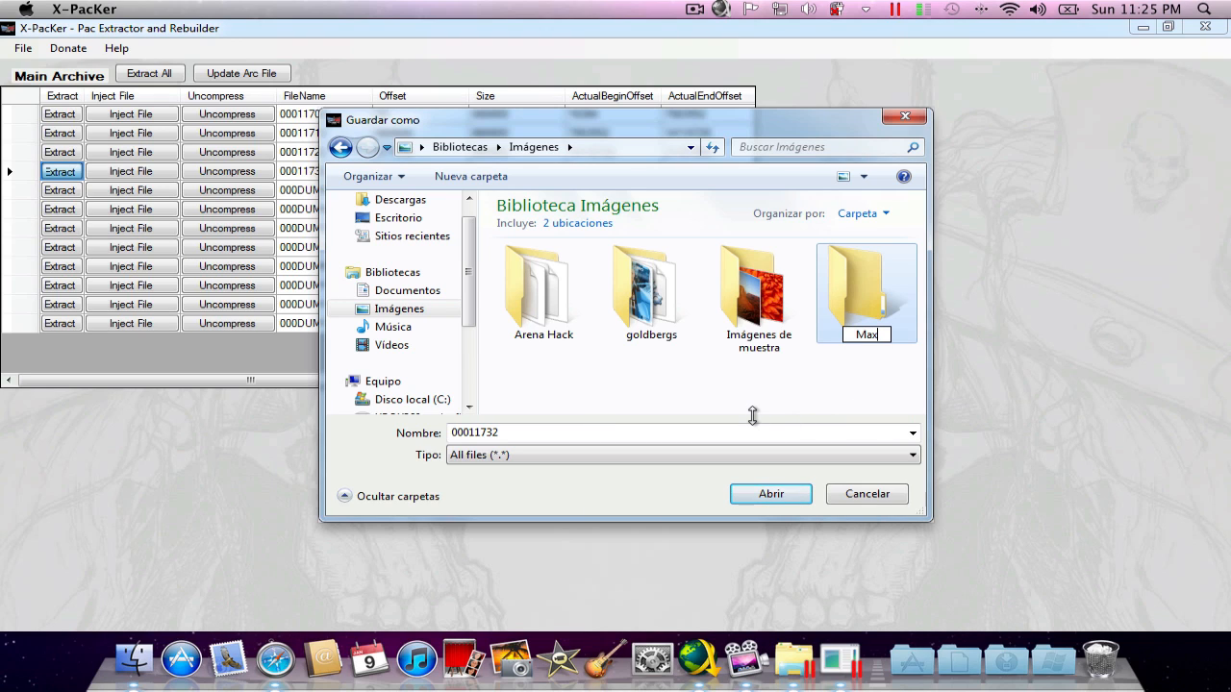
pyautogui.write('10Tutorial')
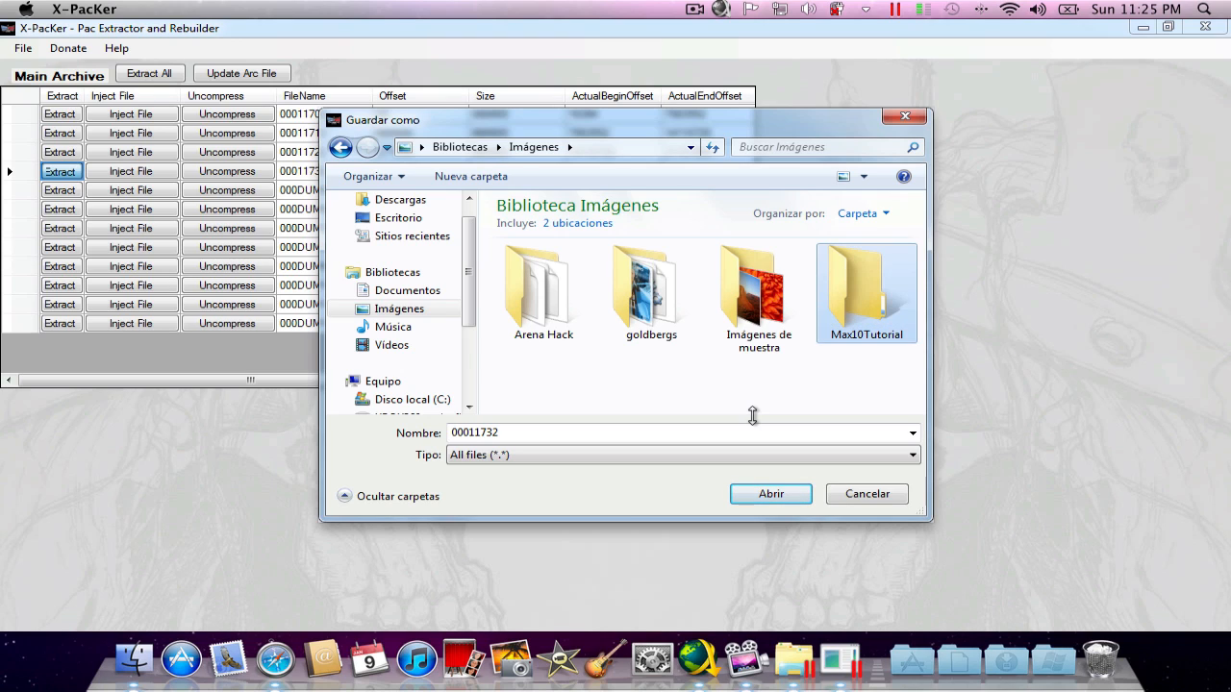
pyautogui.doubleClick(865, 289)
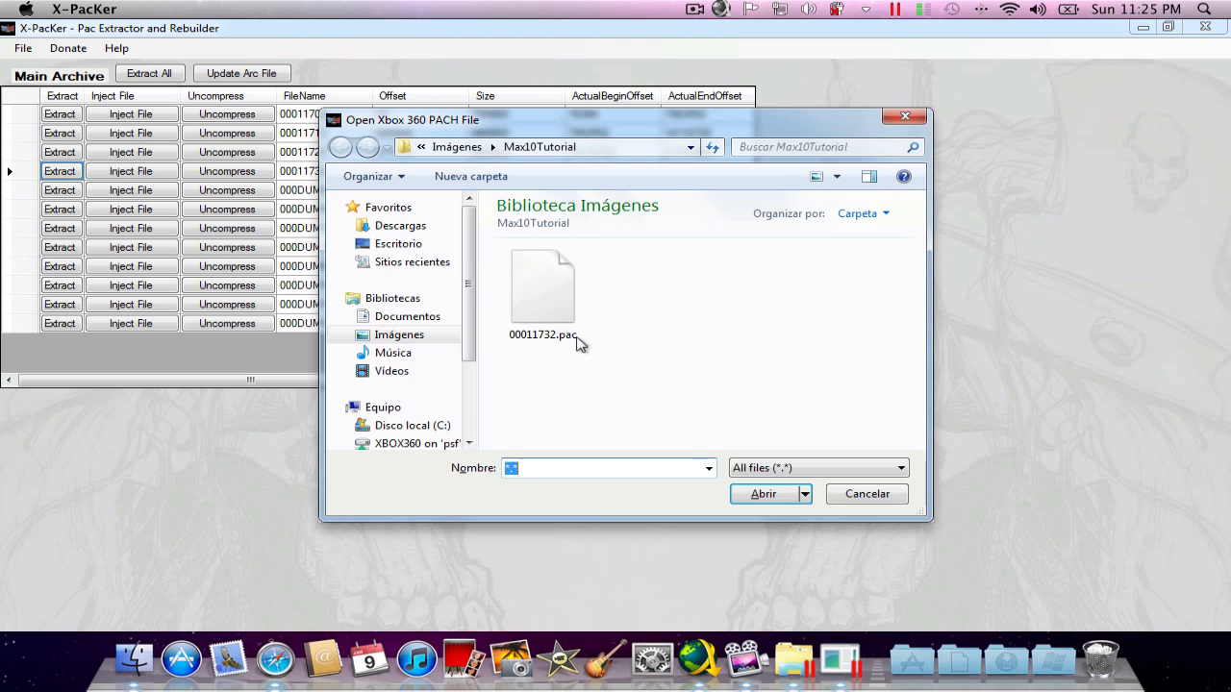
# - Open 00011732.pac and select its 0000 entry
pyautogui.click(542, 288)
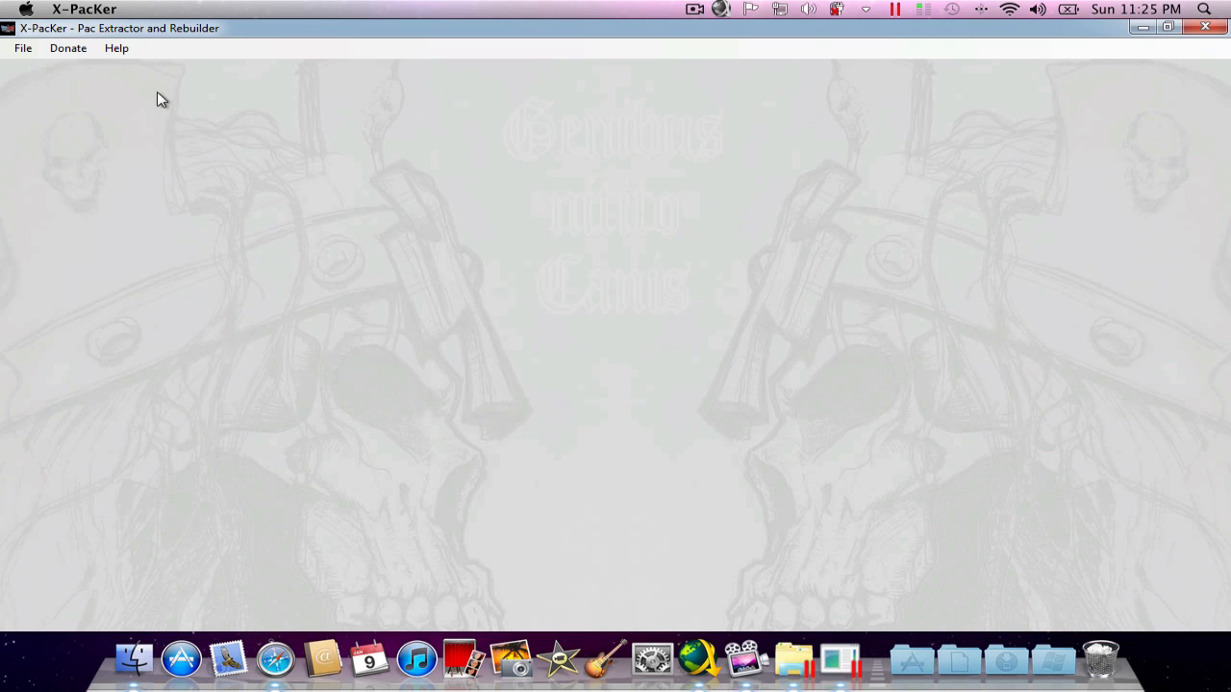
pyautogui.moveTo(234, 154)
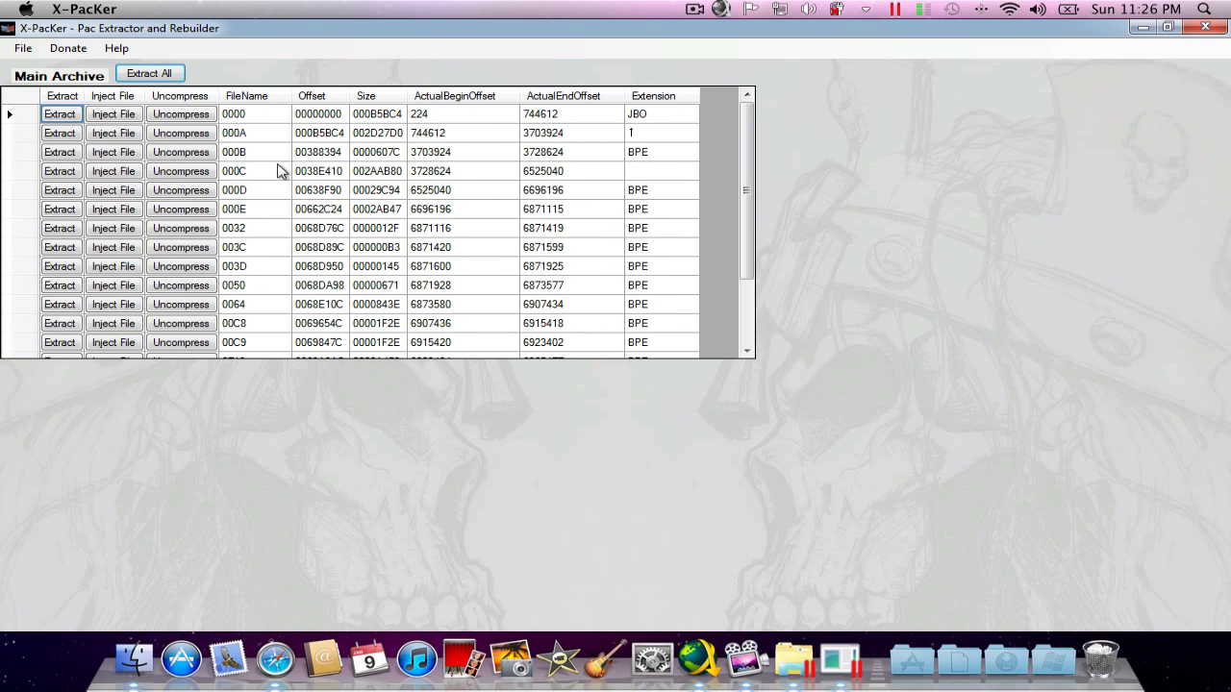
pyautogui.click(234, 113)
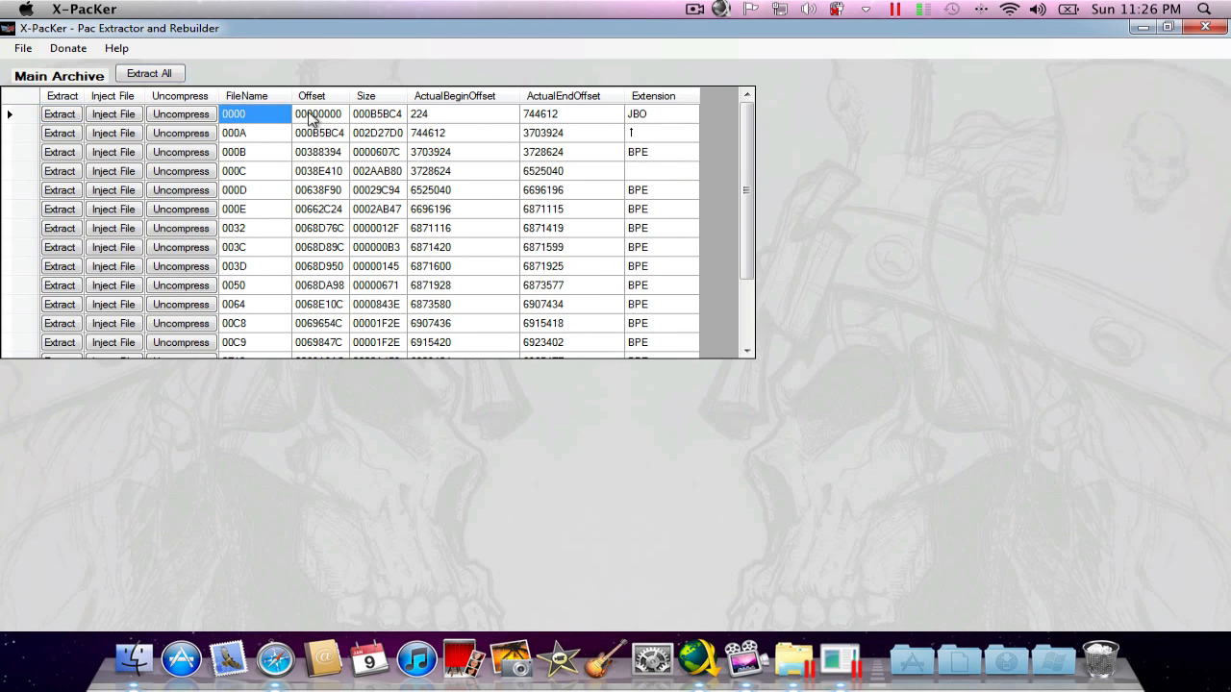
pyautogui.moveTo(248, 120)
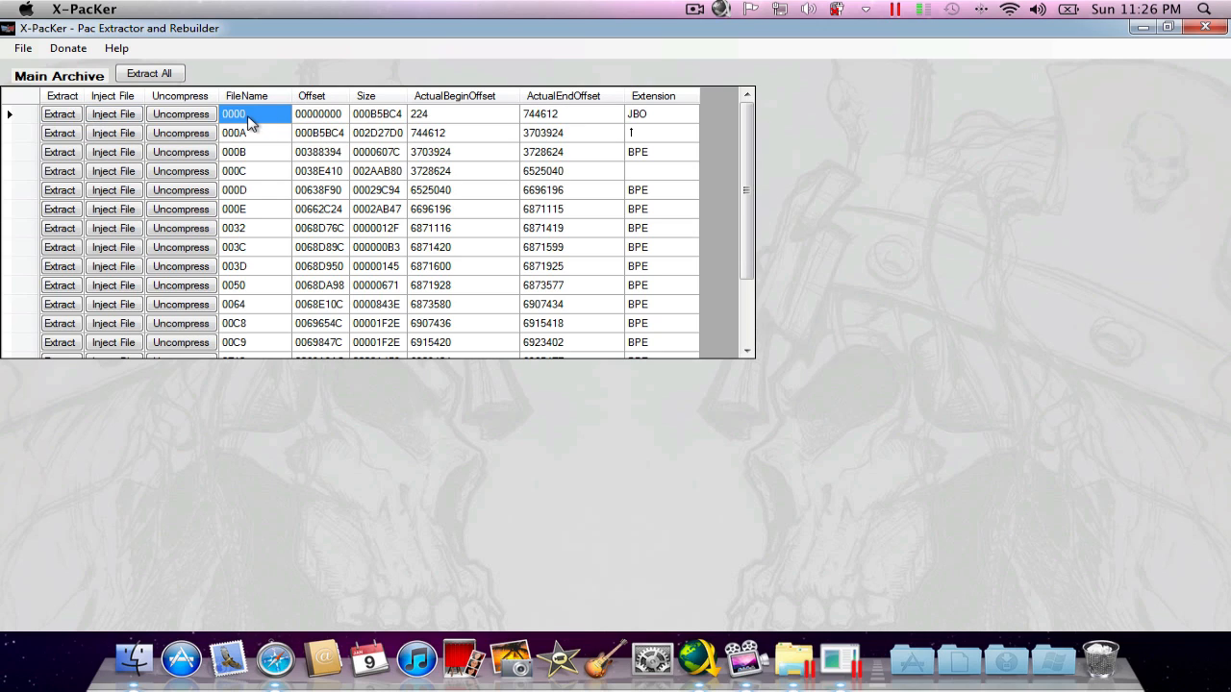
pyautogui.moveTo(154, 130)
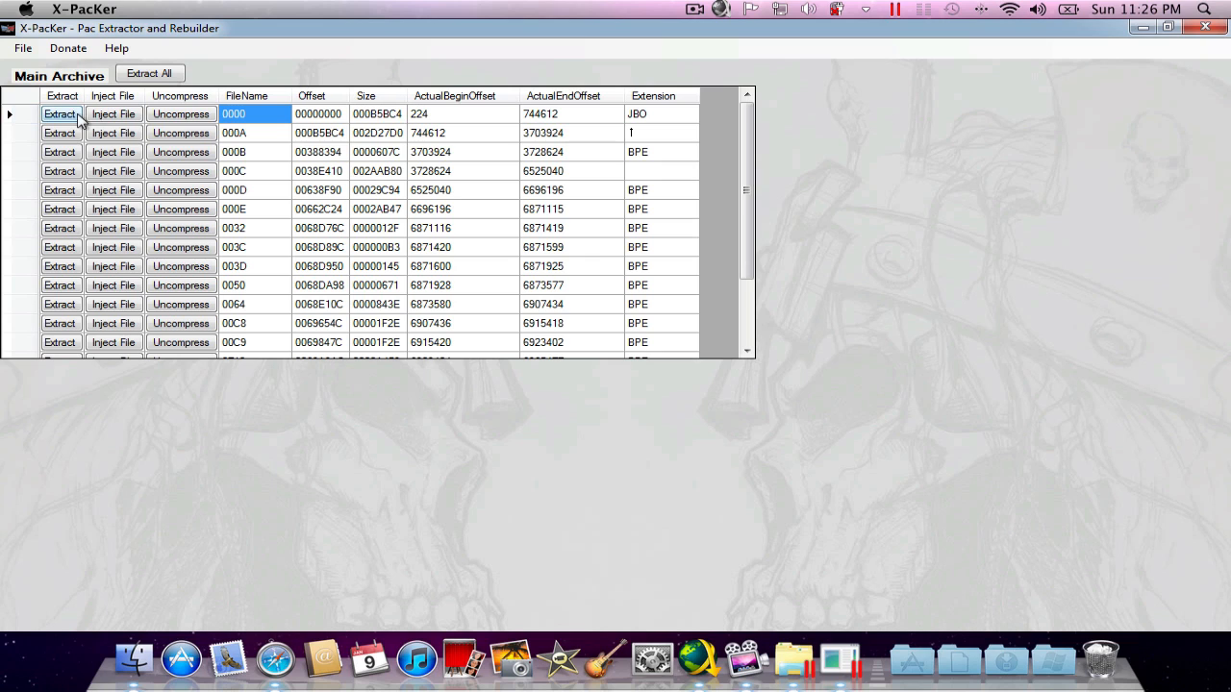
# - Save entry 0000 into Max10Tutorial, then try uncompressing it and dismiss the non-BPE error
pyautogui.click(60, 114)
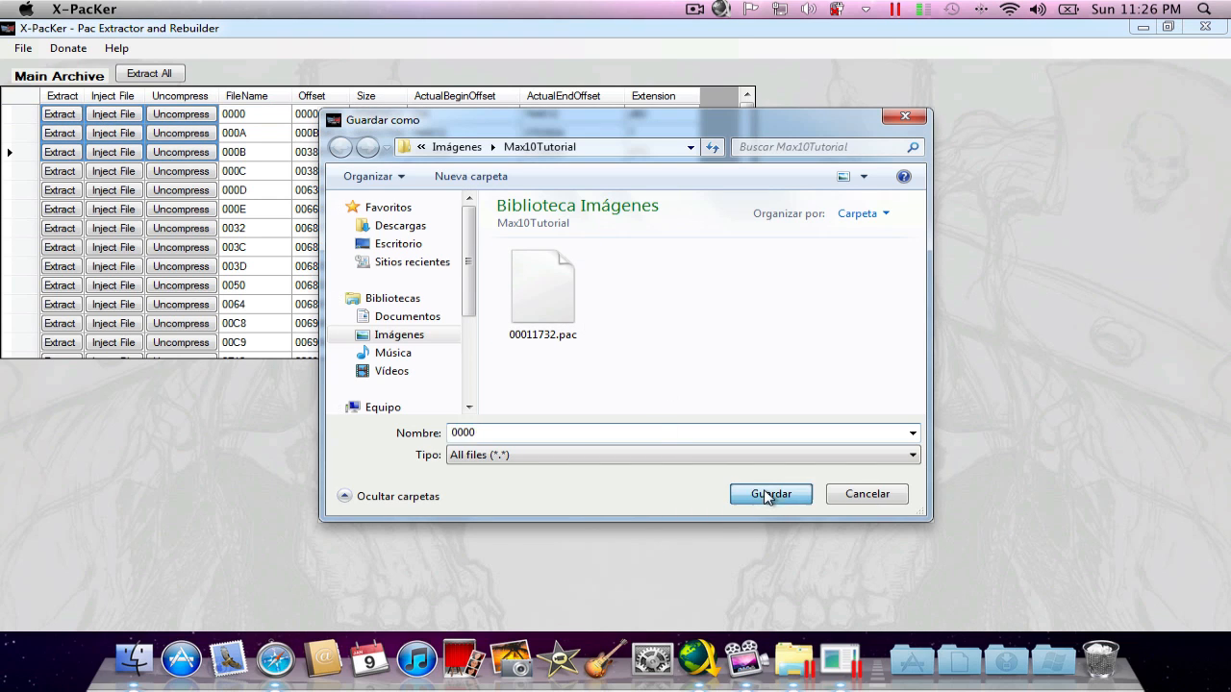
pyautogui.click(771, 493)
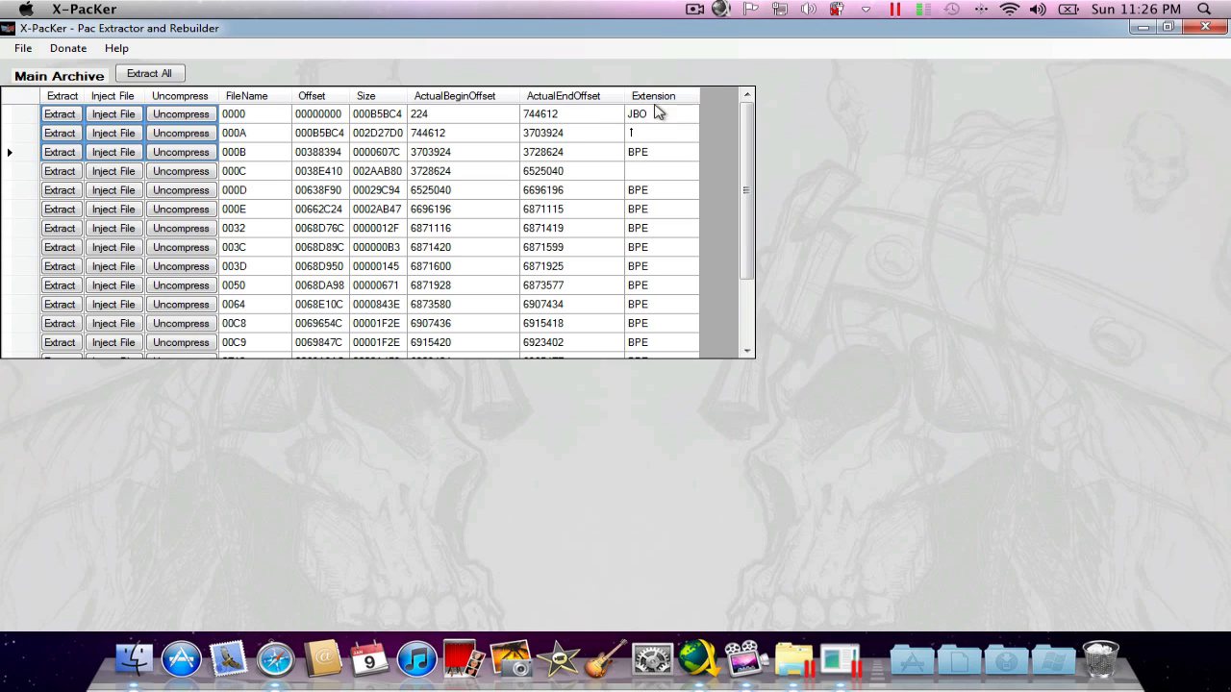
pyautogui.click(653, 95)
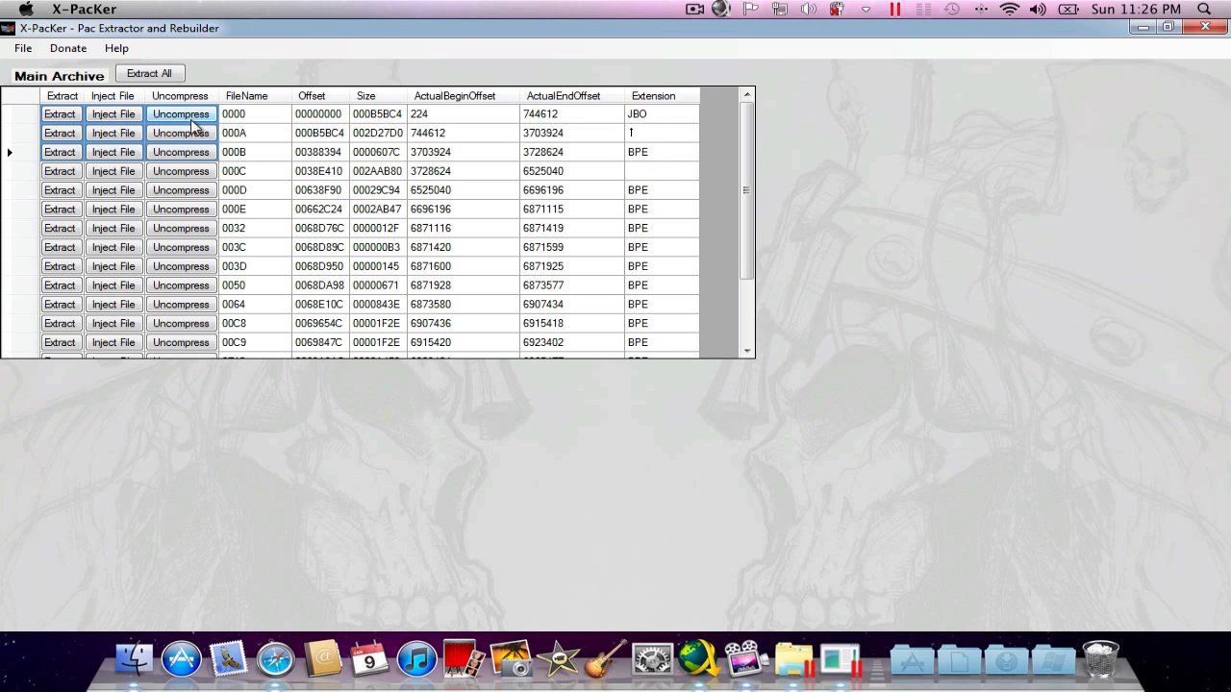
pyautogui.click(181, 114)
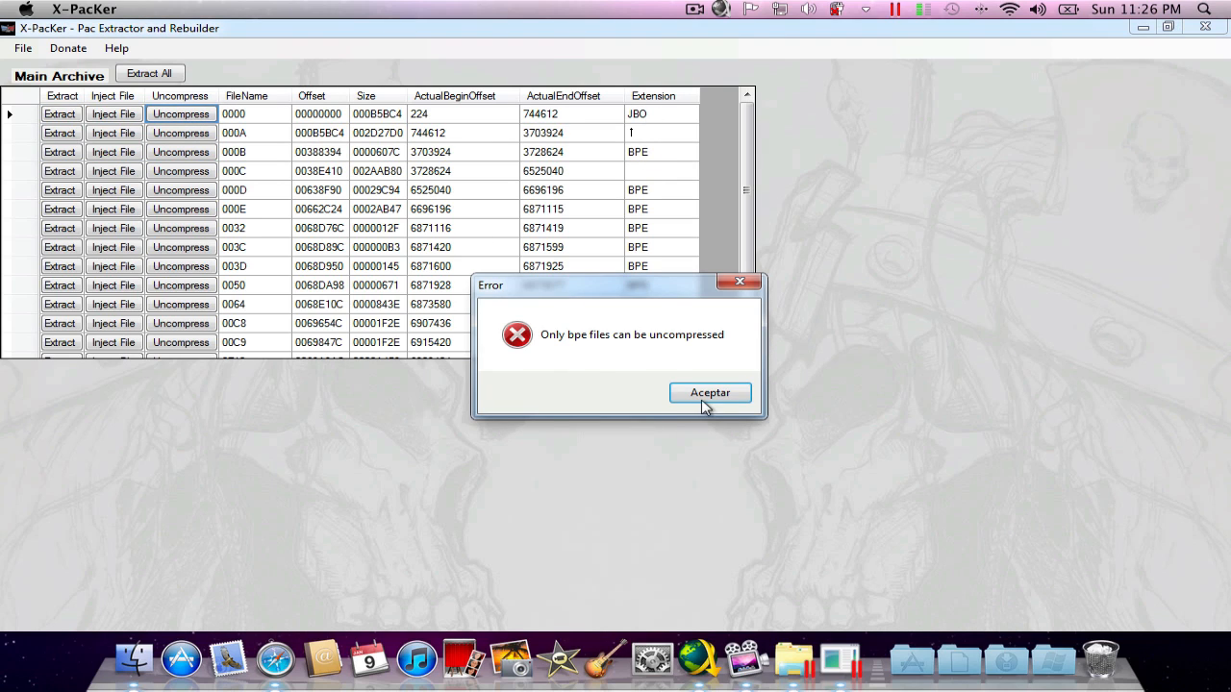
pyautogui.click(710, 393)
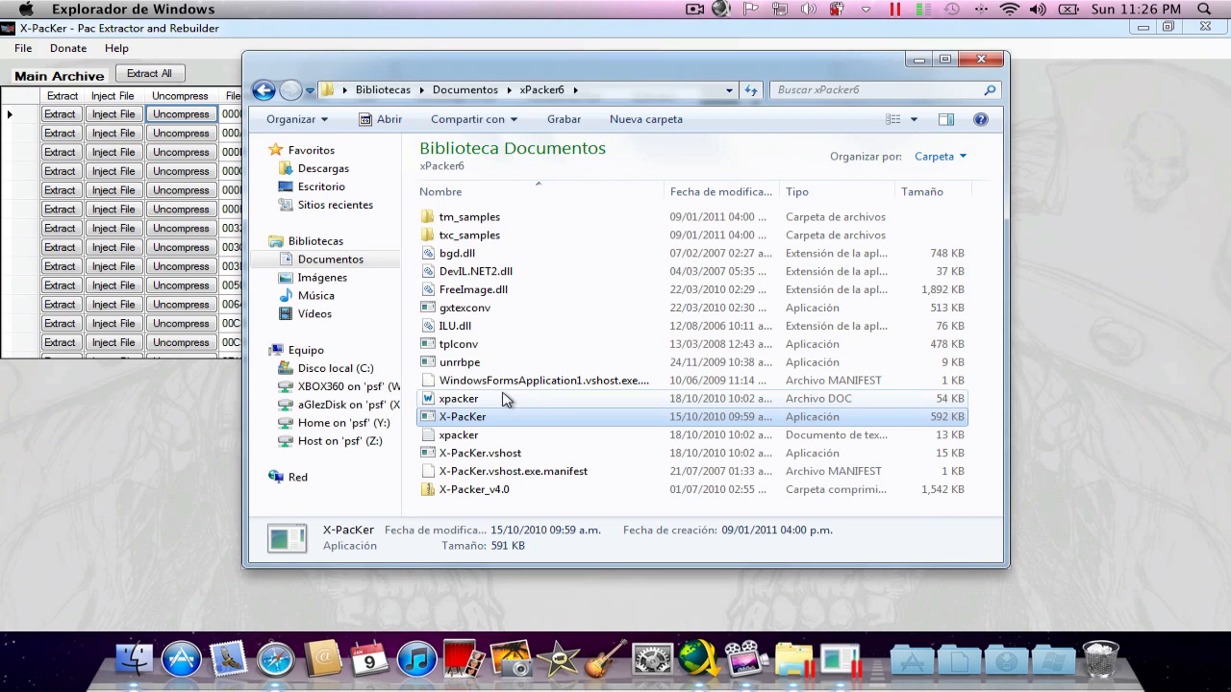
# - Duplicate 0000.pac in Imágenes > Max10Tutorial and rename the copy to 0000.yobj
pyautogui.click(322, 277)
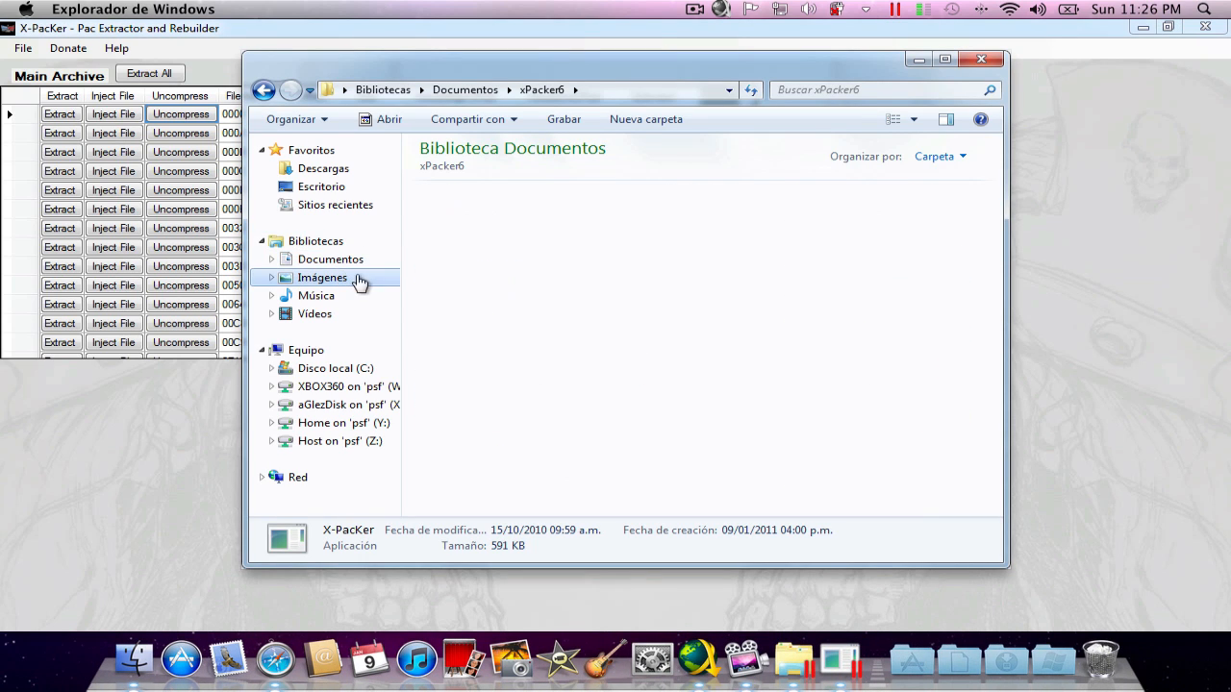
pyautogui.click(323, 277)
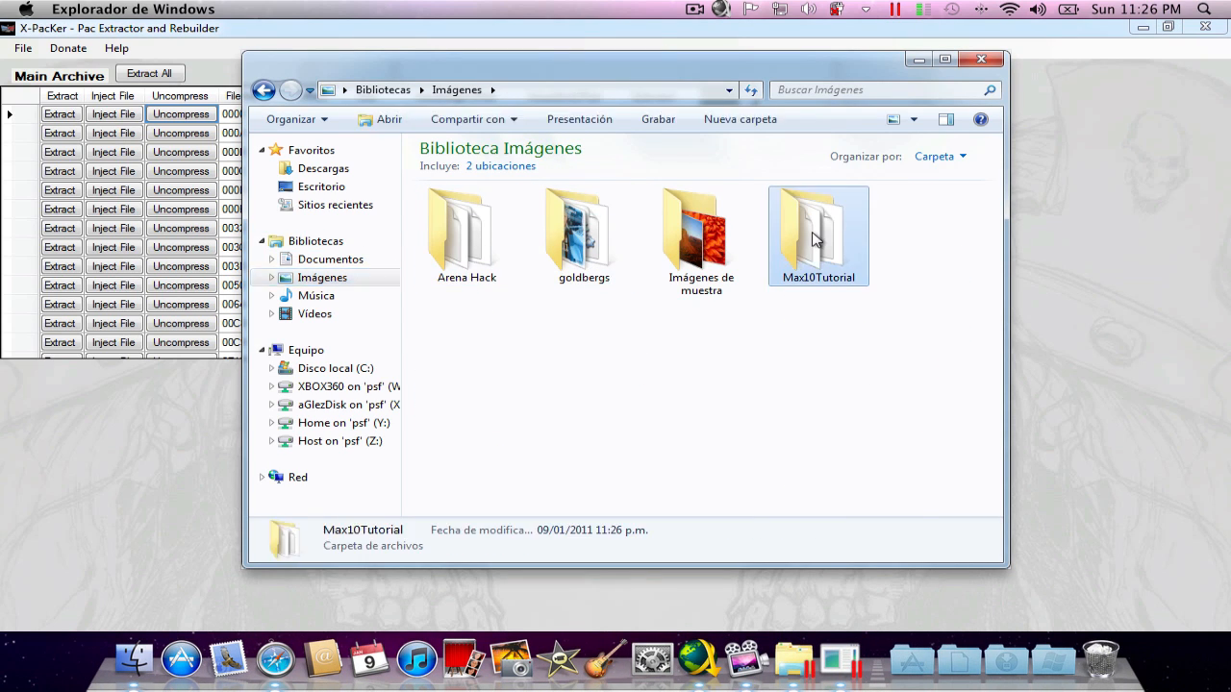
pyautogui.doubleClick(818, 231)
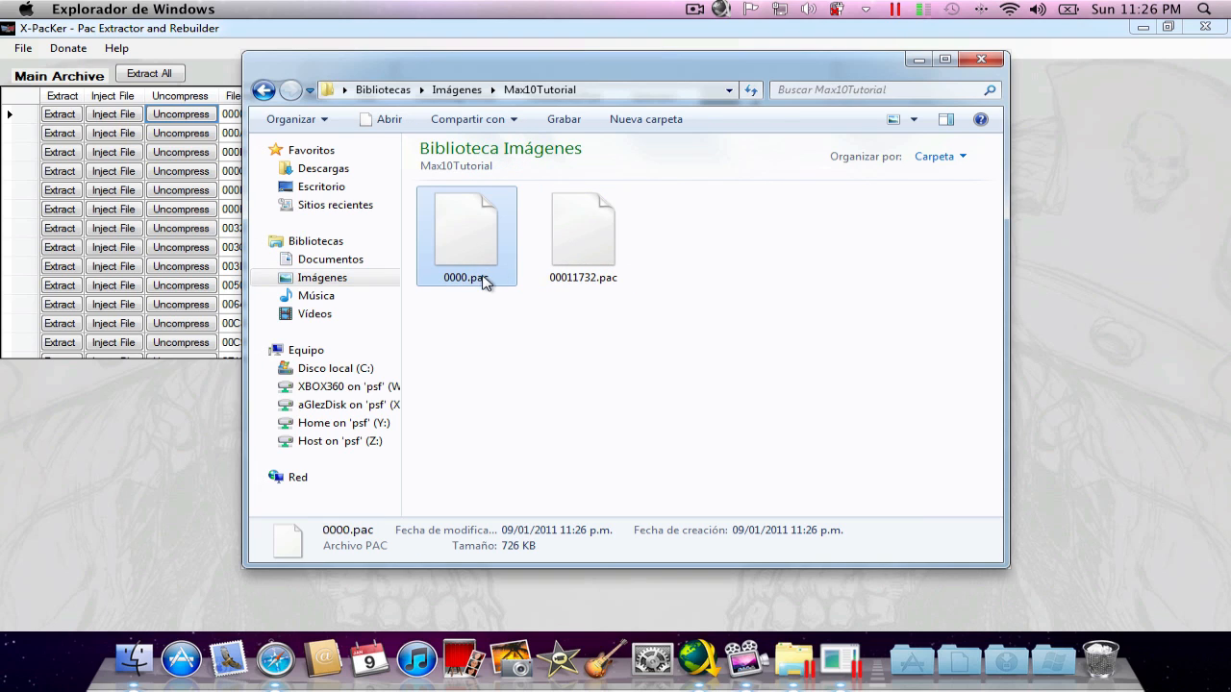
pyautogui.rightClick(466, 231)
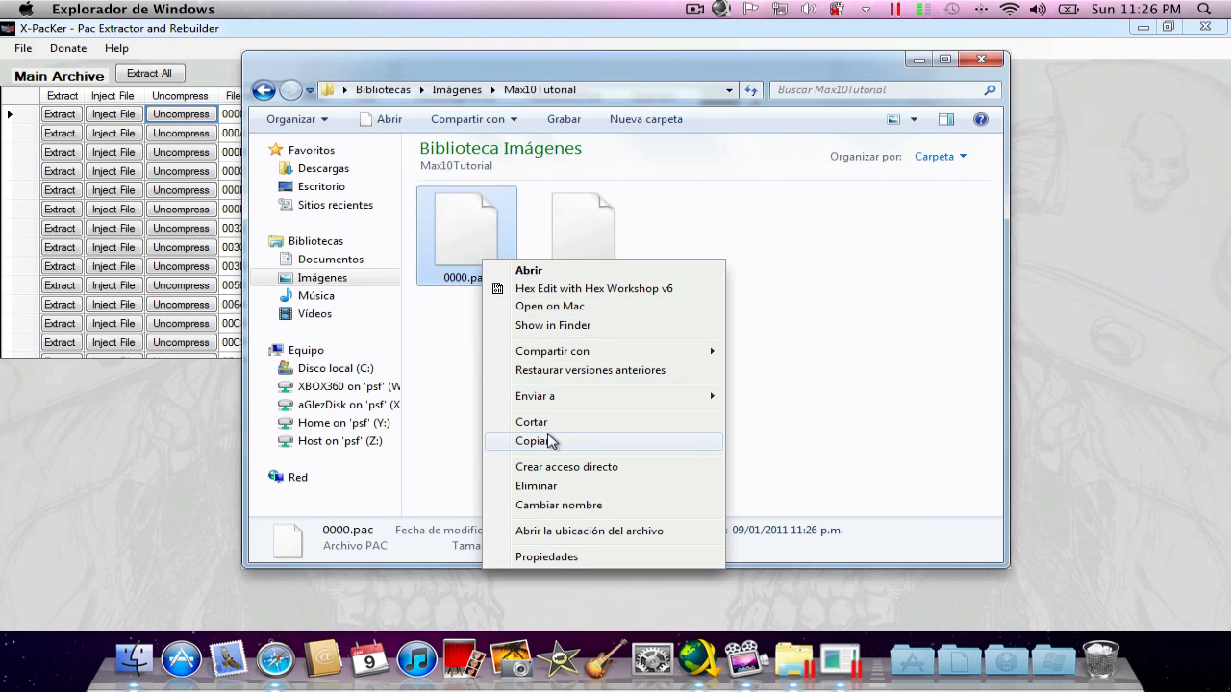
pyautogui.click(533, 440)
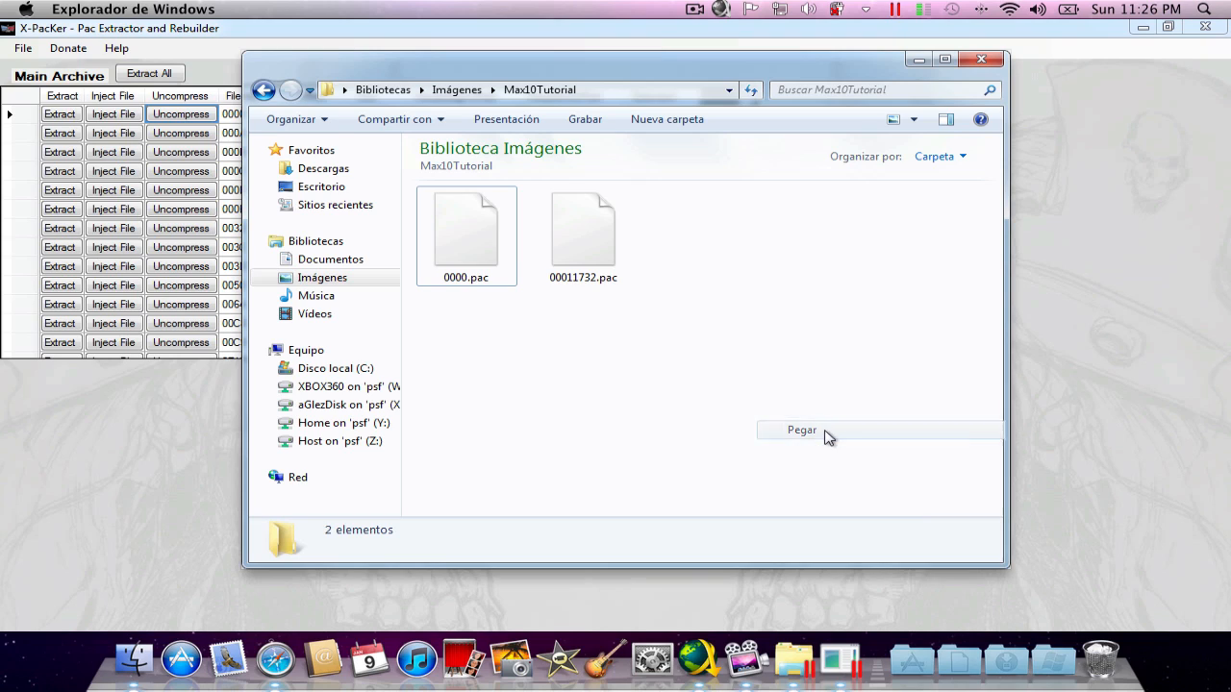
pyautogui.click(801, 430)
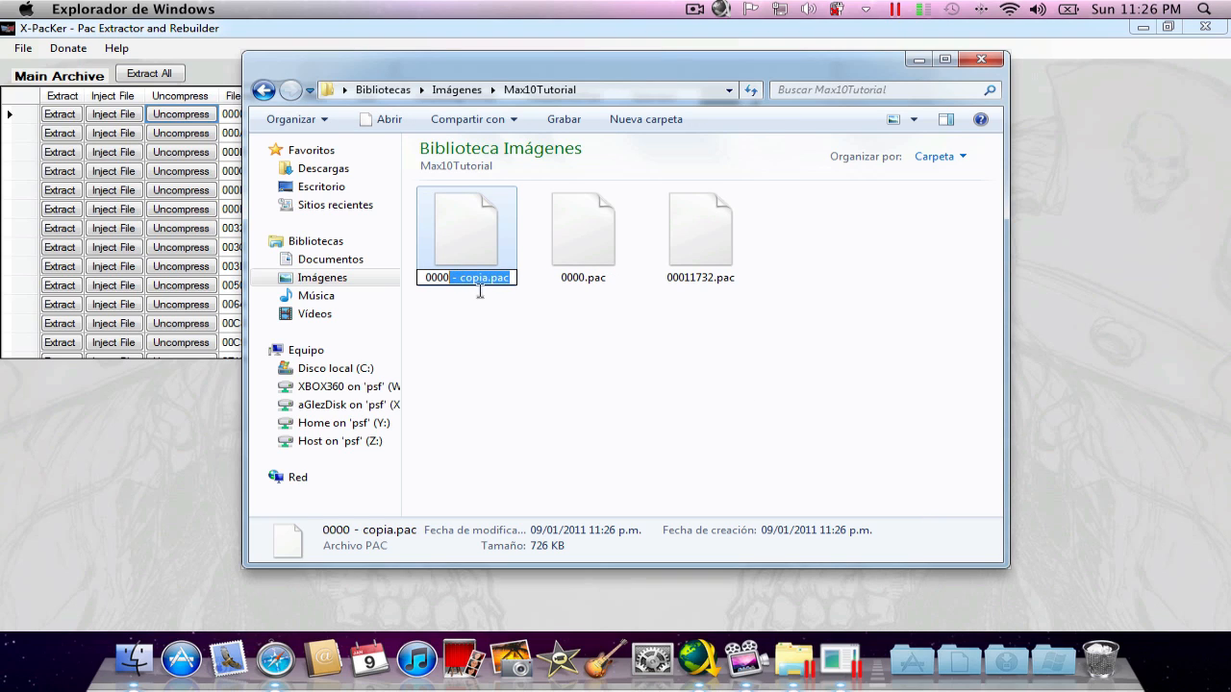
pyautogui.write('0000.y')
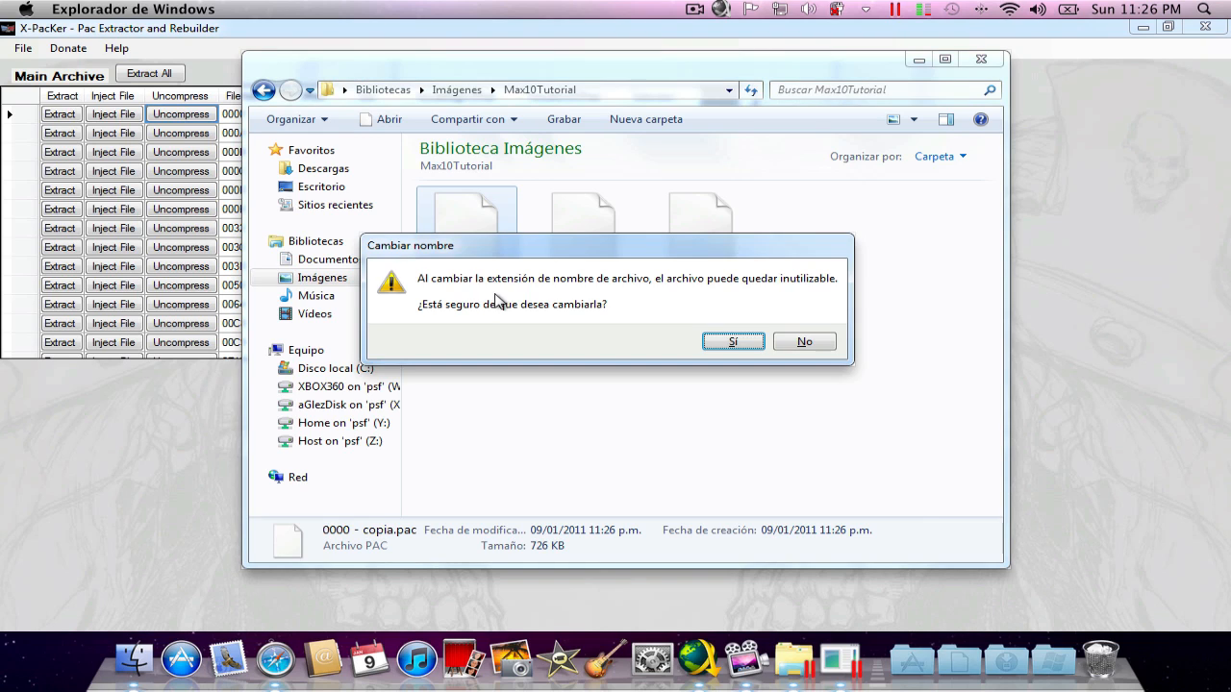
pyautogui.click(733, 342)
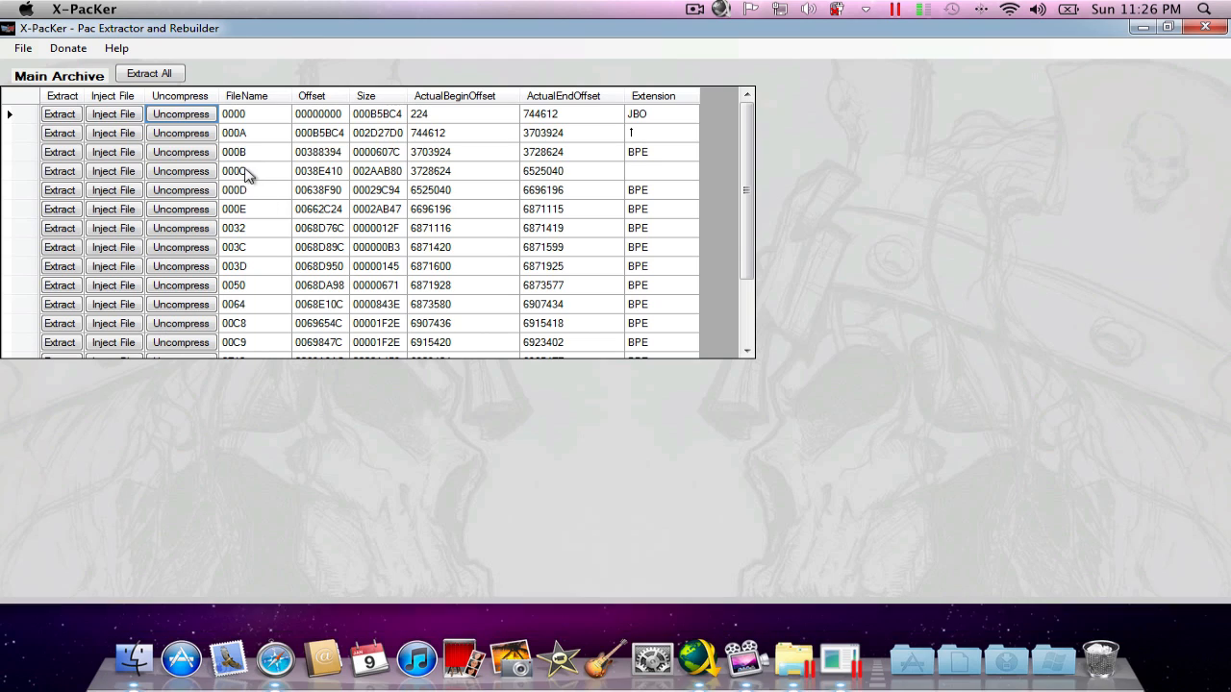
# - Extract entry 000C and save it as 000C.pac in Max10Tutorial
pyautogui.click(60, 172)
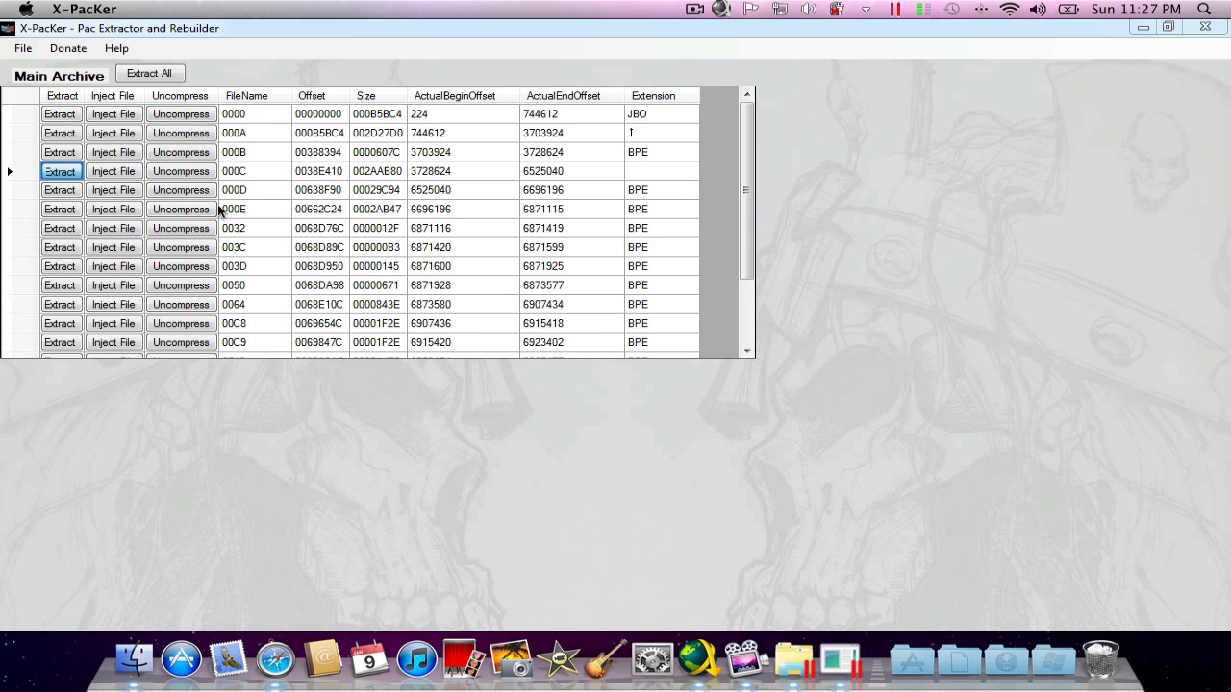
pyautogui.click(59, 172)
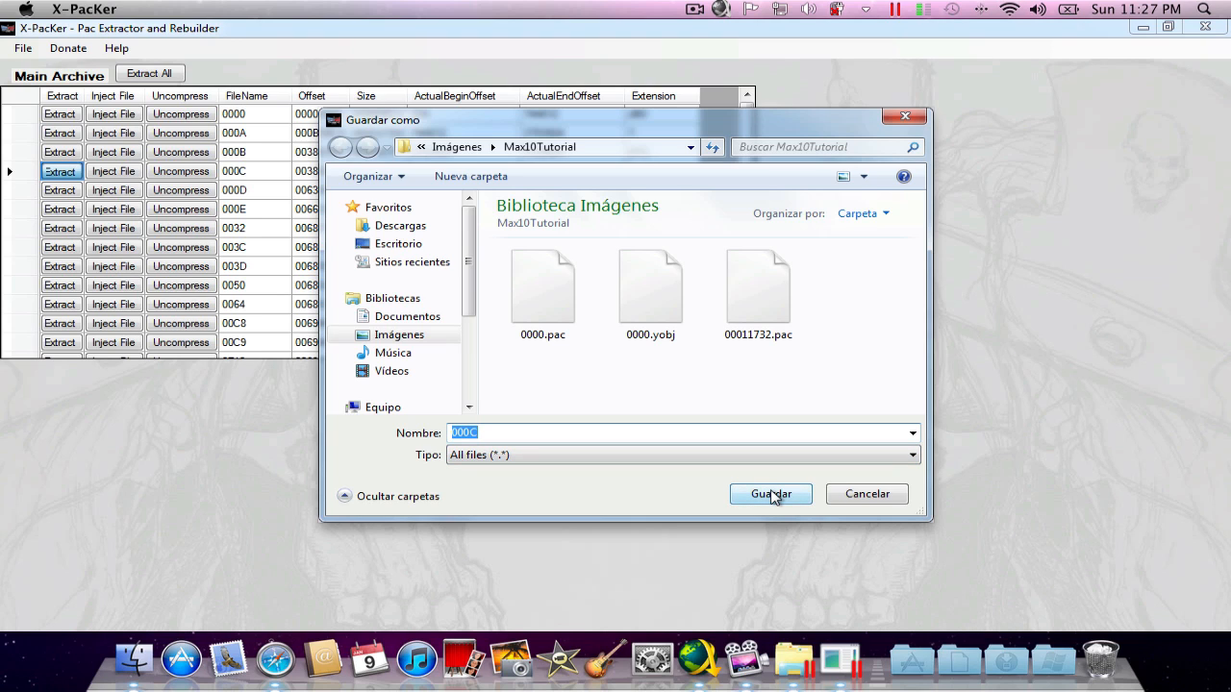
pyautogui.click(770, 494)
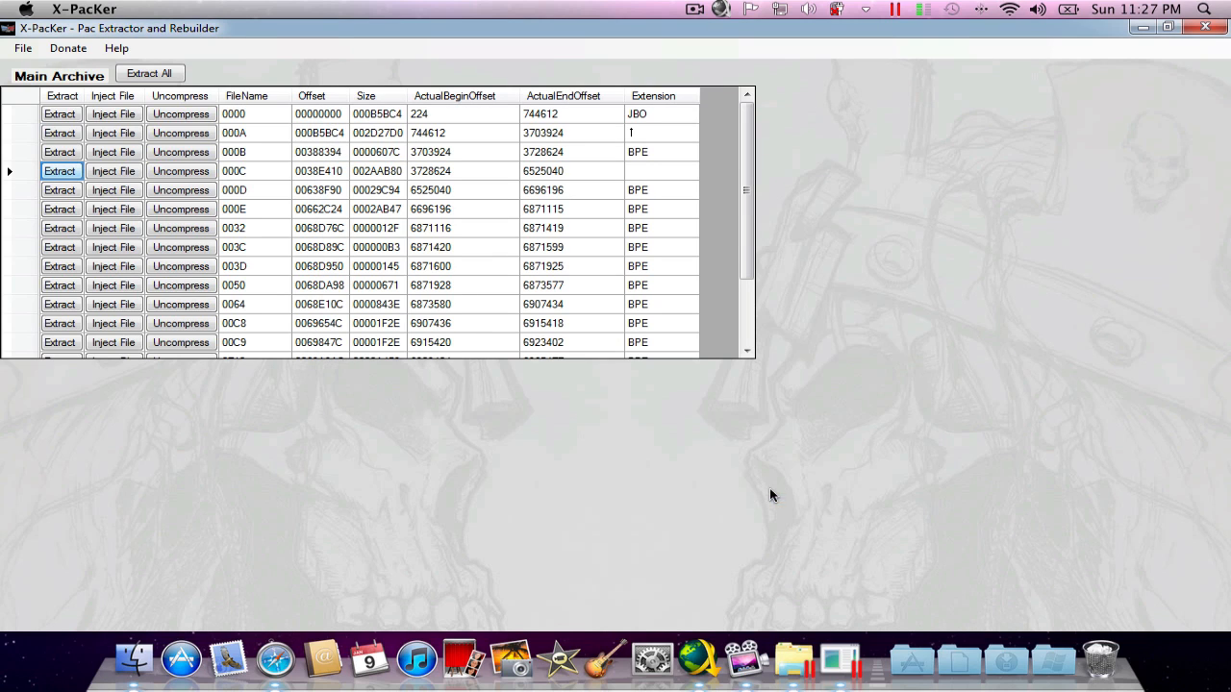
pyautogui.moveTo(615, 405)
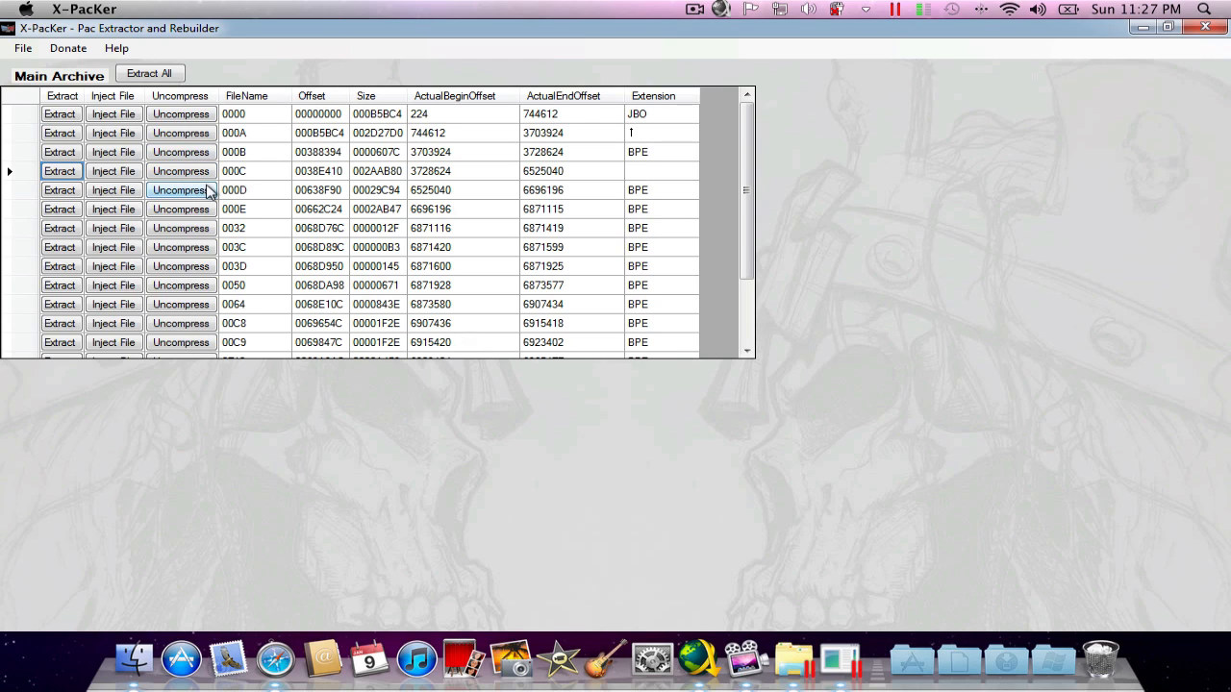
pyautogui.moveTo(676, 119)
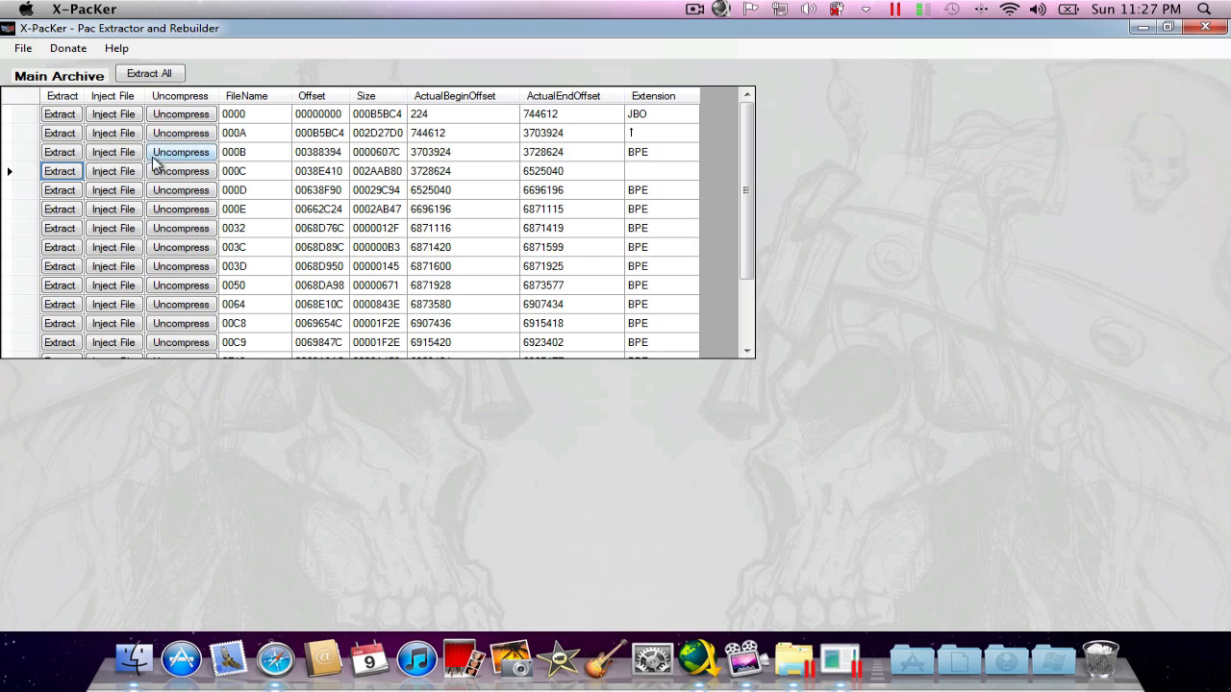
pyautogui.moveTo(213, 181)
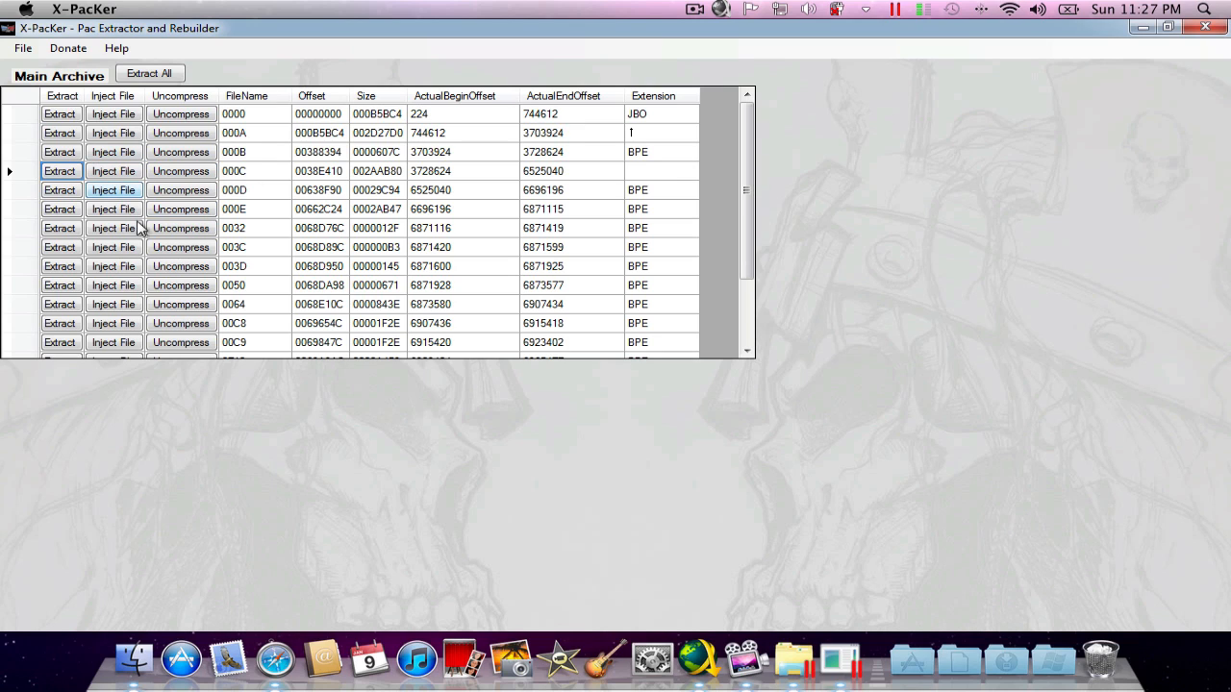
# - Load 000C.pac through File > Open > Texture Archive and save its color DDS entry
pyautogui.click(22, 48)
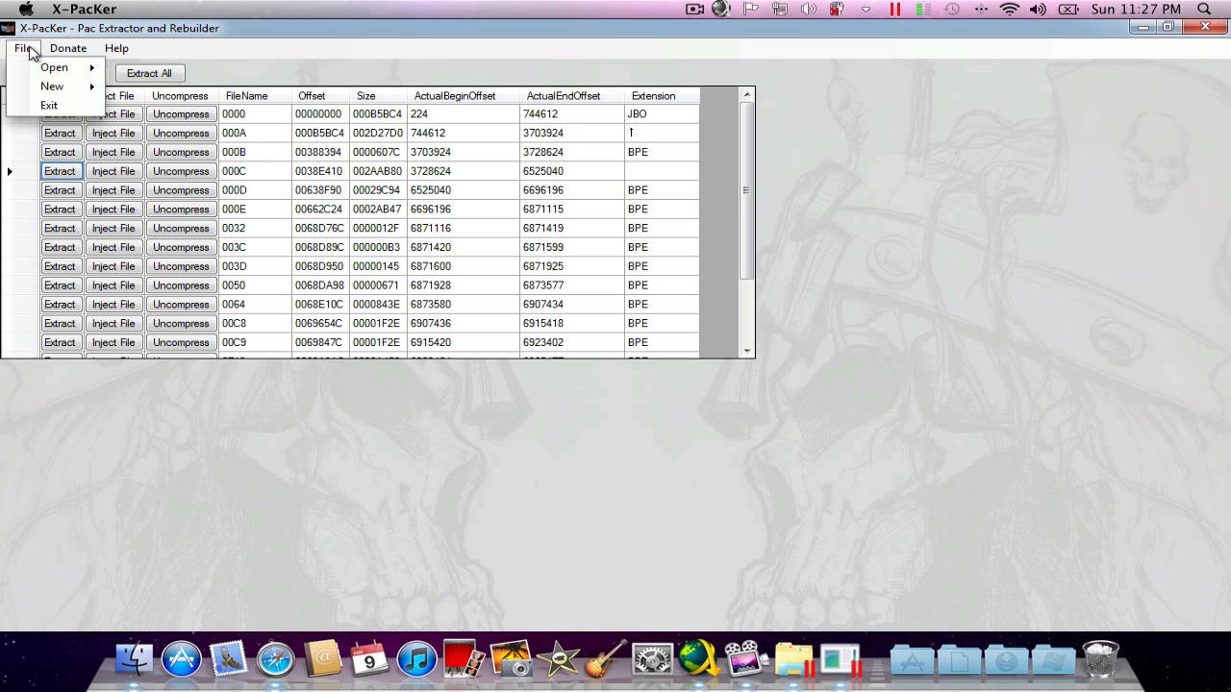
pyautogui.click(23, 48)
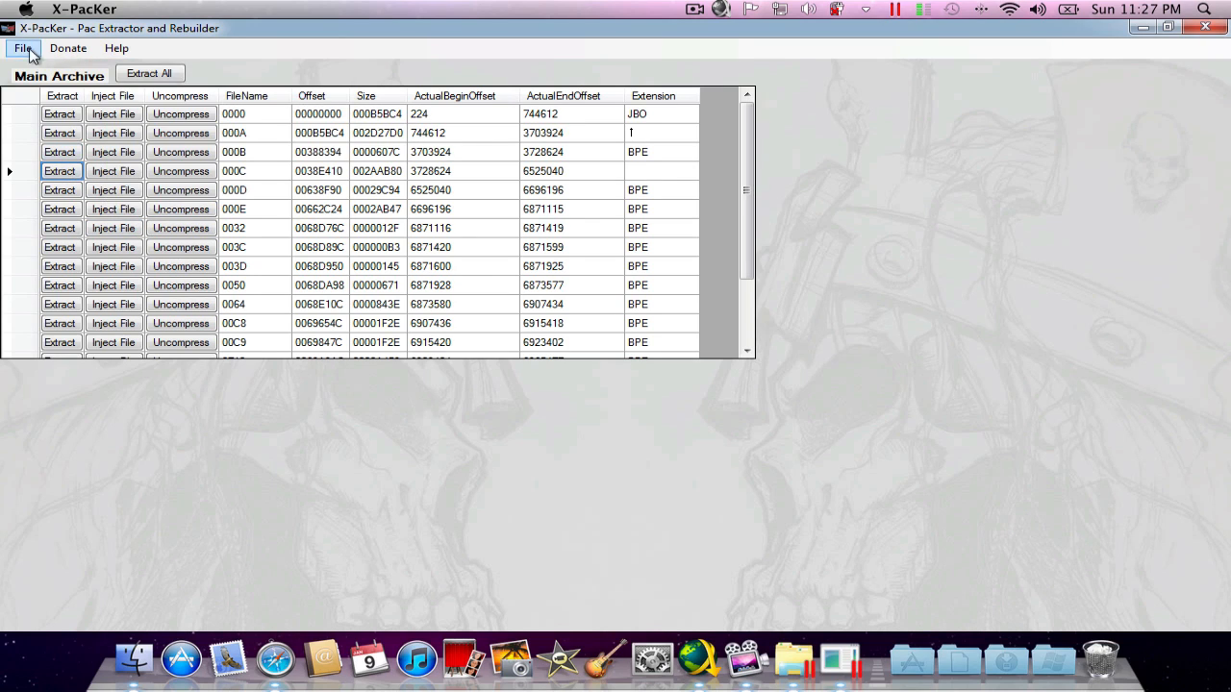
pyautogui.click(22, 48)
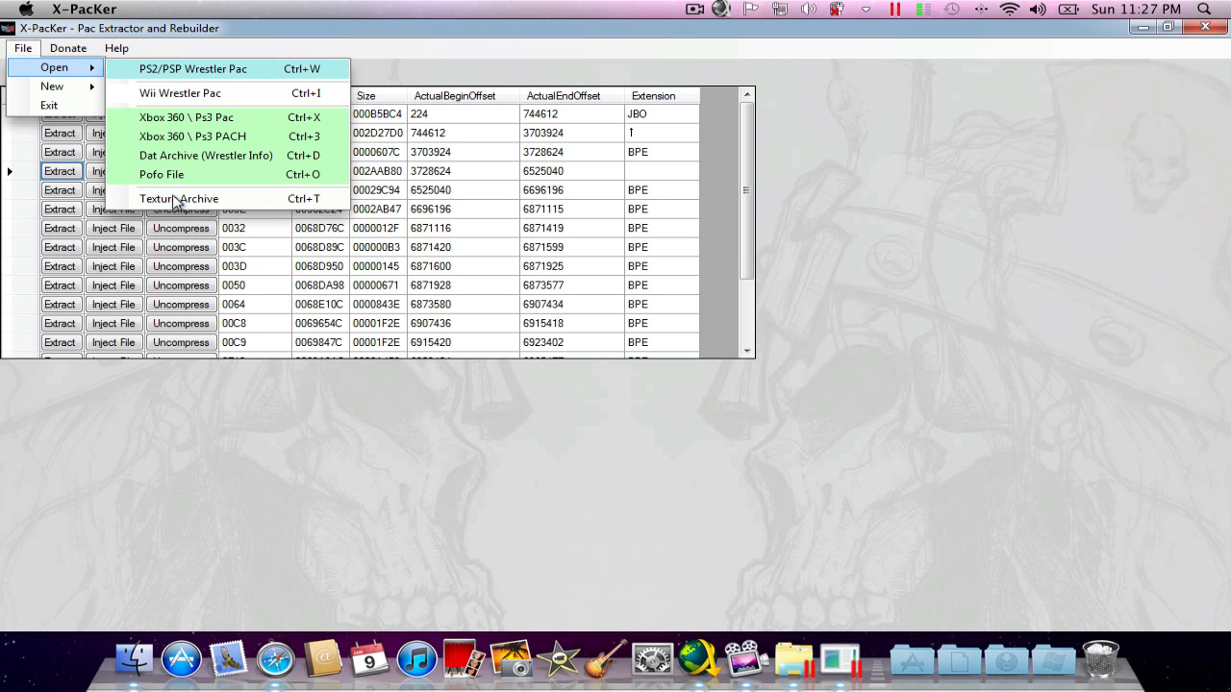
pyautogui.click(178, 198)
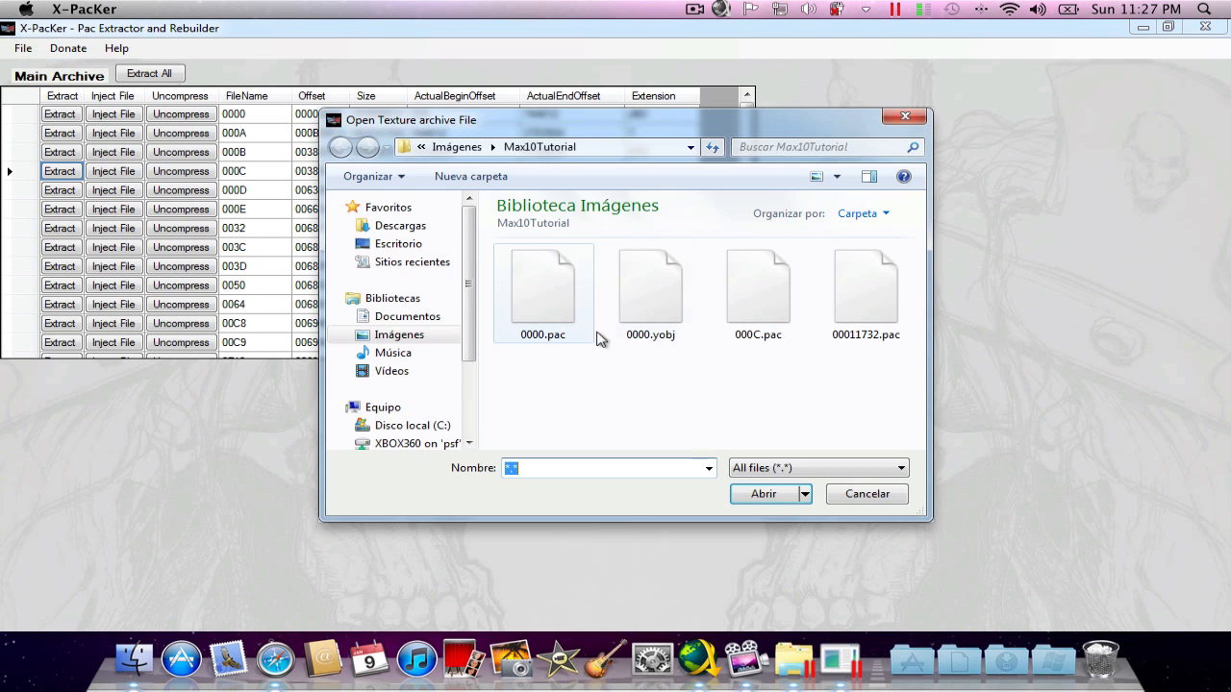
pyautogui.click(758, 289)
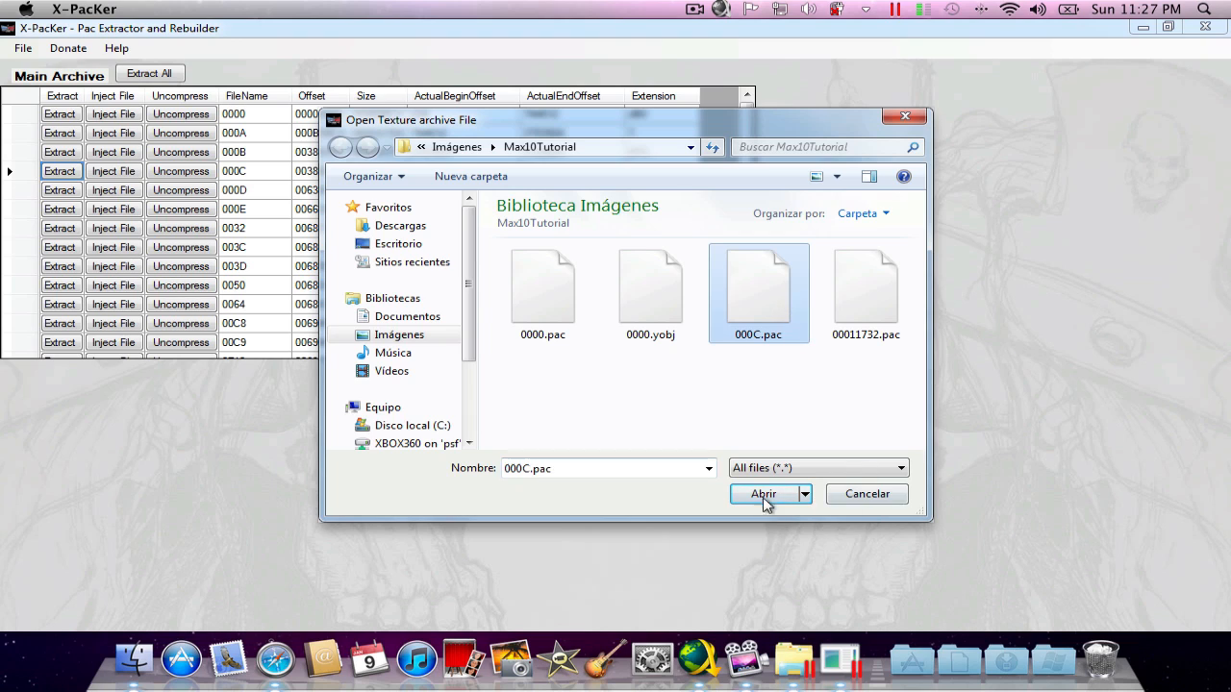
pyautogui.click(763, 494)
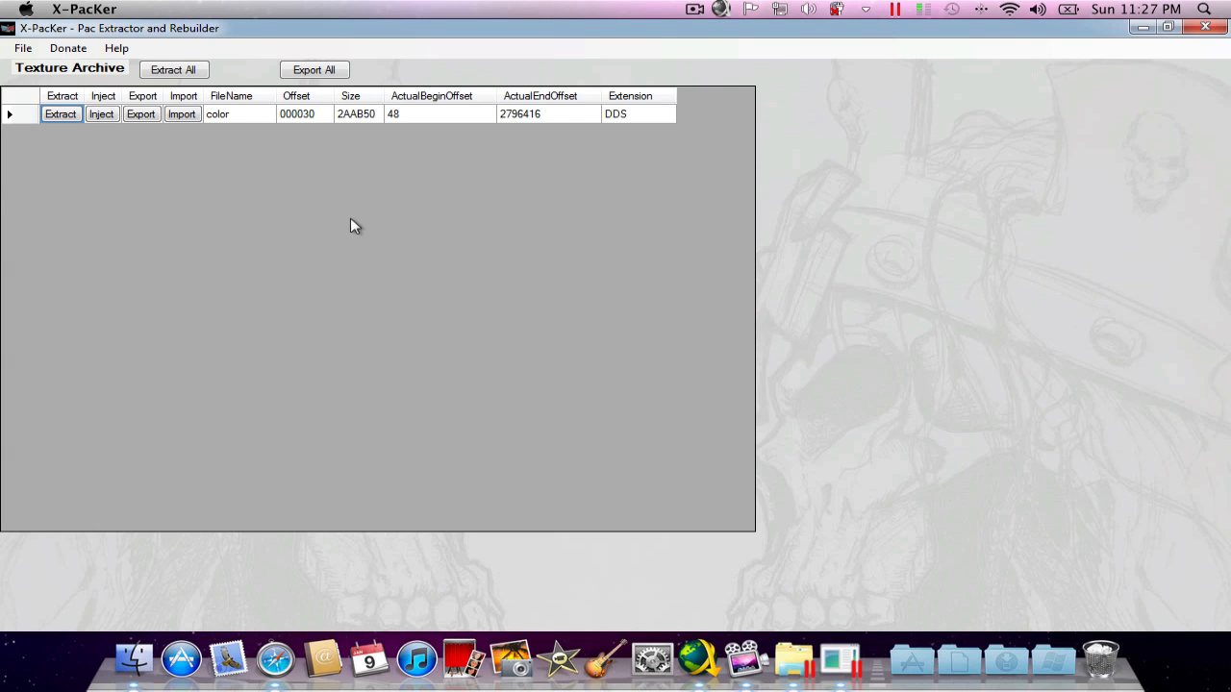
pyautogui.click(238, 113)
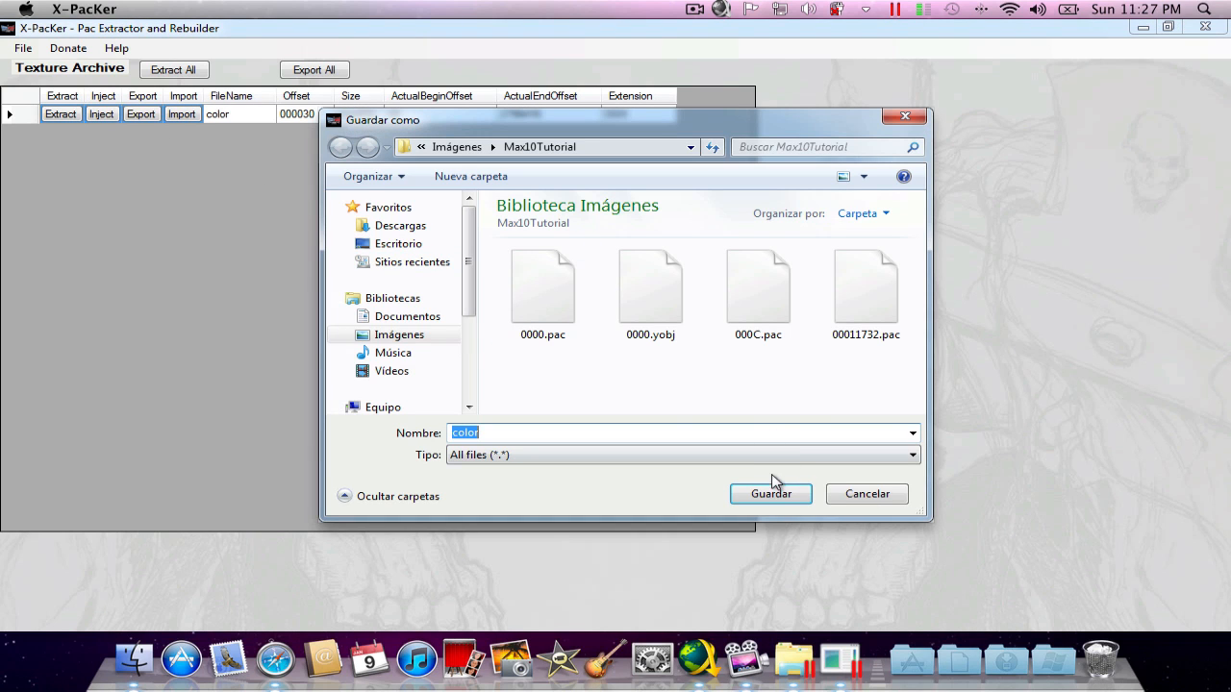
pyautogui.click(771, 493)
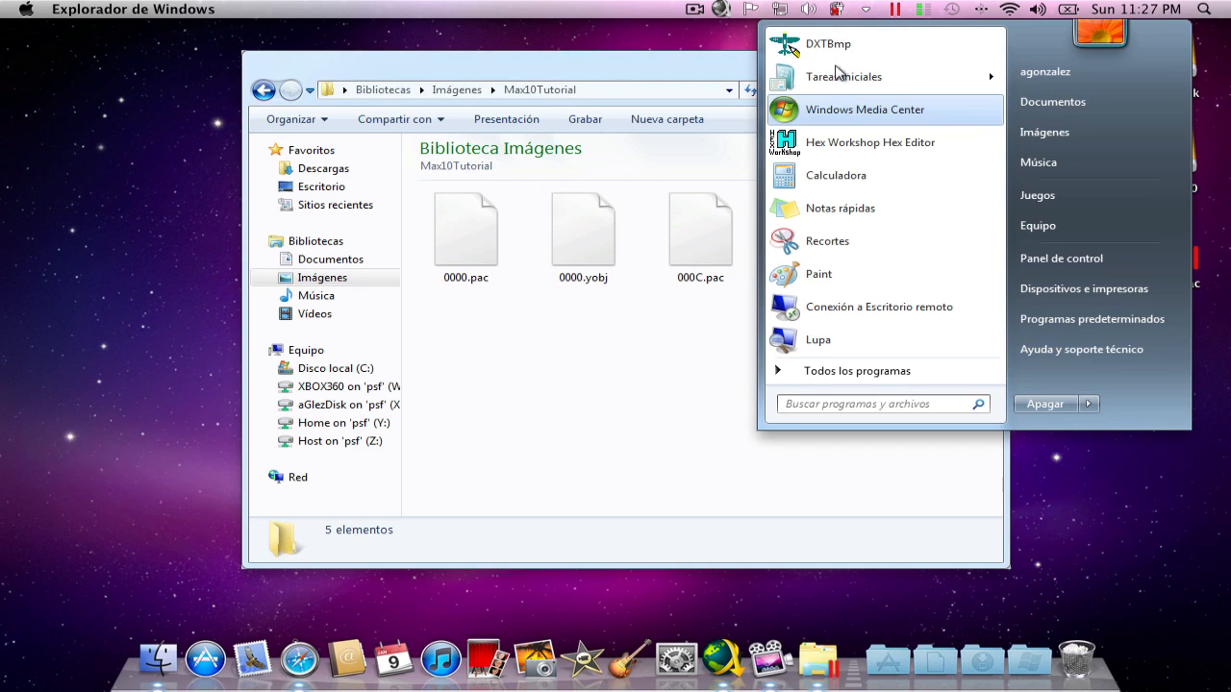
# - Launch DXTBmp and open color.dds from Imágenes > Max10Tutorial
pyautogui.click(828, 44)
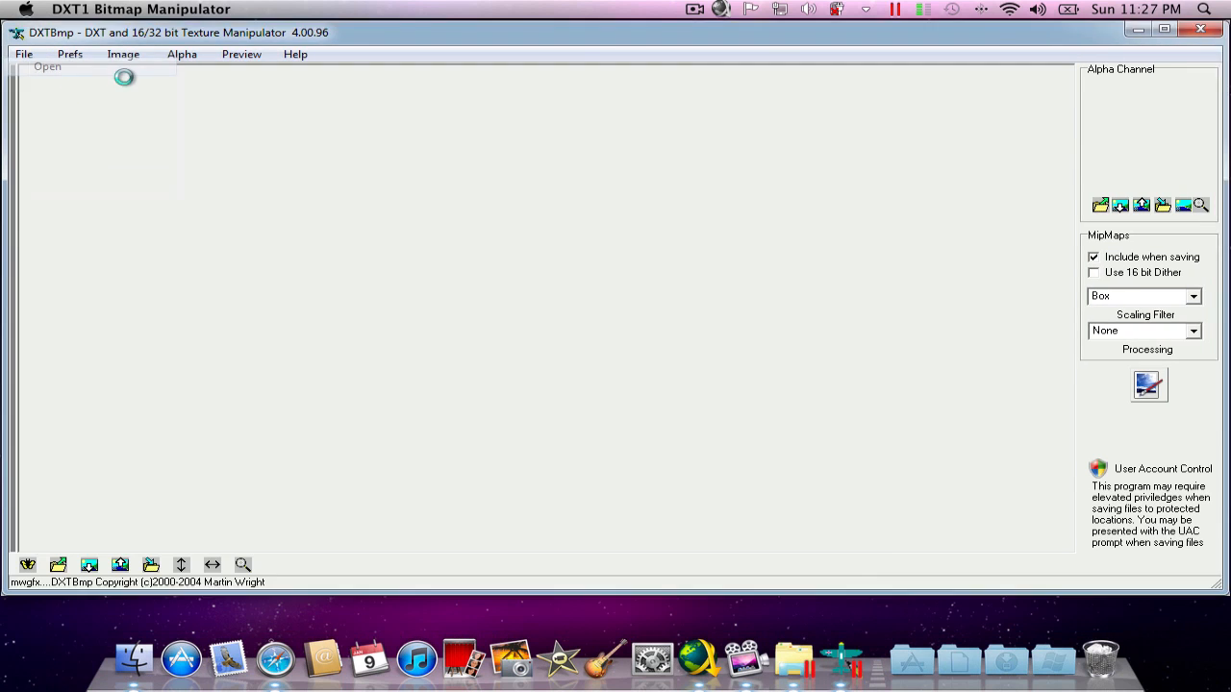
pyautogui.click(47, 66)
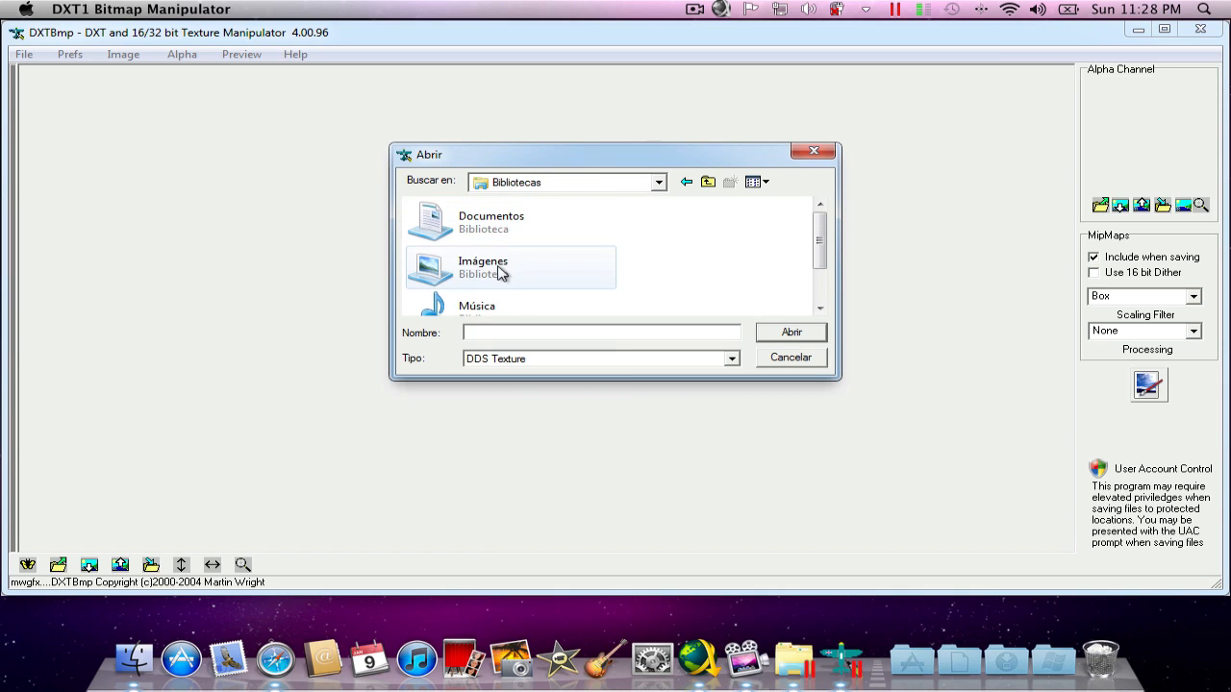
pyautogui.doubleClick(483, 267)
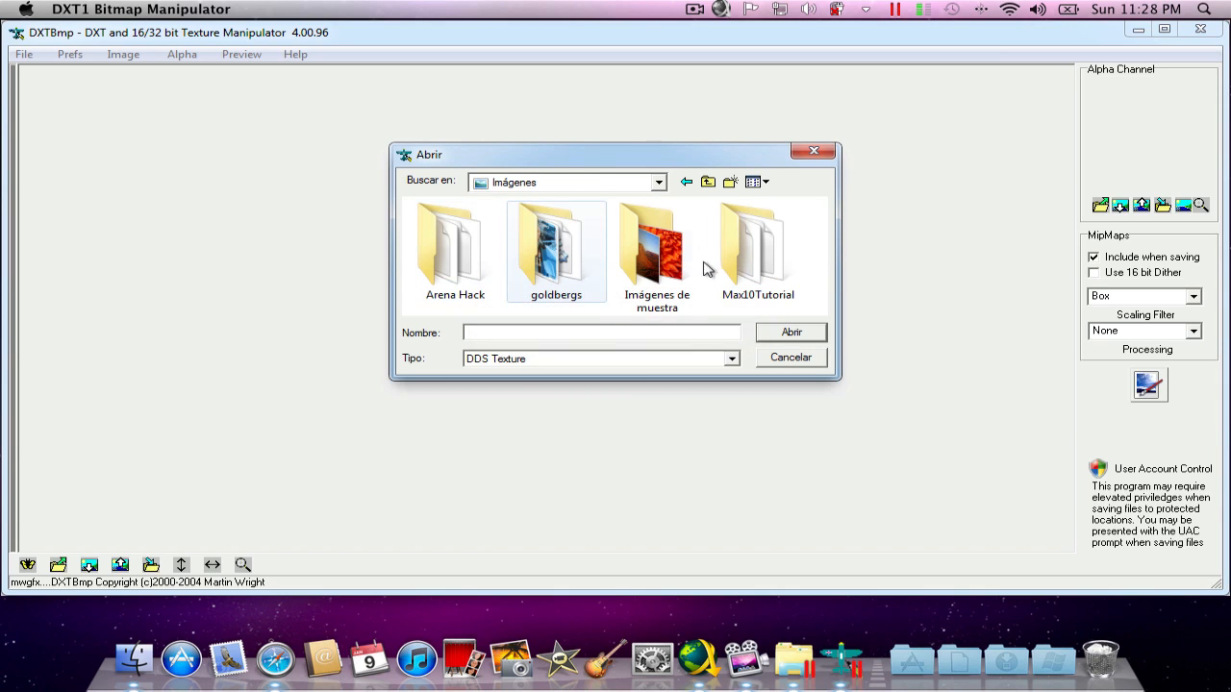
pyautogui.doubleClick(758, 245)
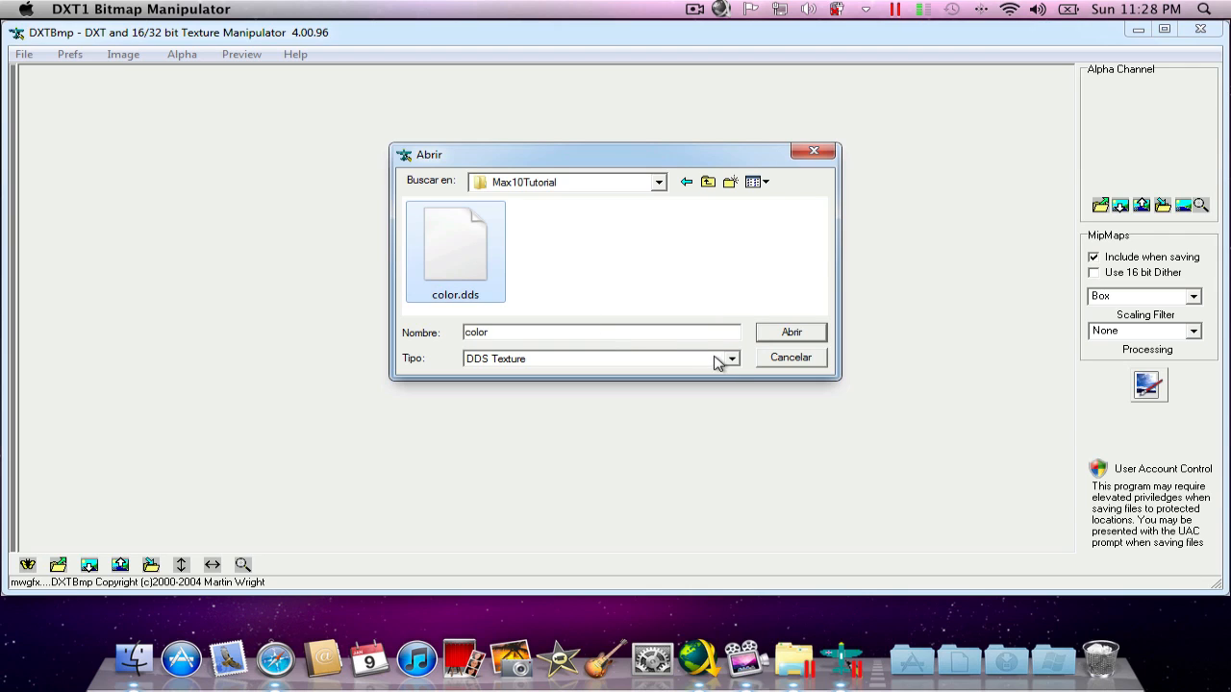
pyautogui.click(791, 332)
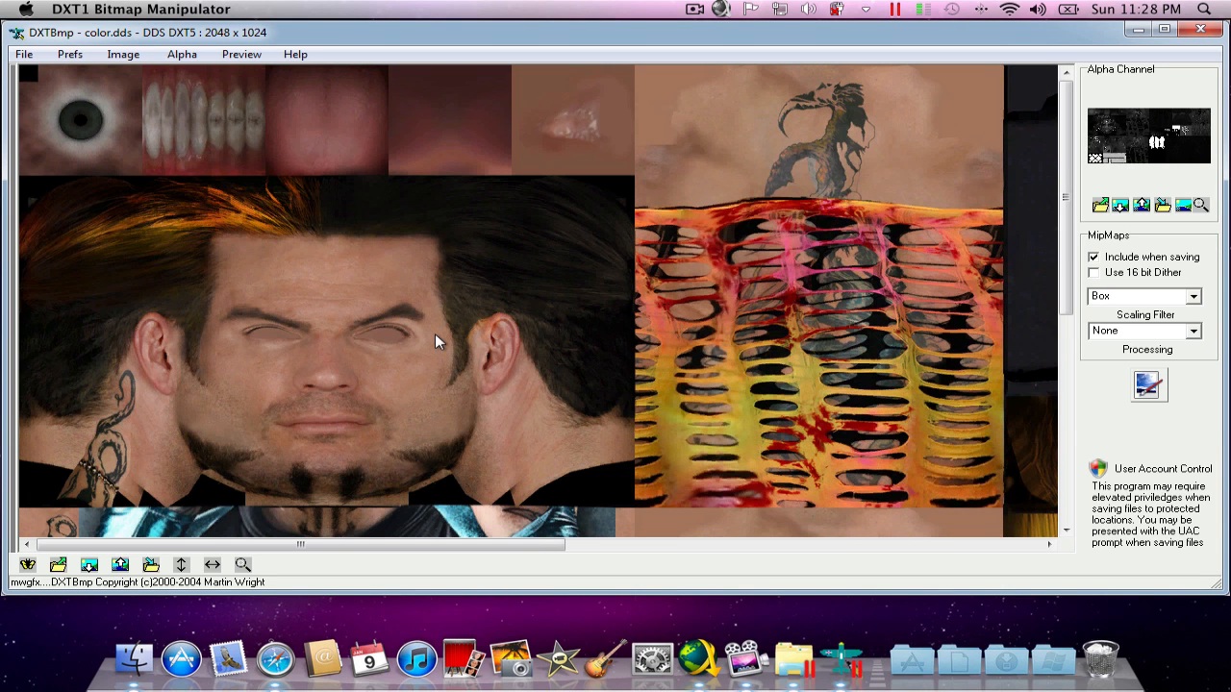
pyautogui.moveTo(322, 308)
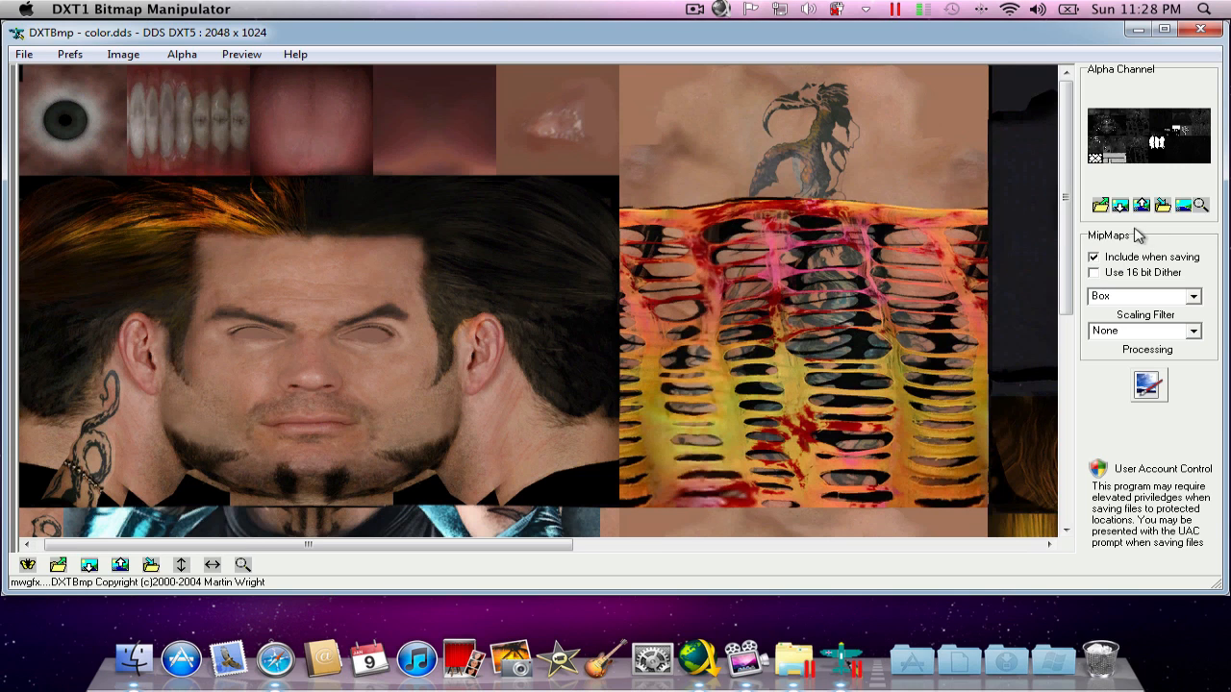
# - Scroll through color.dds in DXTBmp and bring up the Windows Start menu
pyautogui.scroll(-3)
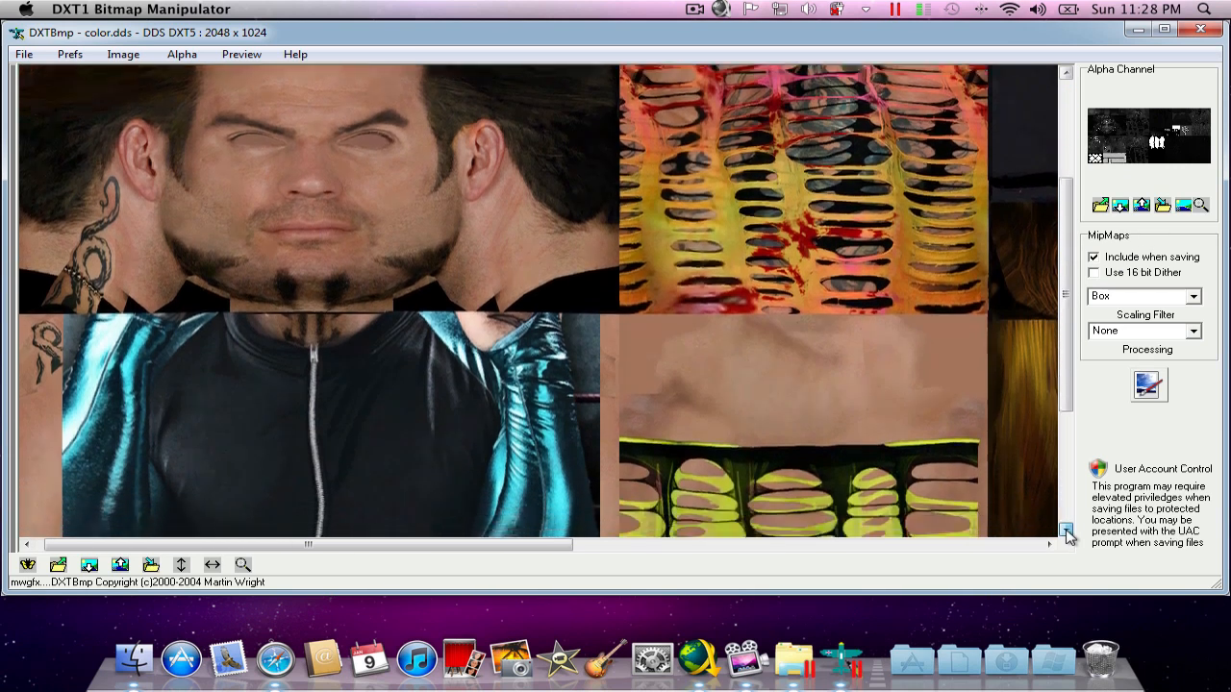
pyautogui.scroll(-3)
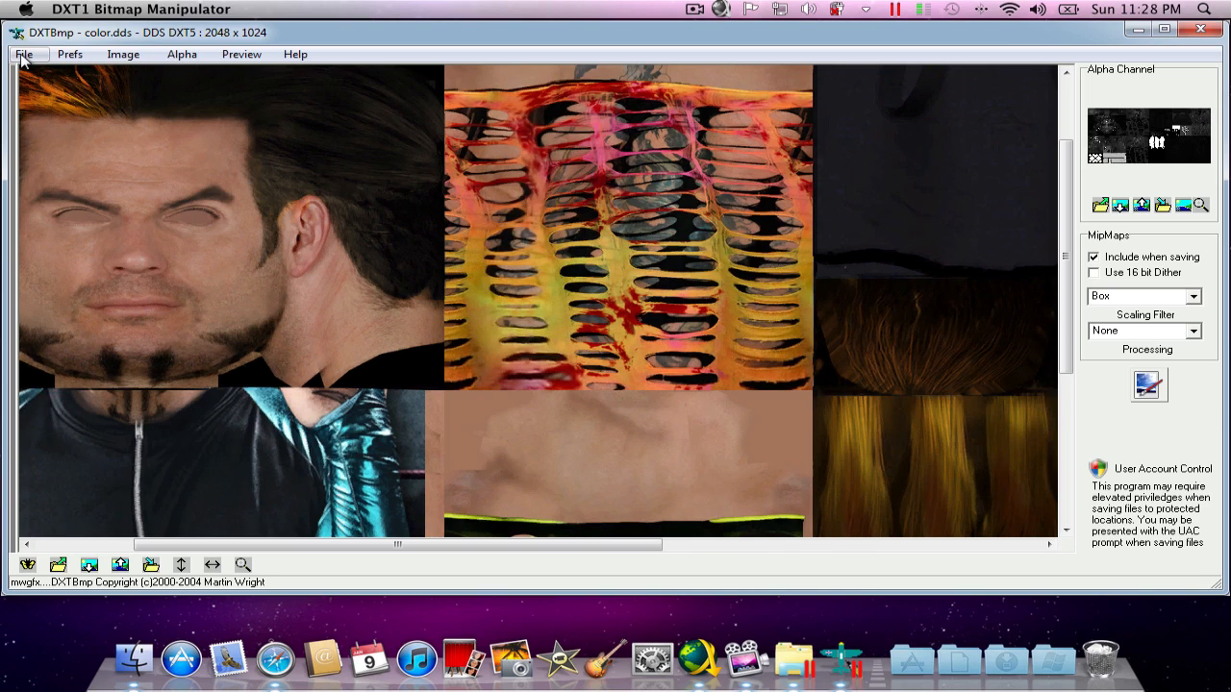
pyautogui.click(23, 54)
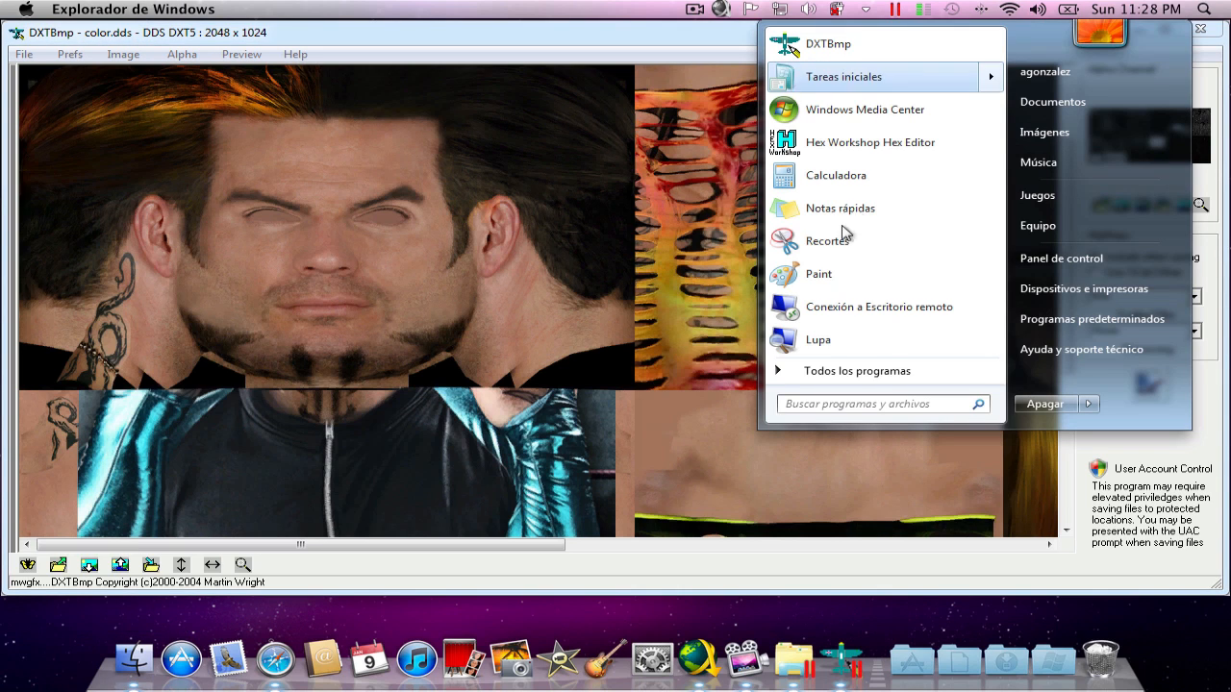
# - Expand All Programs and the Autodesk folder to launch 3ds Max 2010
pyautogui.click(857, 370)
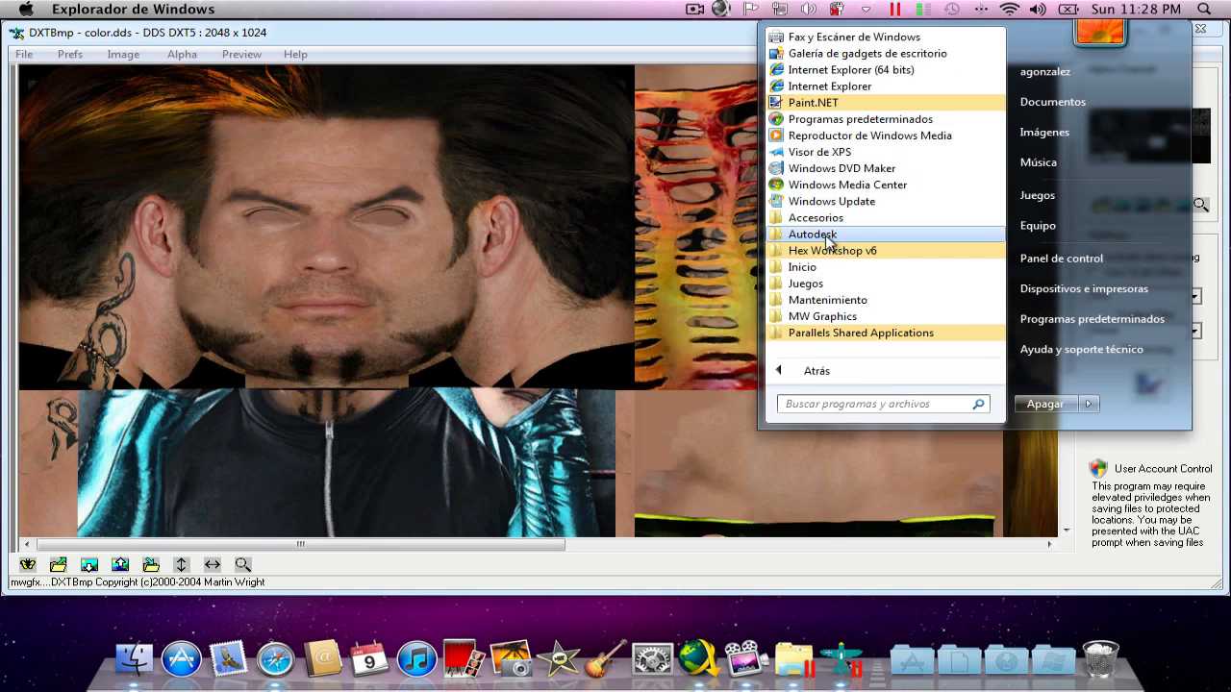
pyautogui.click(811, 234)
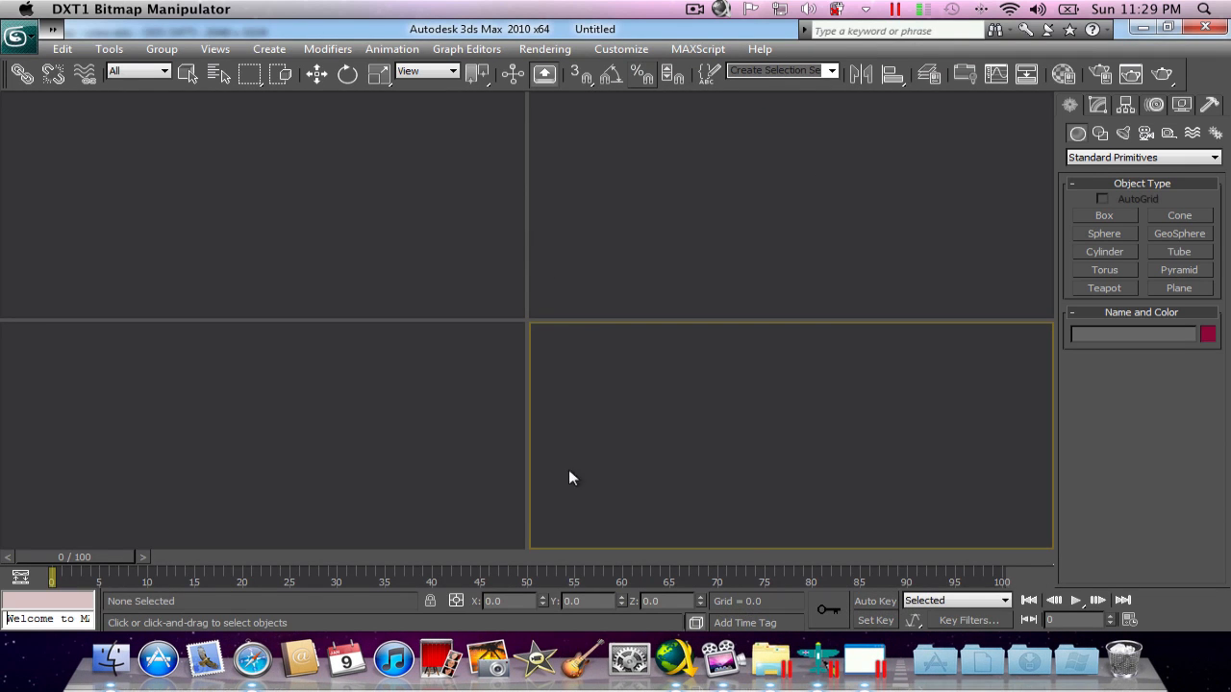
pyautogui.moveTo(818, 659)
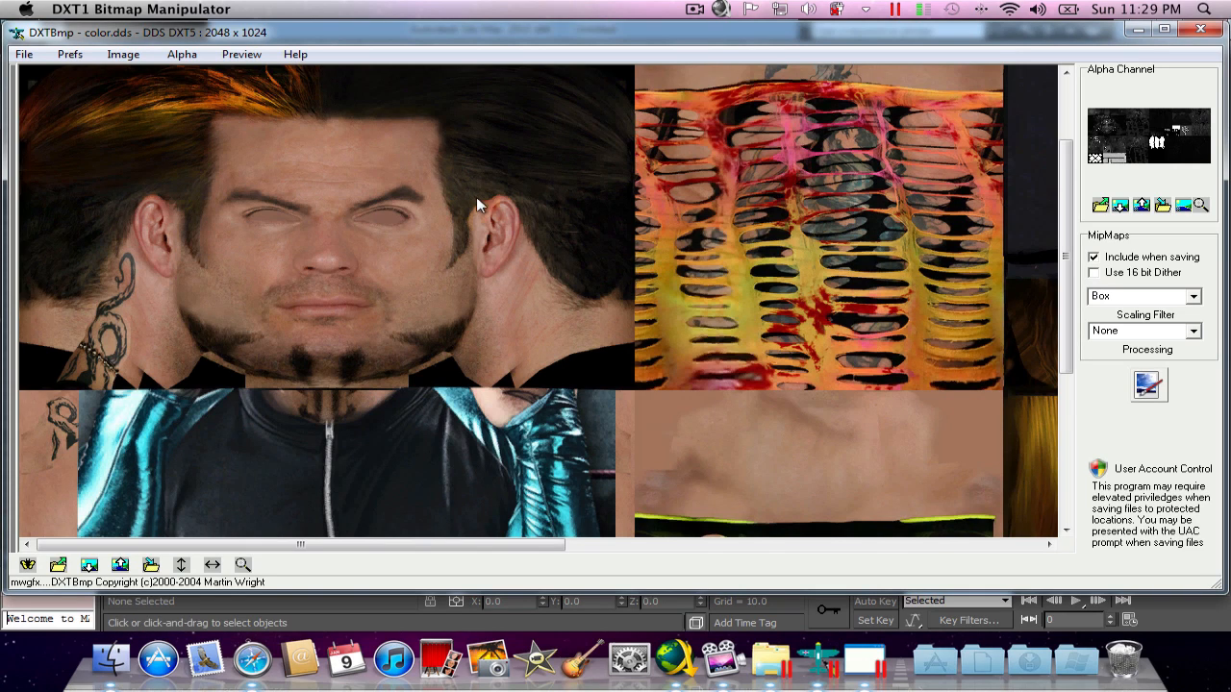
pyautogui.moveTo(384, 205)
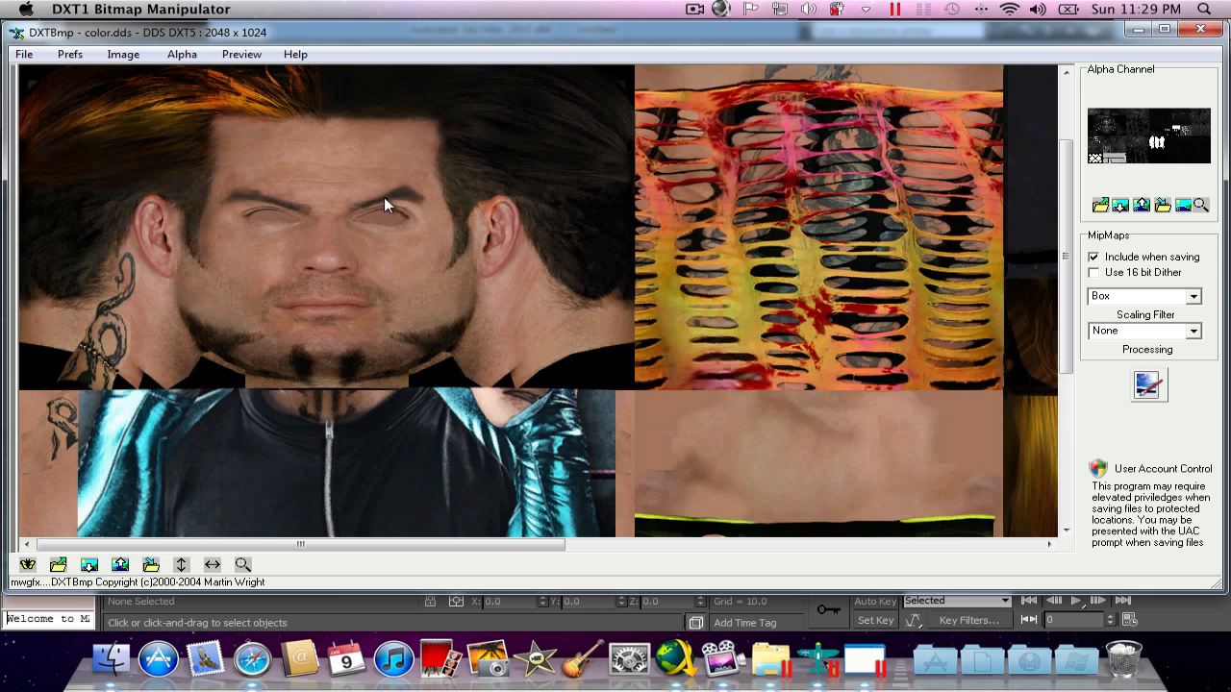
# - Switch from DXTBmp to the freshly loaded, untitled 3ds Max 2010 window
pyautogui.click(23, 54)
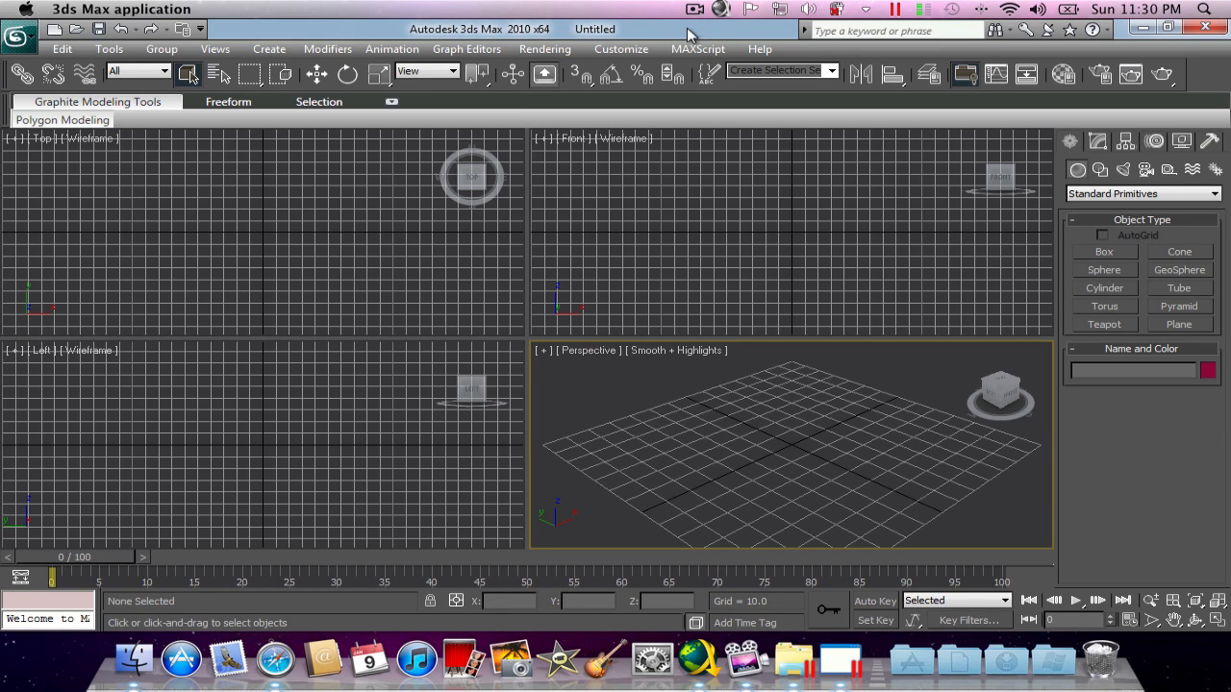
pyautogui.moveTo(1207, 149)
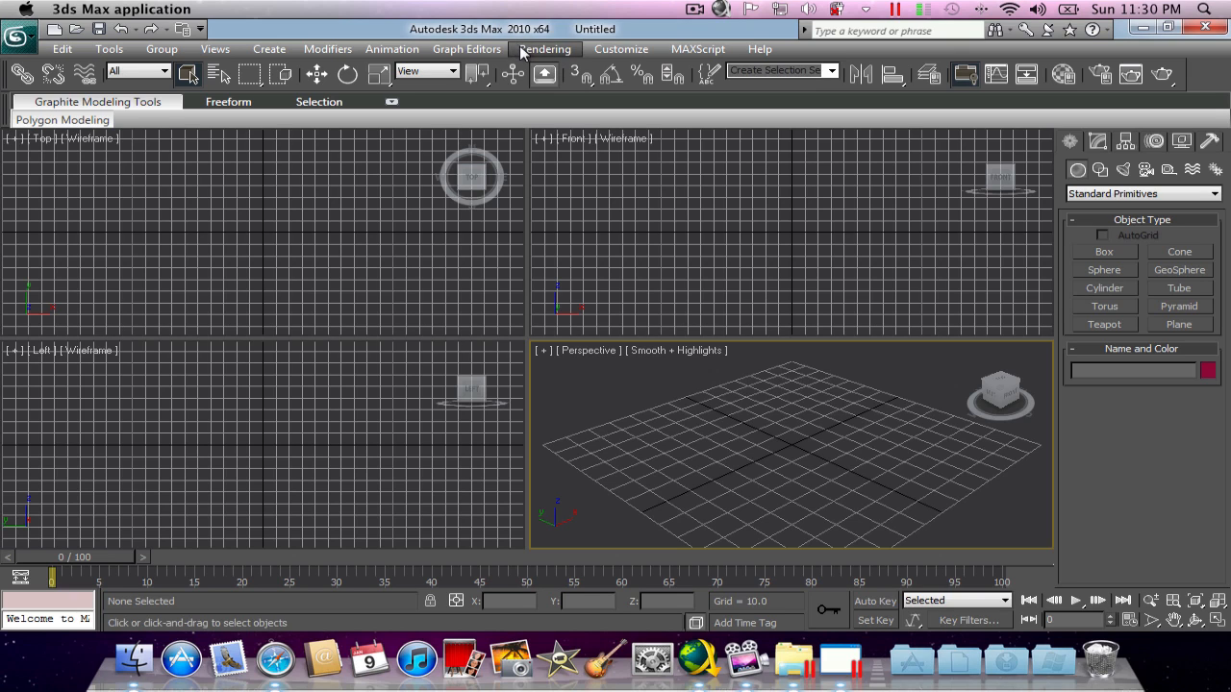
pyautogui.moveTo(581, 166)
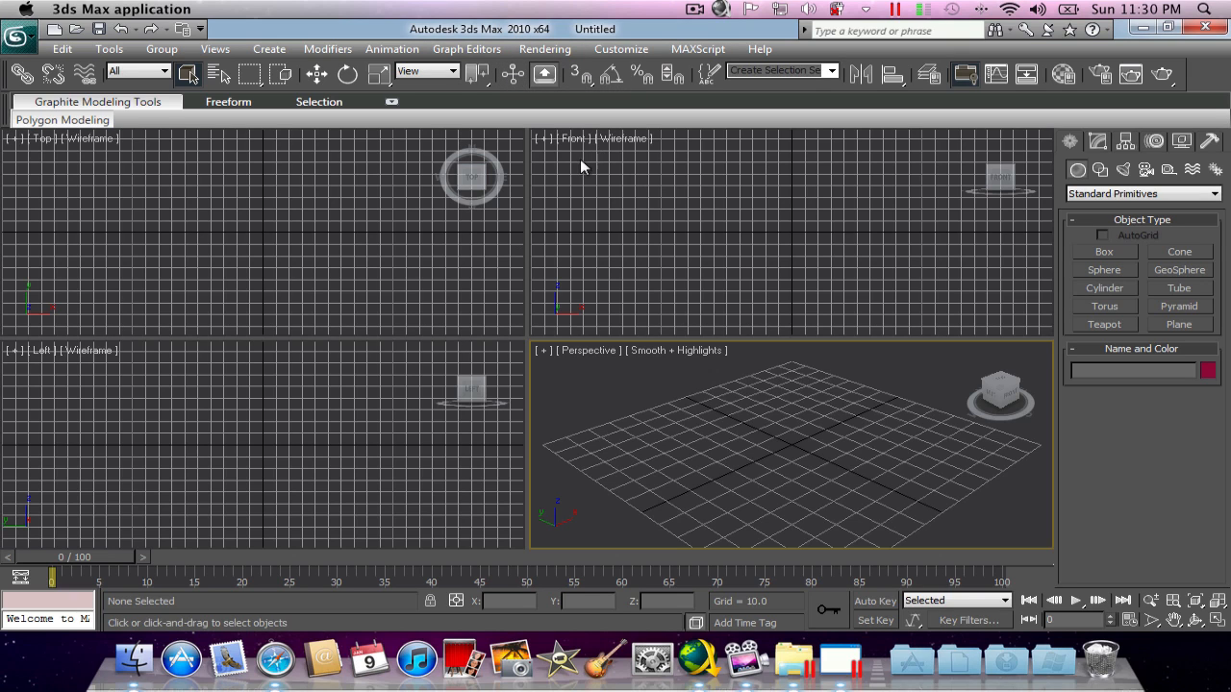
# - Start MAXScript's Run Script from the Utilities panel and browse to the desktop
pyautogui.click(1211, 141)
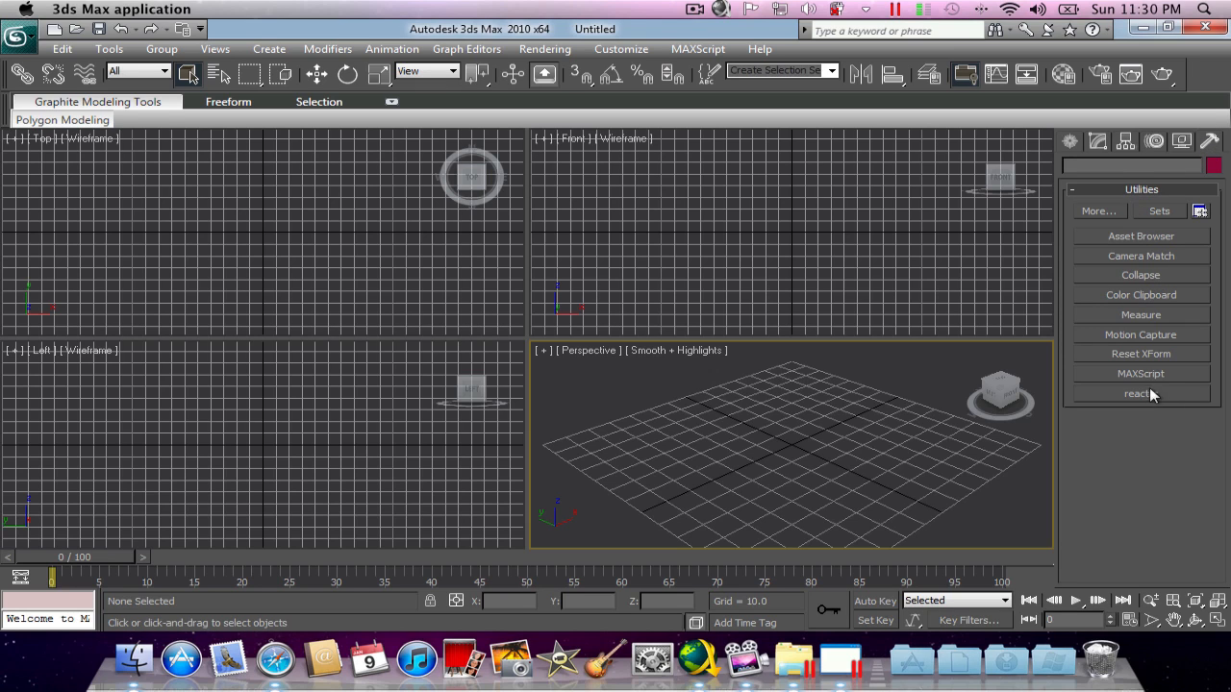
pyautogui.click(1141, 373)
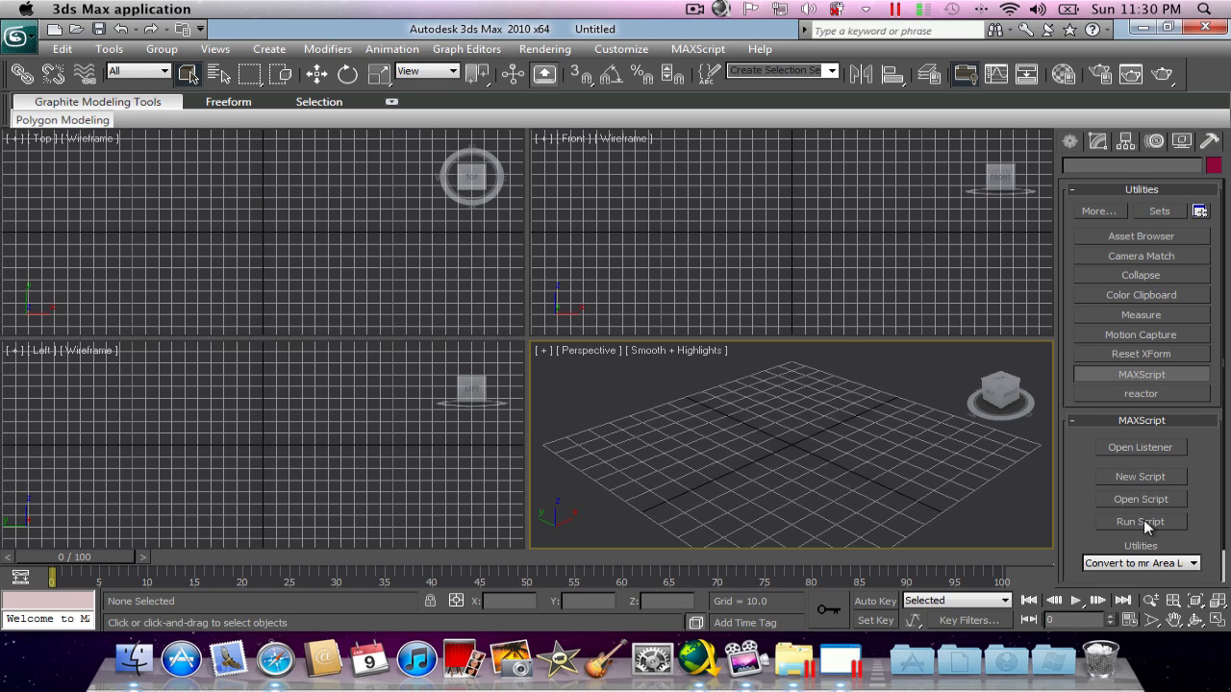
pyautogui.click(1140, 498)
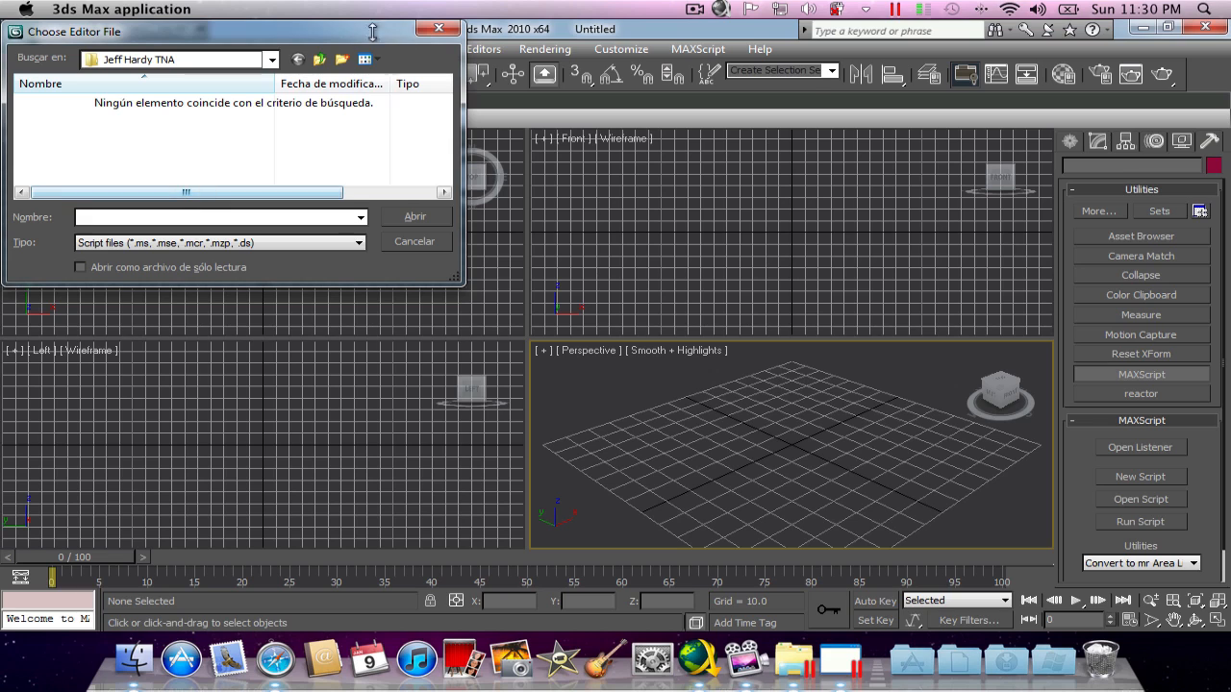
pyautogui.click(321, 59)
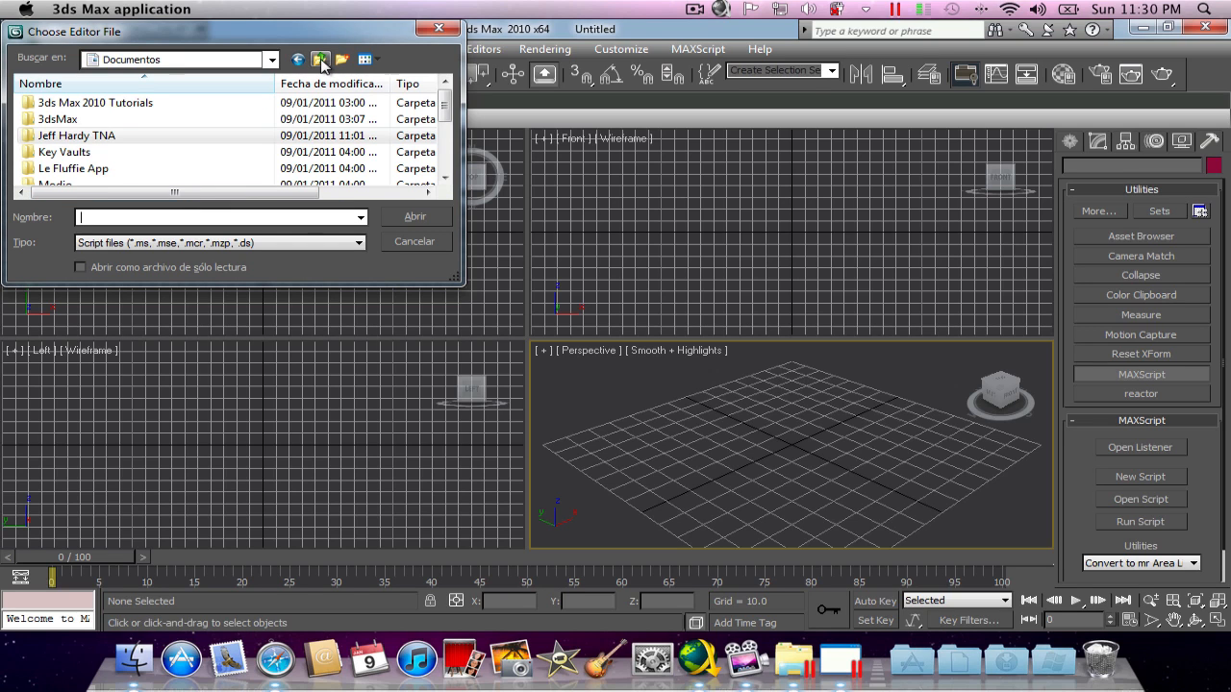
pyautogui.click(320, 58)
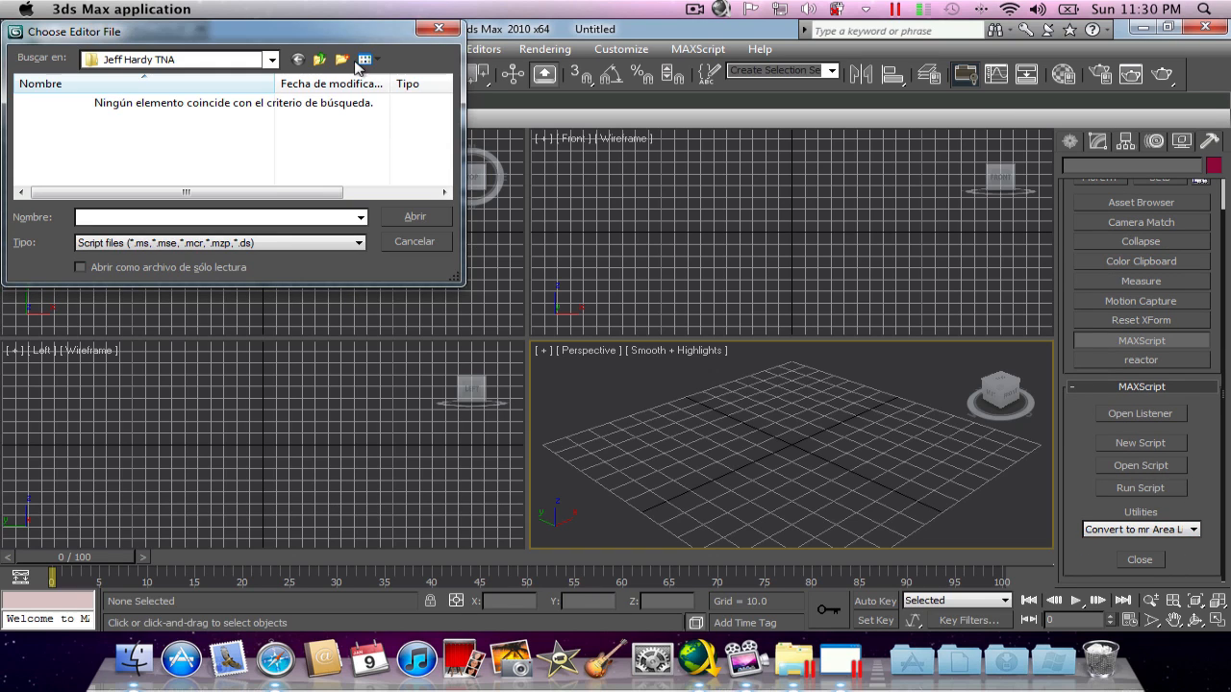
pyautogui.click(320, 60)
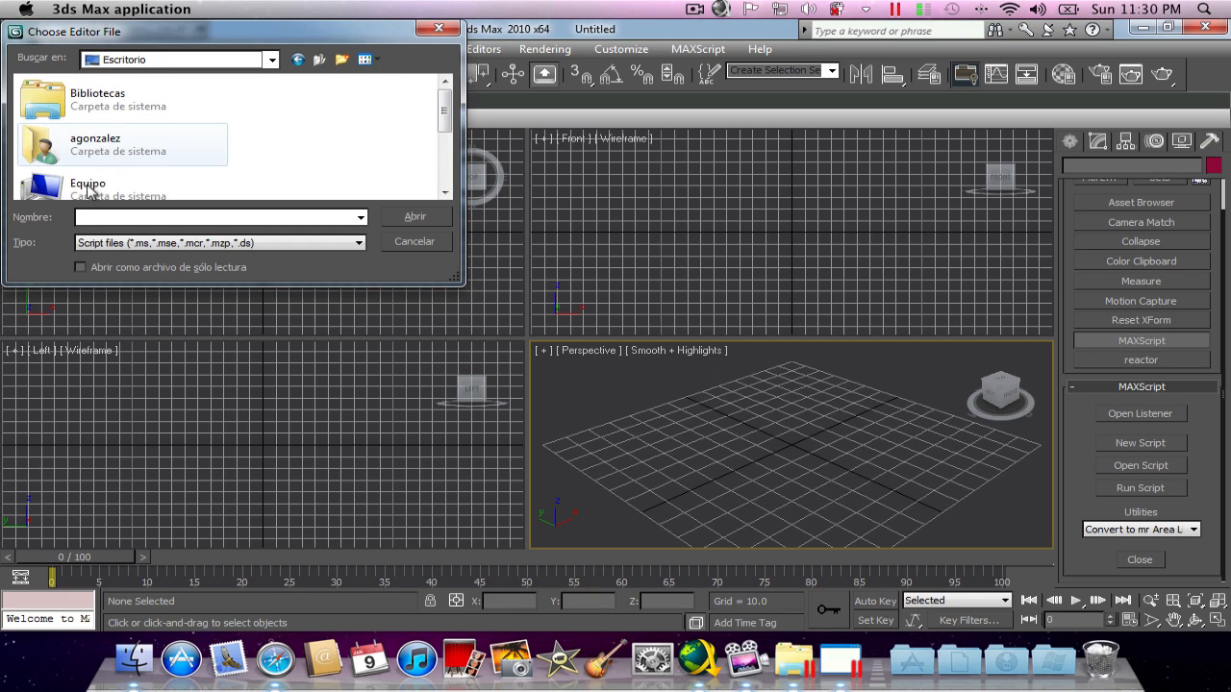
# - Run the Yukes script from C:\Autodesk\3ds Max 2010\Scripts and pick the Yukes .yobj Importer utility
pyautogui.doubleClick(87, 189)
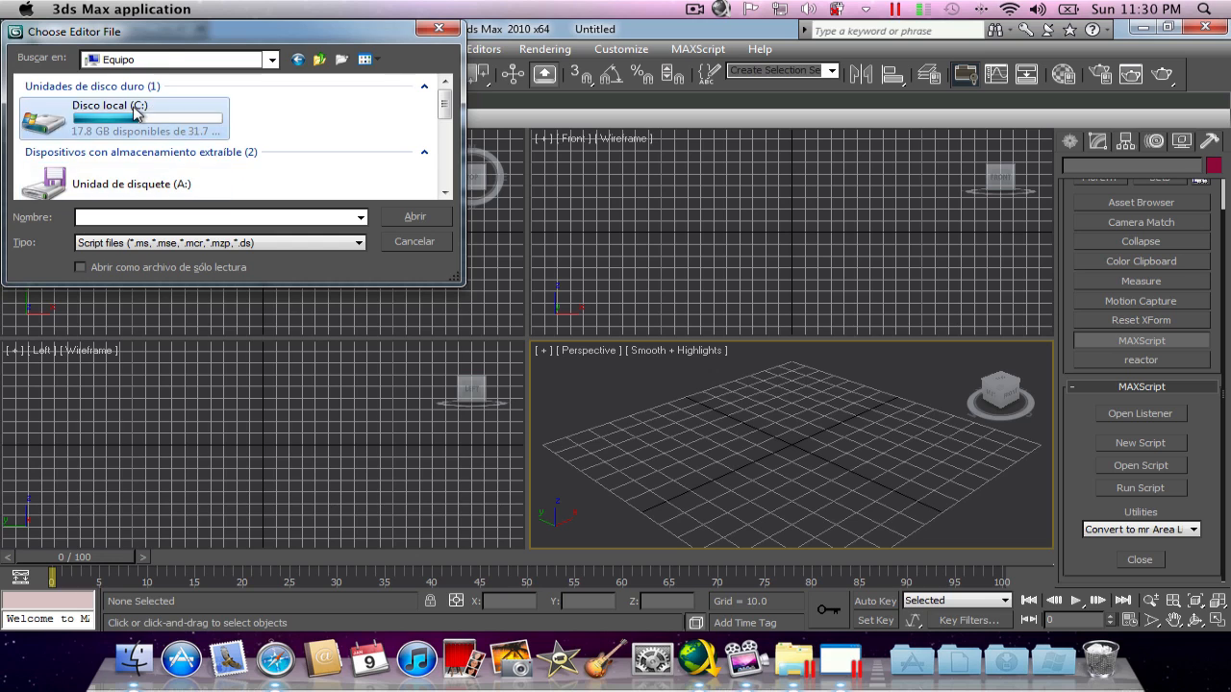
pyautogui.doubleClick(145, 117)
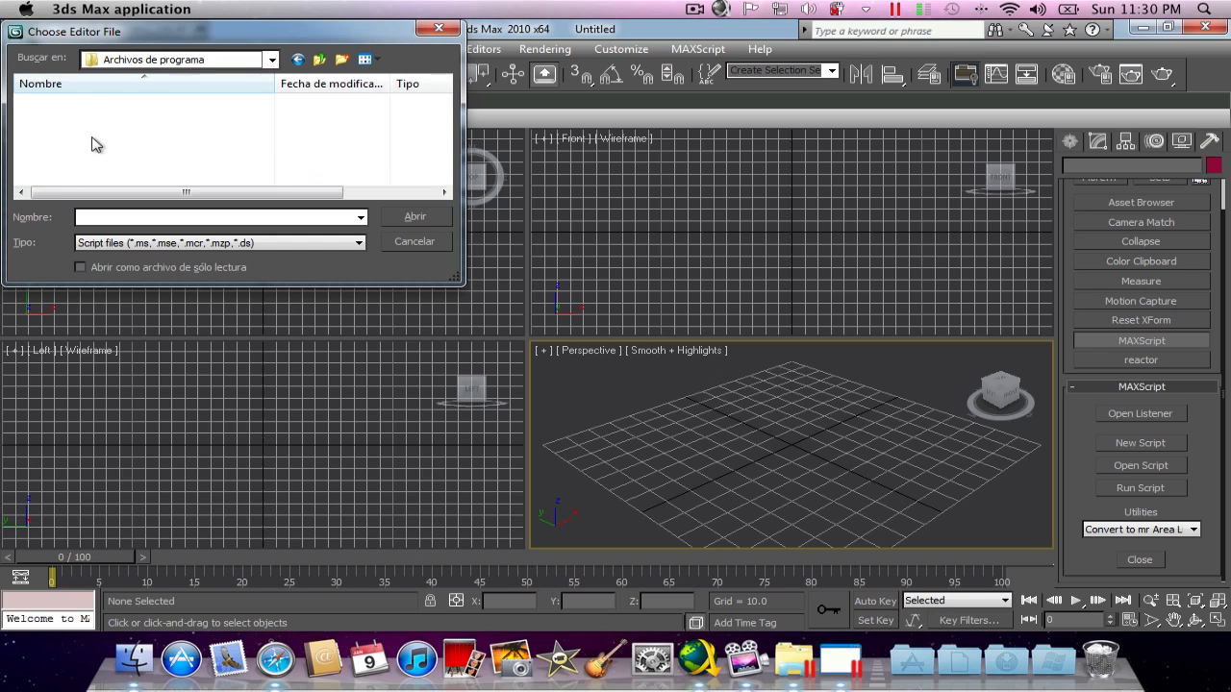
pyautogui.click(61, 102)
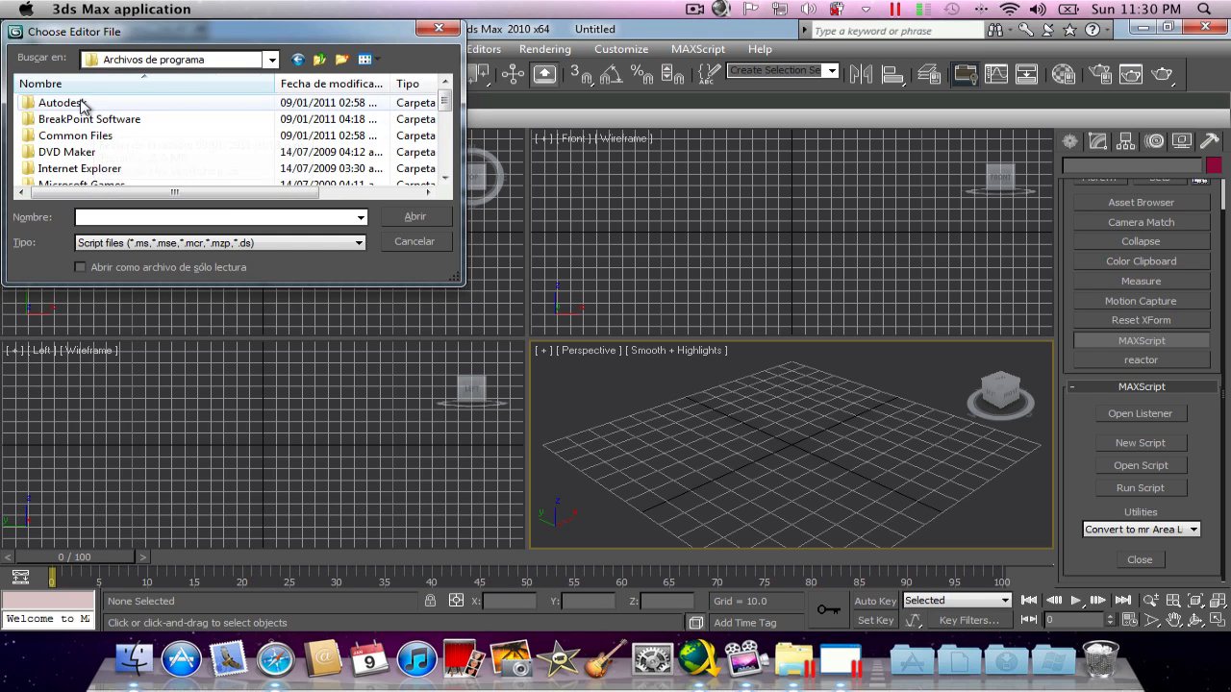
pyautogui.doubleClick(62, 102)
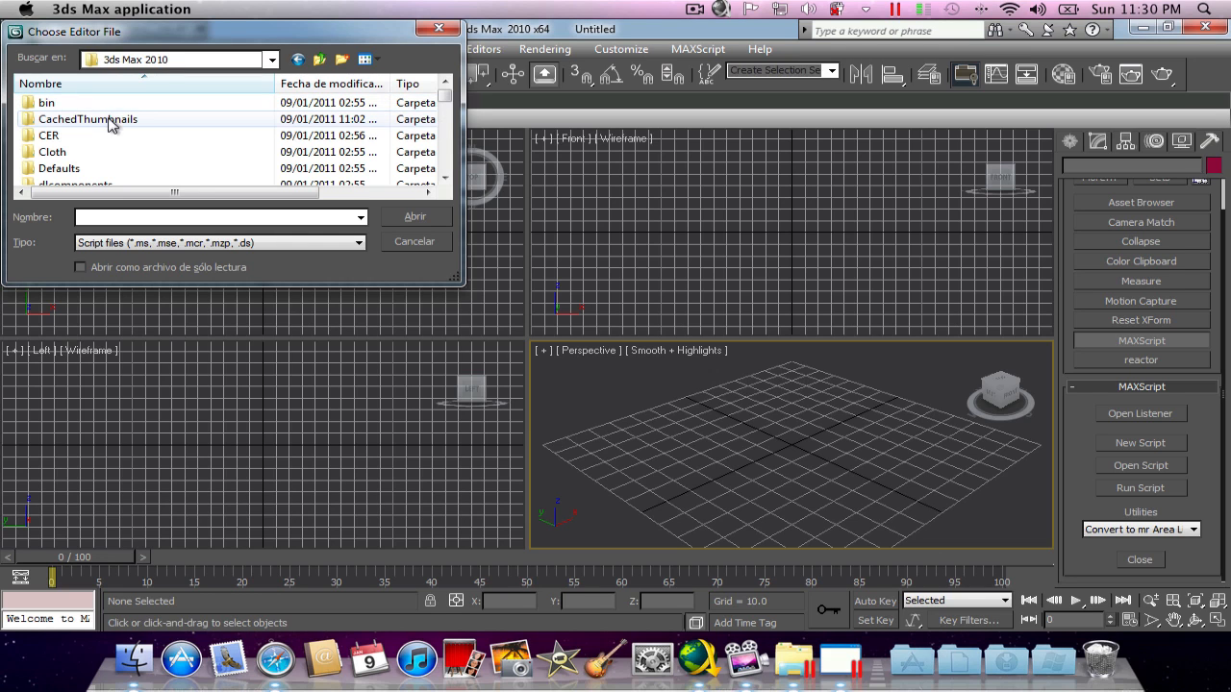
pyautogui.click(446, 181)
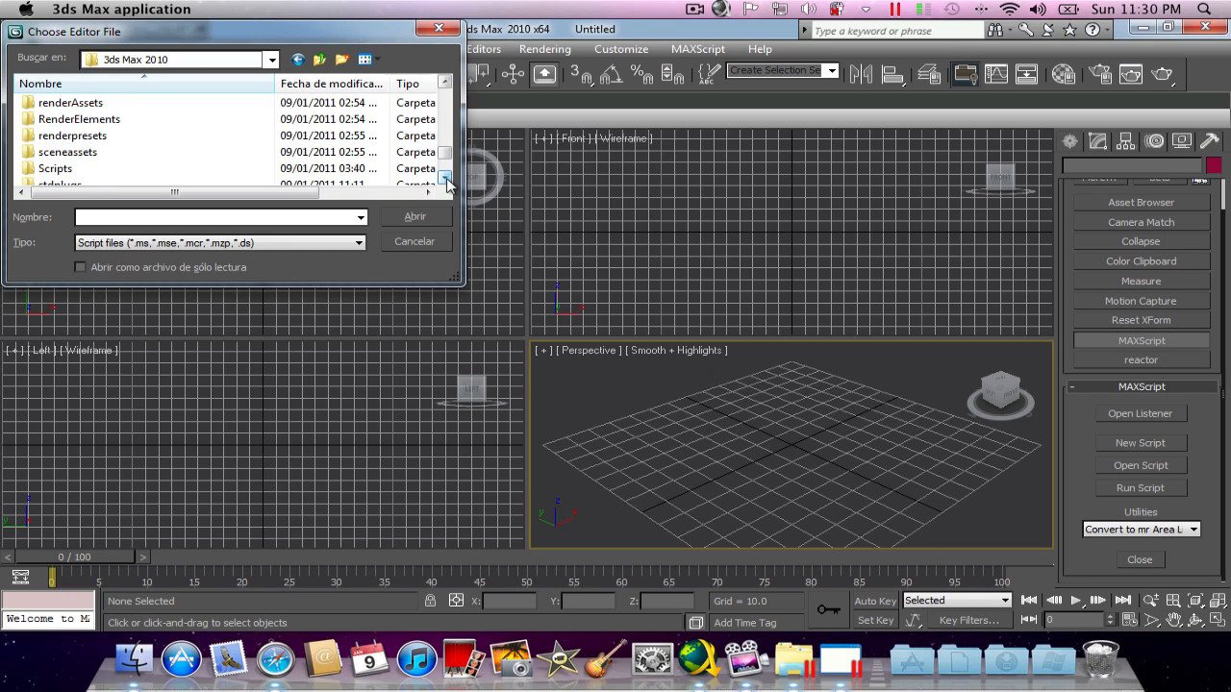
pyautogui.doubleClick(55, 168)
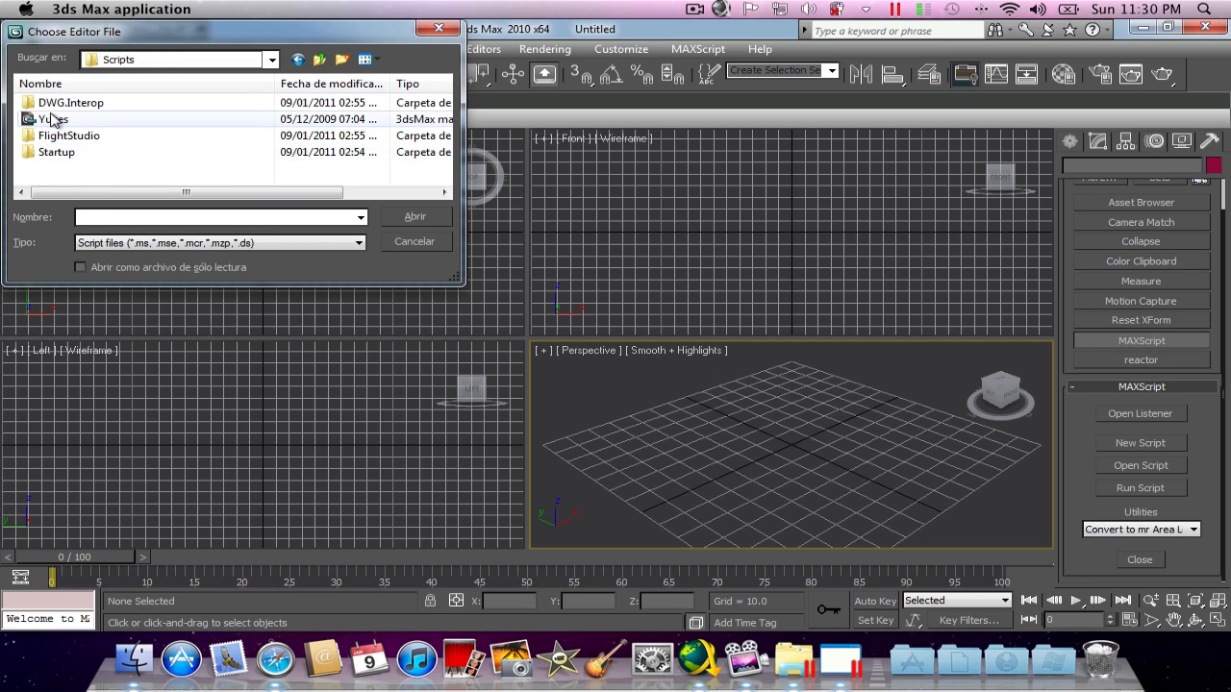
pyautogui.click(414, 241)
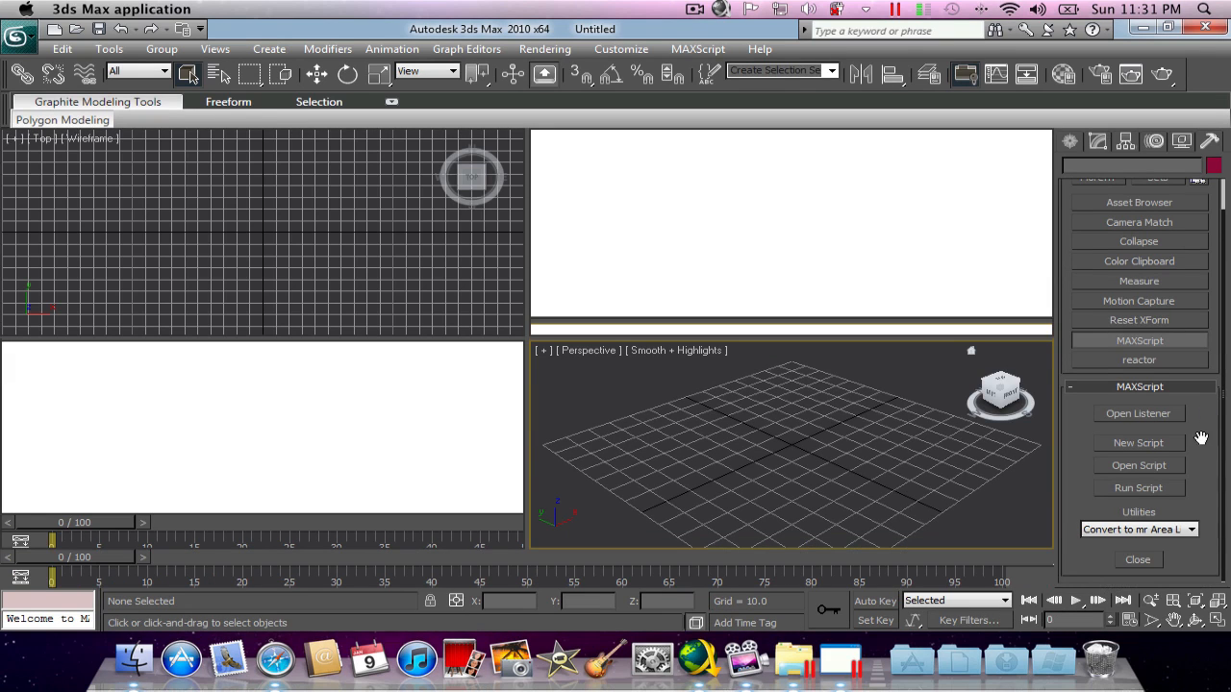
pyautogui.moveTo(1199, 371)
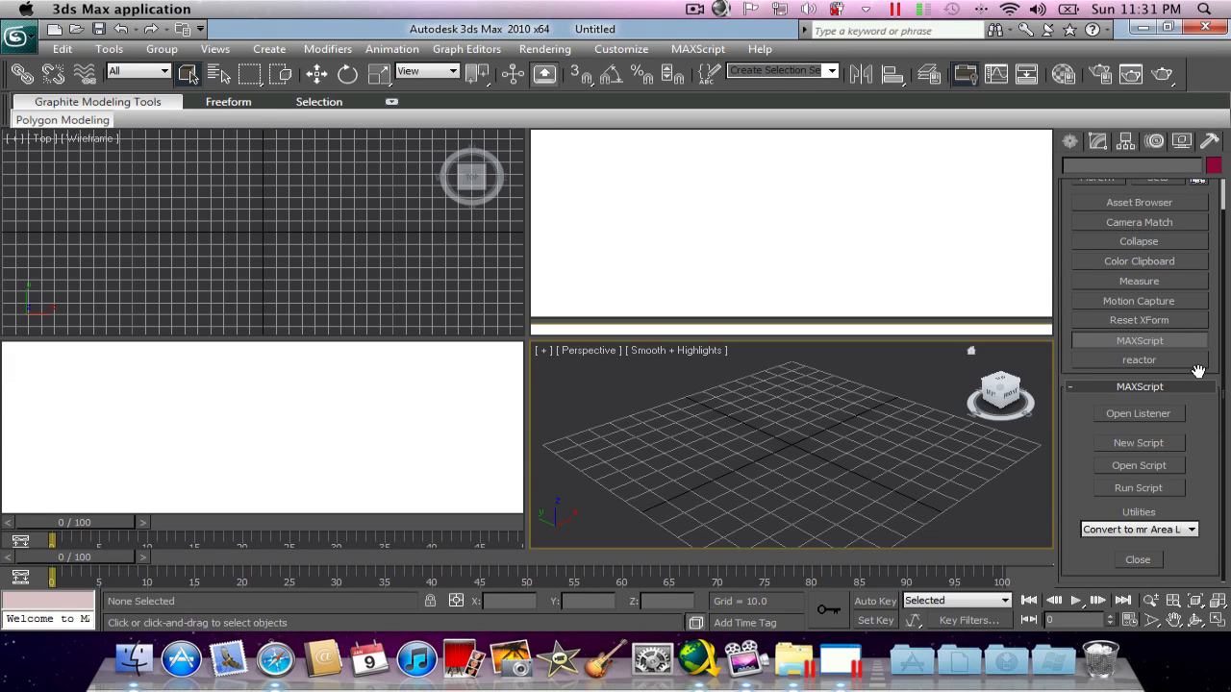
pyautogui.moveTo(1193, 407)
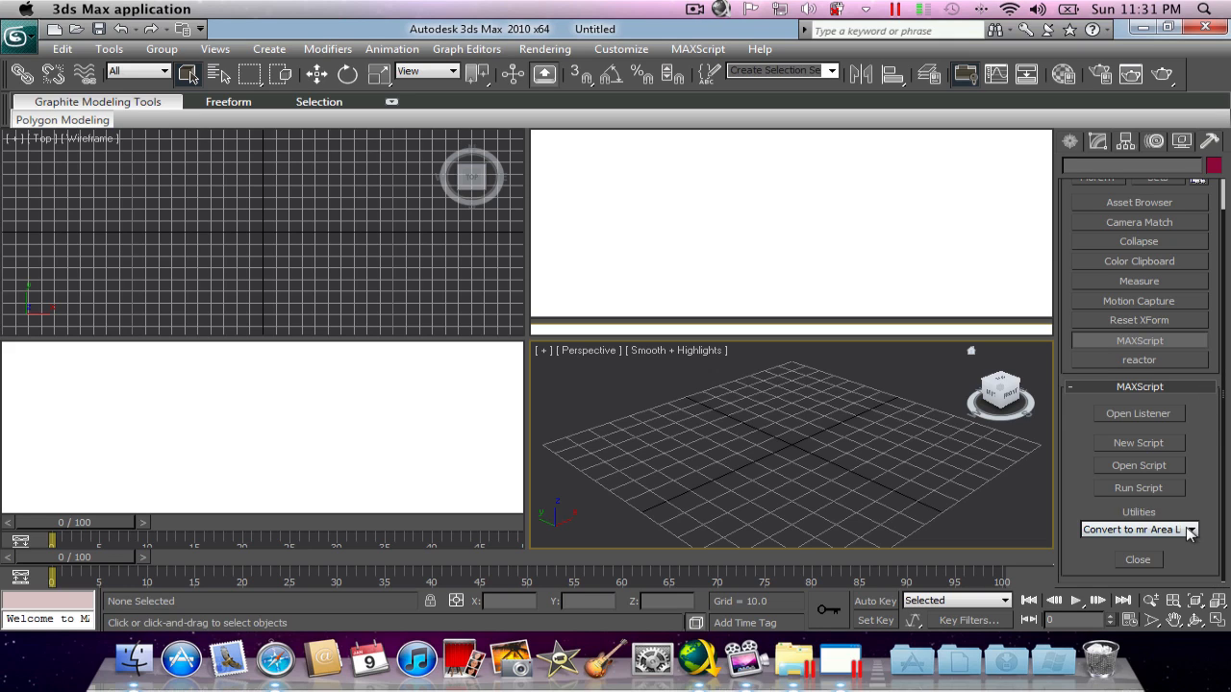
pyautogui.click(1191, 530)
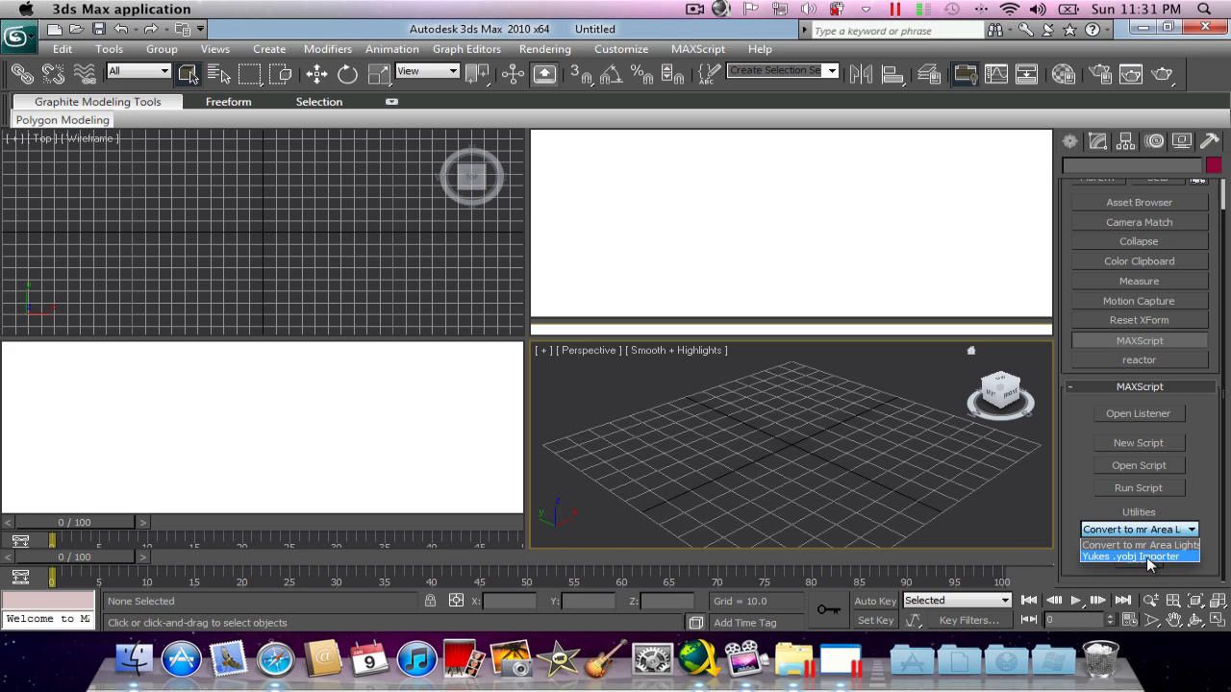
pyautogui.click(1132, 556)
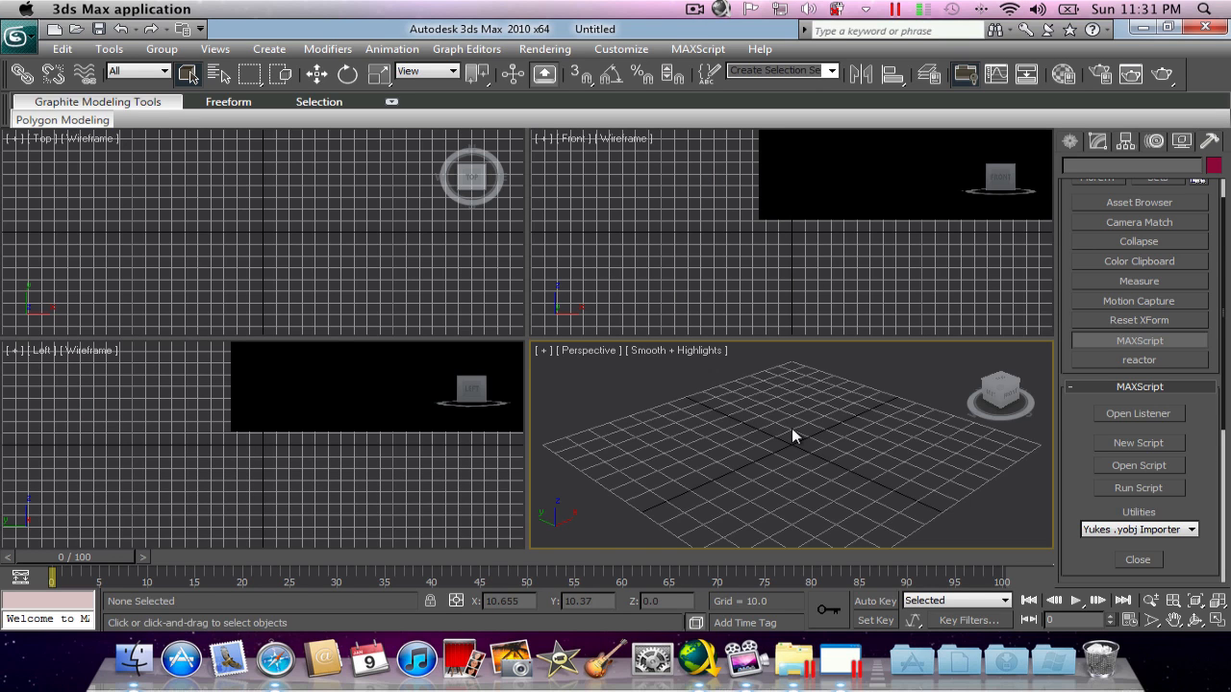
# - Maximize the viewport and import 0000.yobj from the Jeff Hardy TNA folder
pyautogui.press('alt+w')
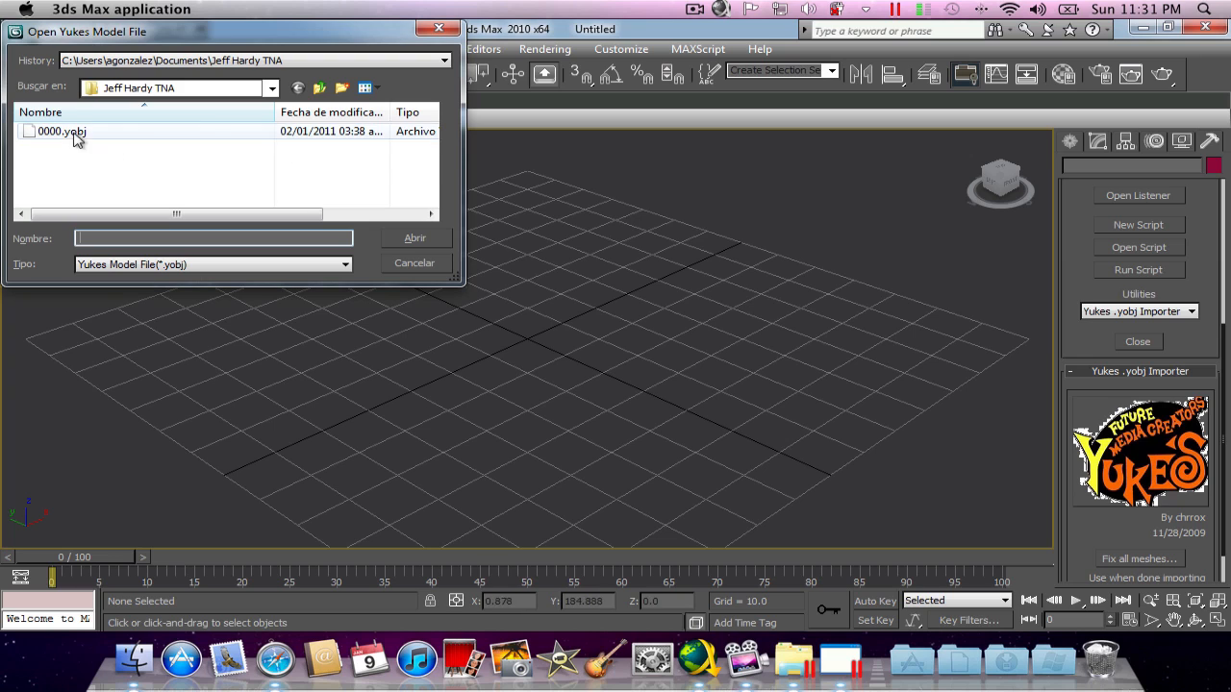
pyautogui.click(61, 130)
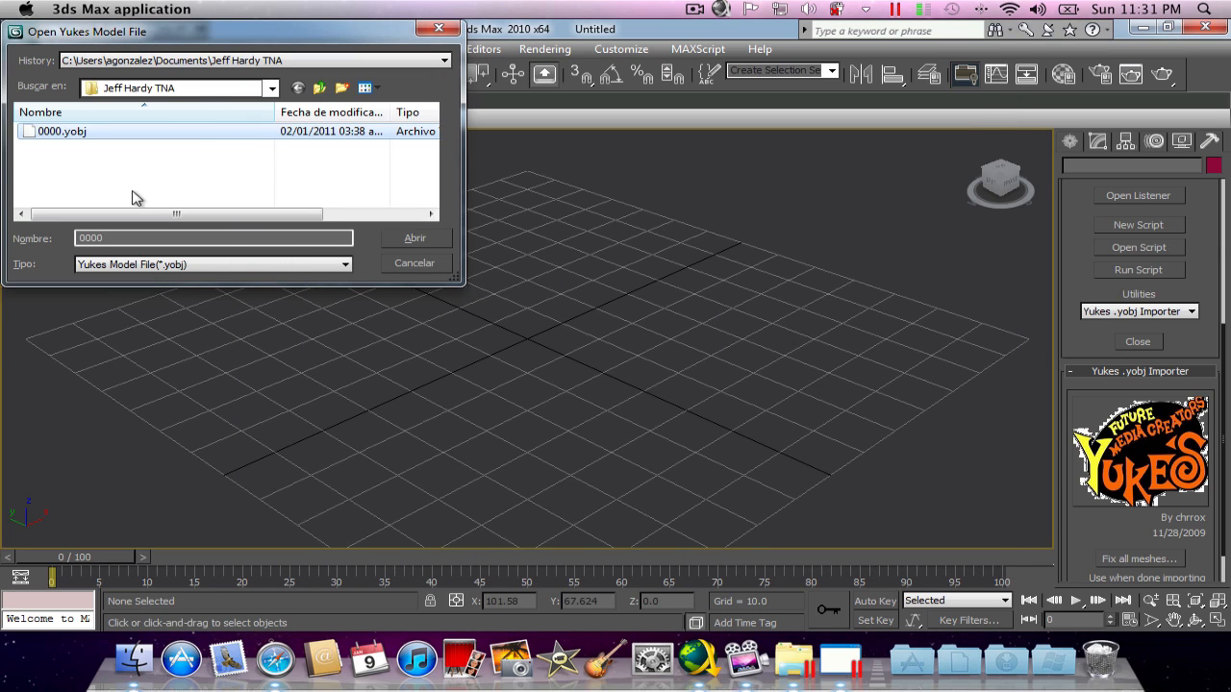
pyautogui.click(414, 263)
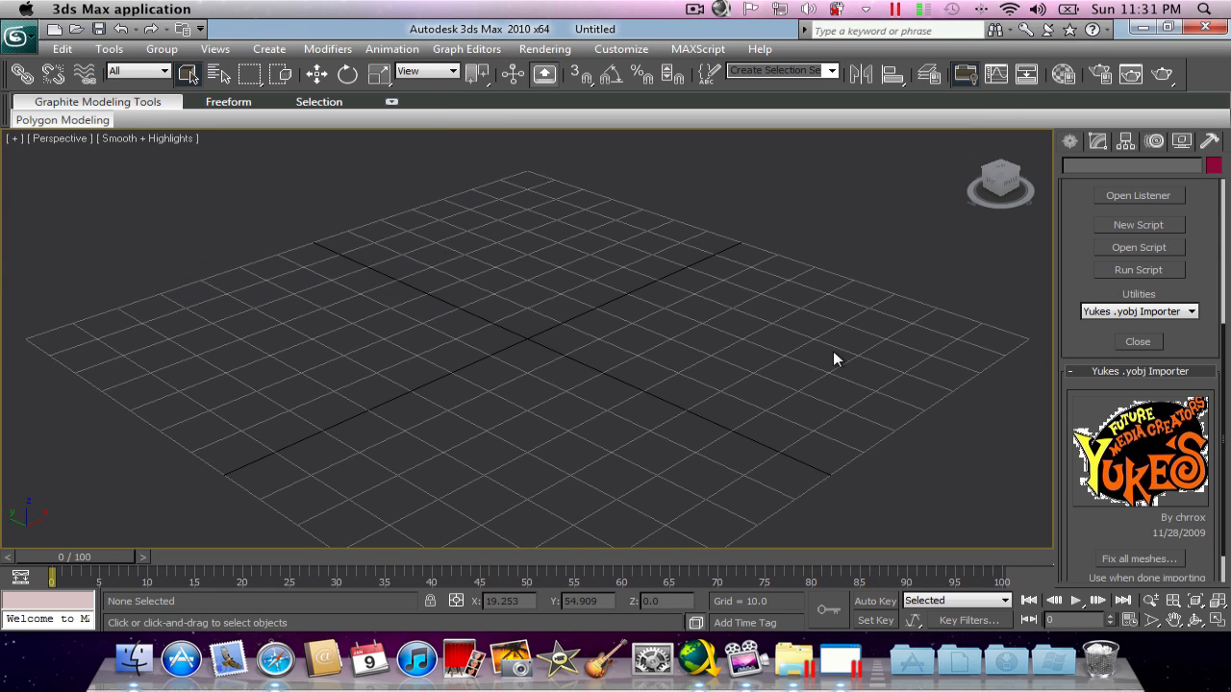
pyautogui.moveTo(875, 372)
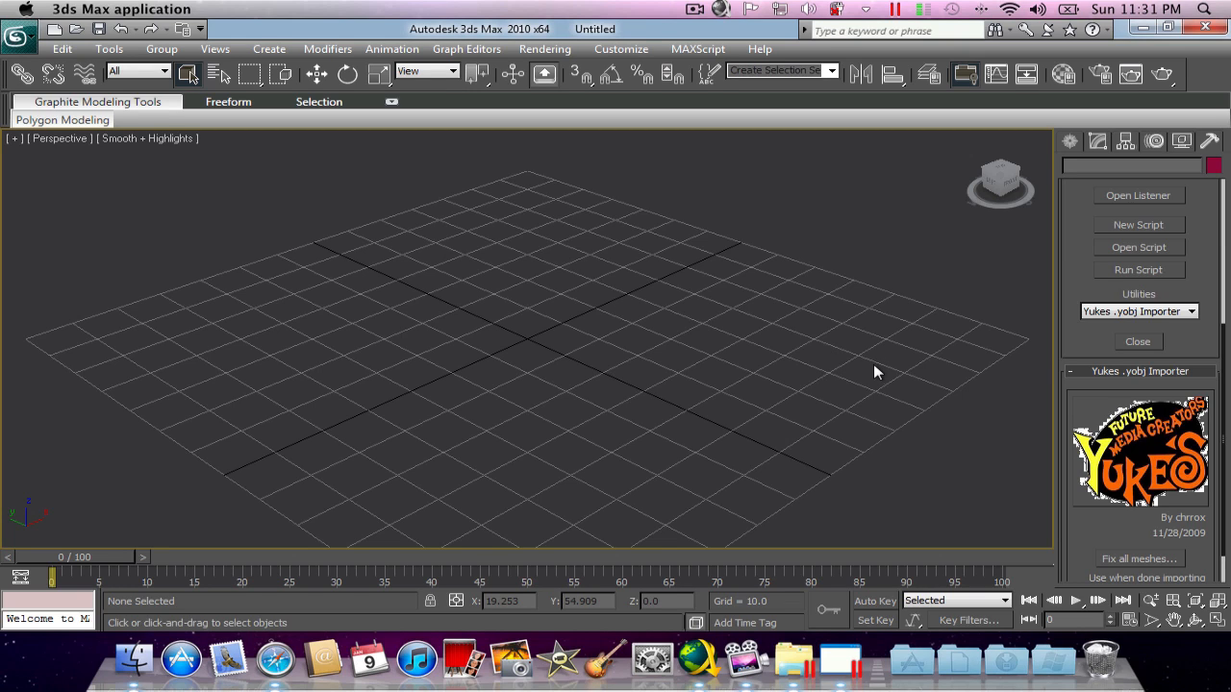
pyautogui.moveTo(880, 374)
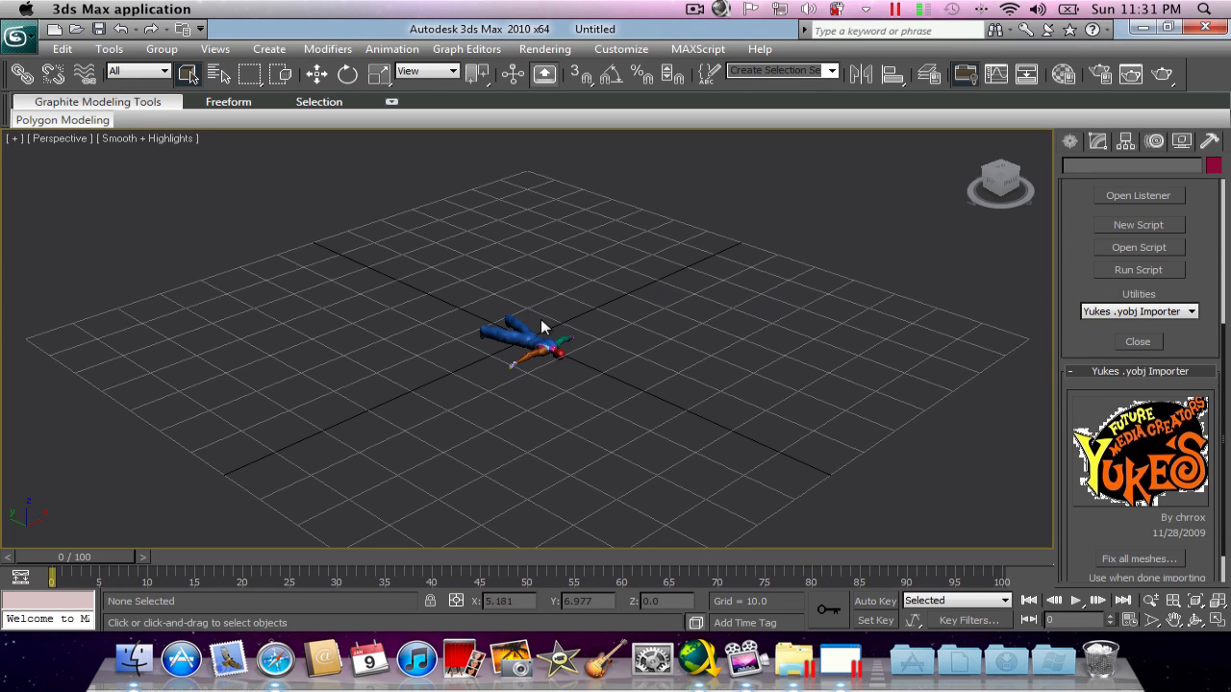
# - Select the imported wrestler, run Fix all meshes, and zoom in on the model
pyautogui.click(533, 331)
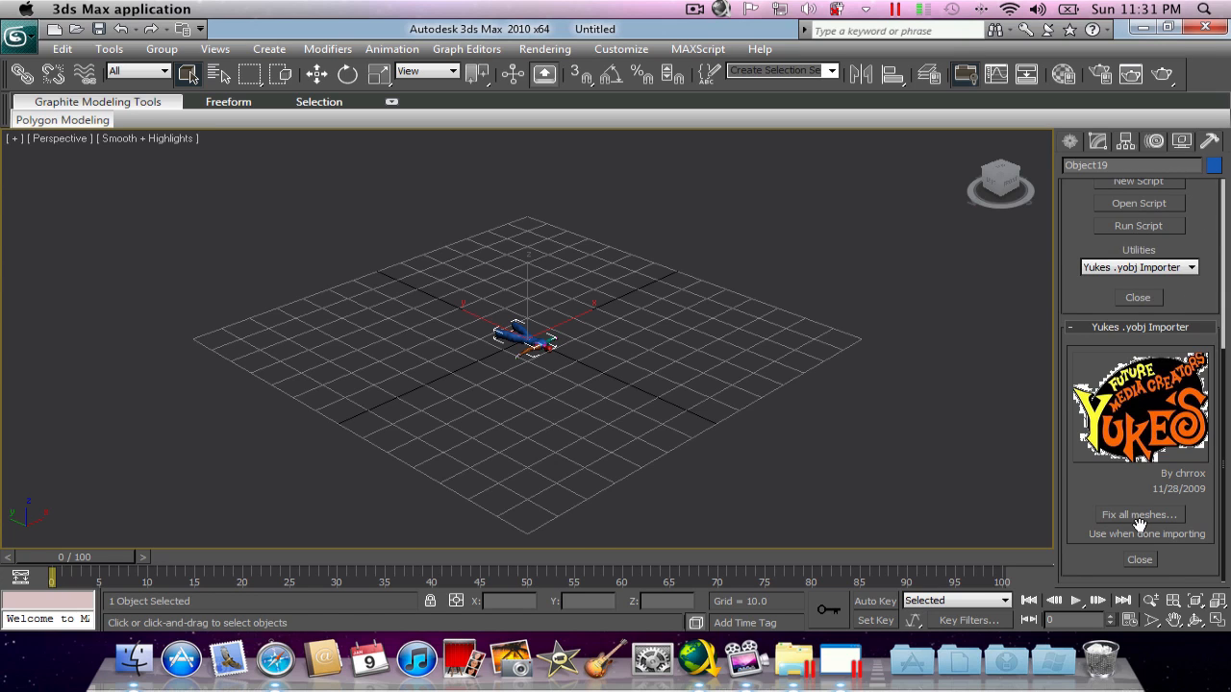
pyautogui.click(1139, 514)
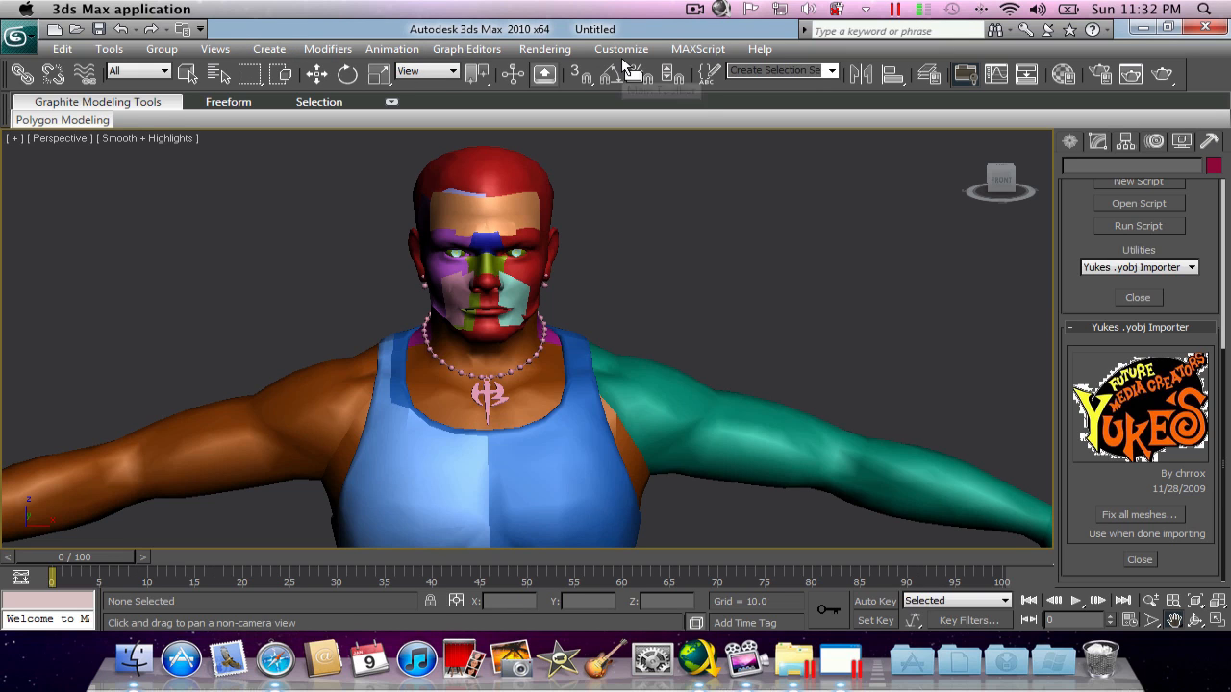
pyautogui.click(620, 49)
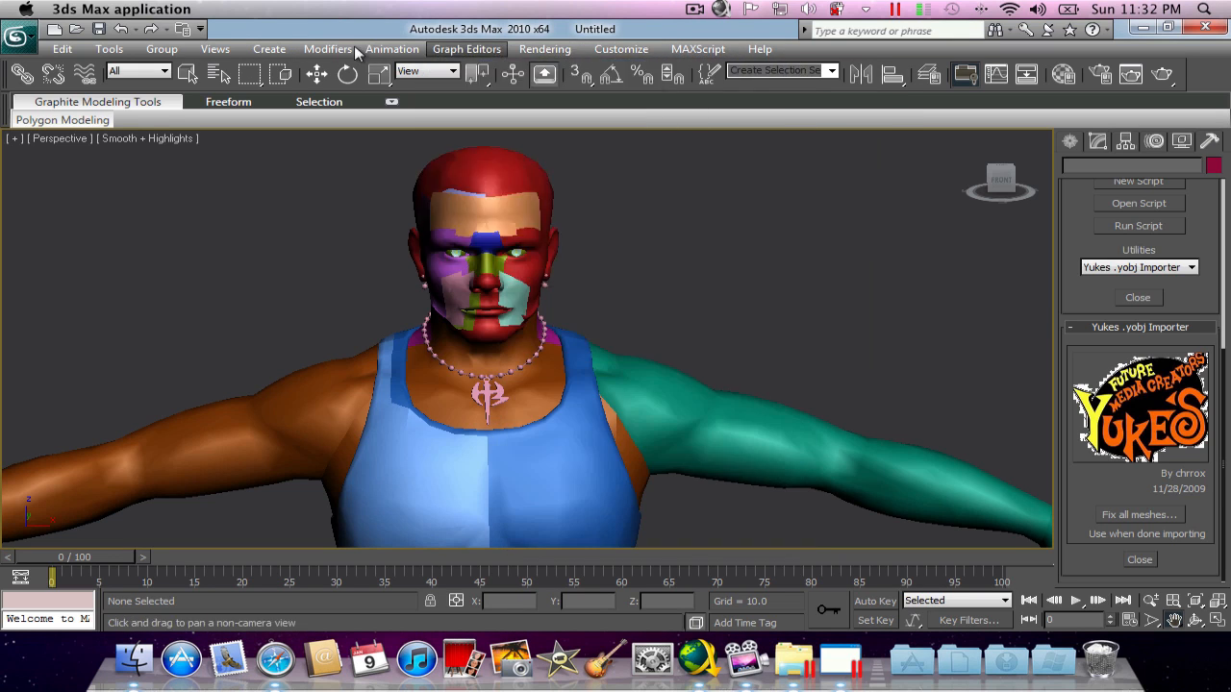
# - Browse the Modifiers and Create menus, then bring up the Material Editor on 01 - Default
pyautogui.click(327, 49)
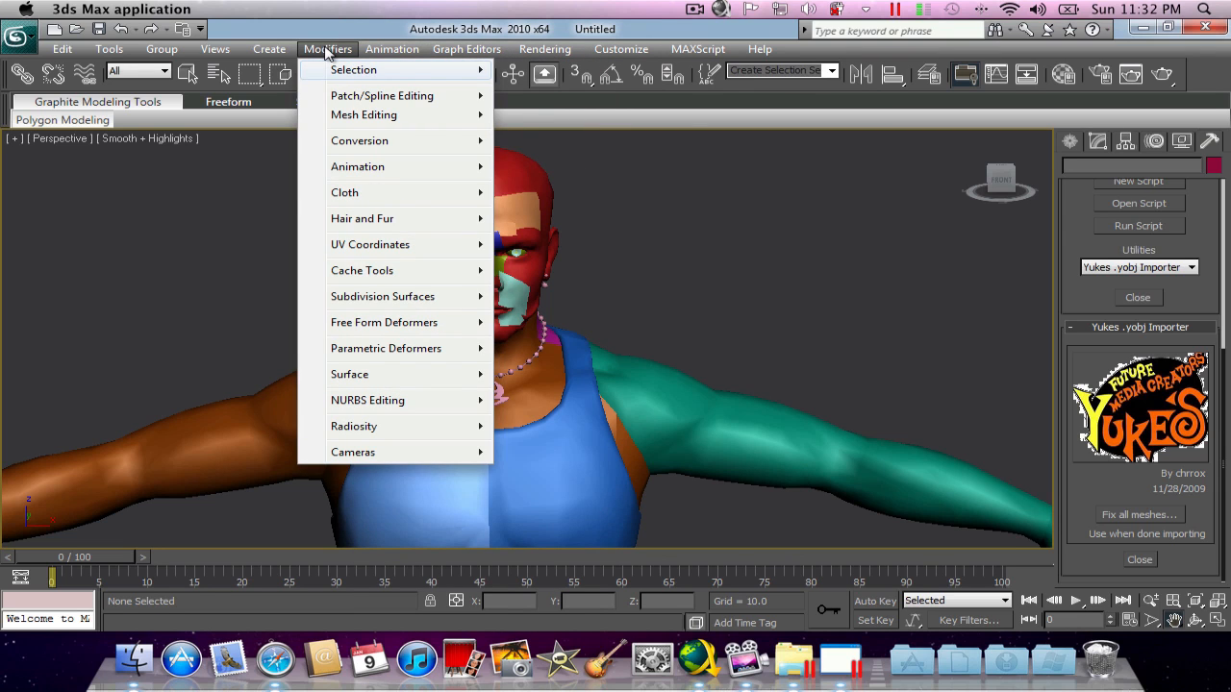
pyautogui.click(268, 49)
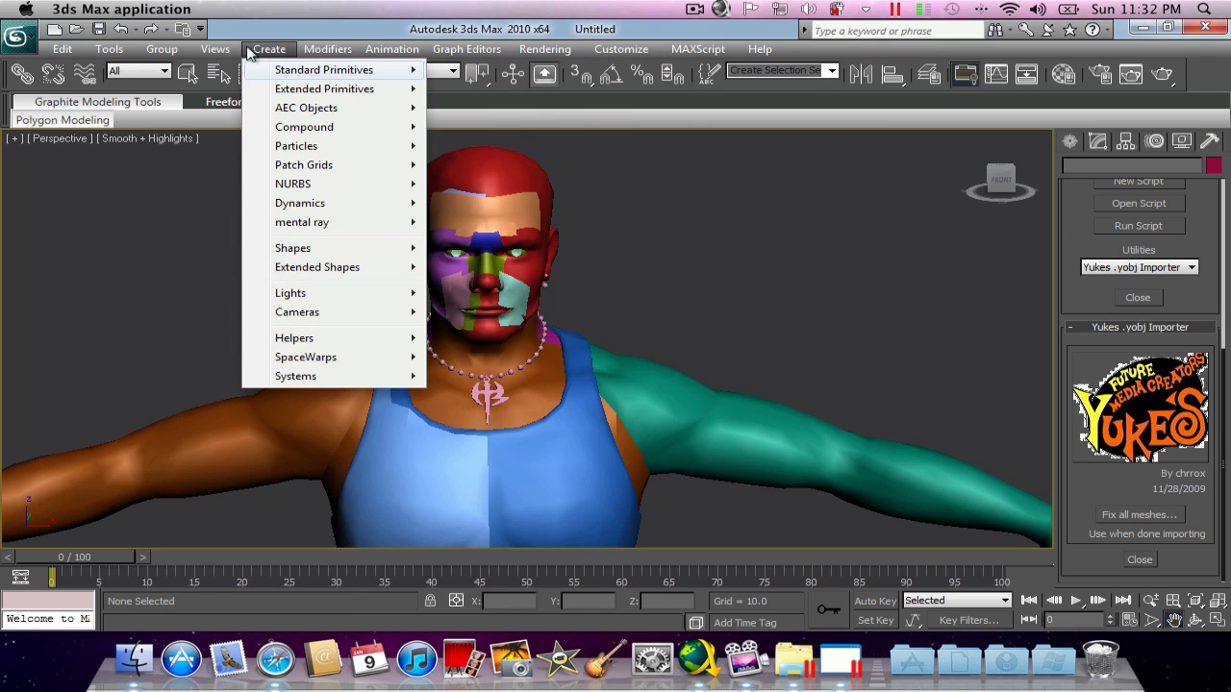
pyautogui.click(109, 49)
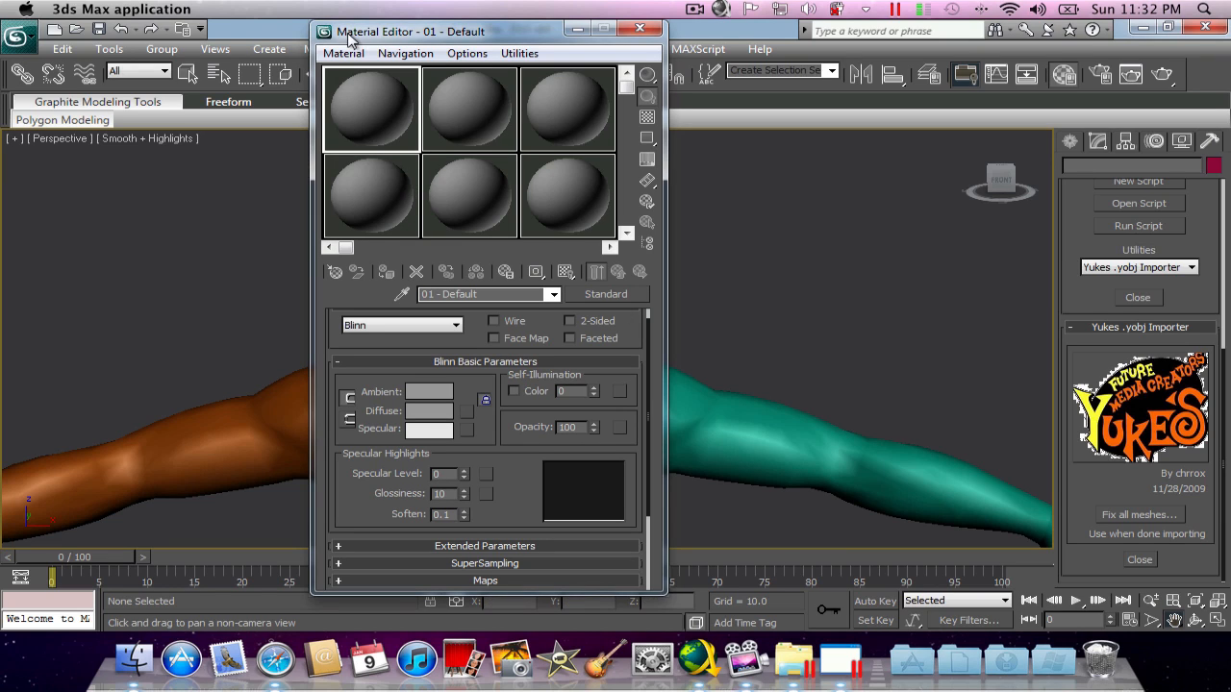
pyautogui.moveTo(370, 105)
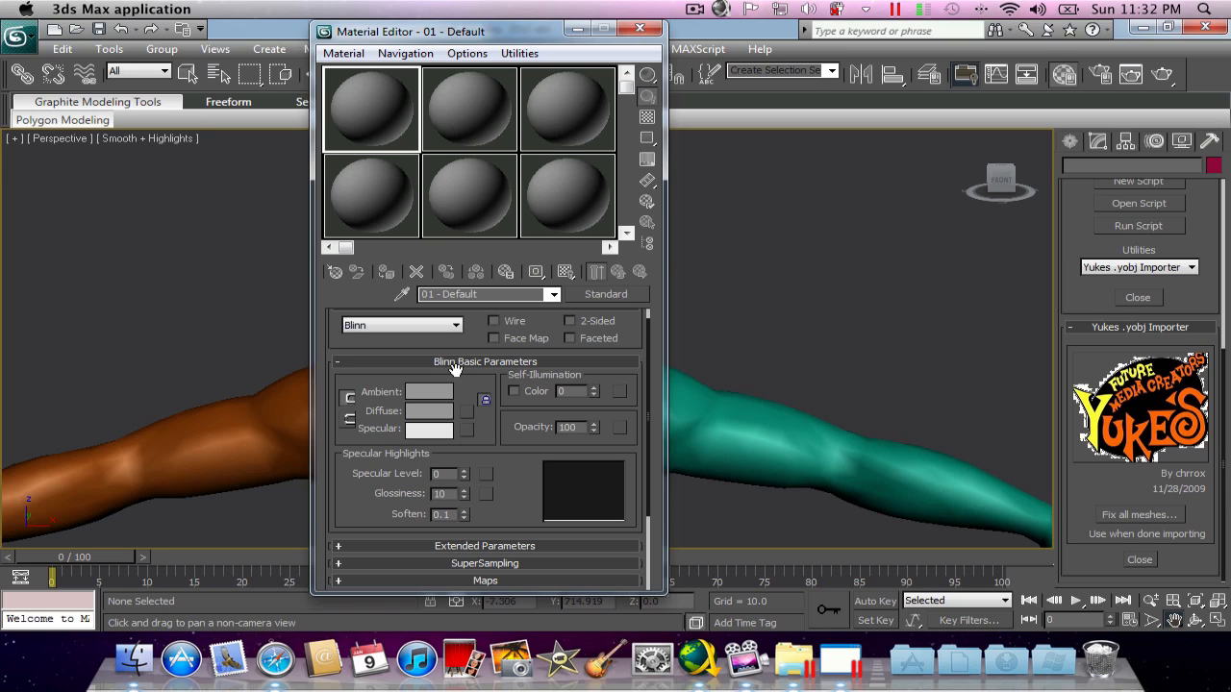
pyautogui.moveTo(440, 373)
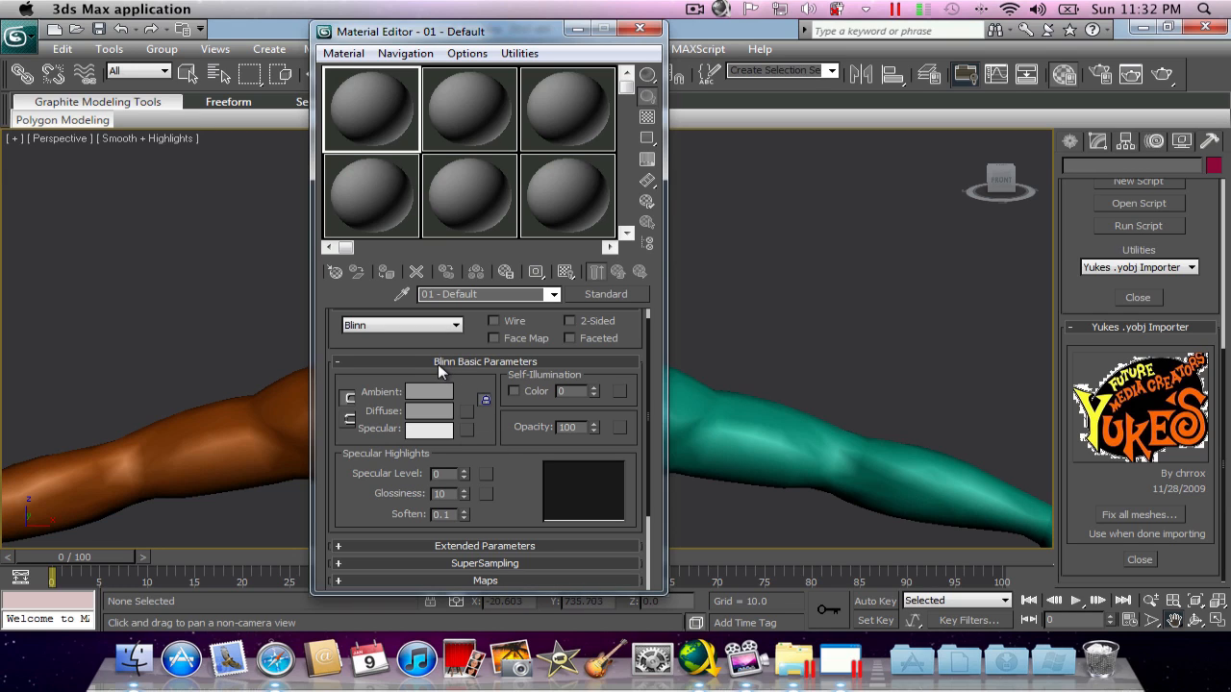
pyautogui.moveTo(471, 396)
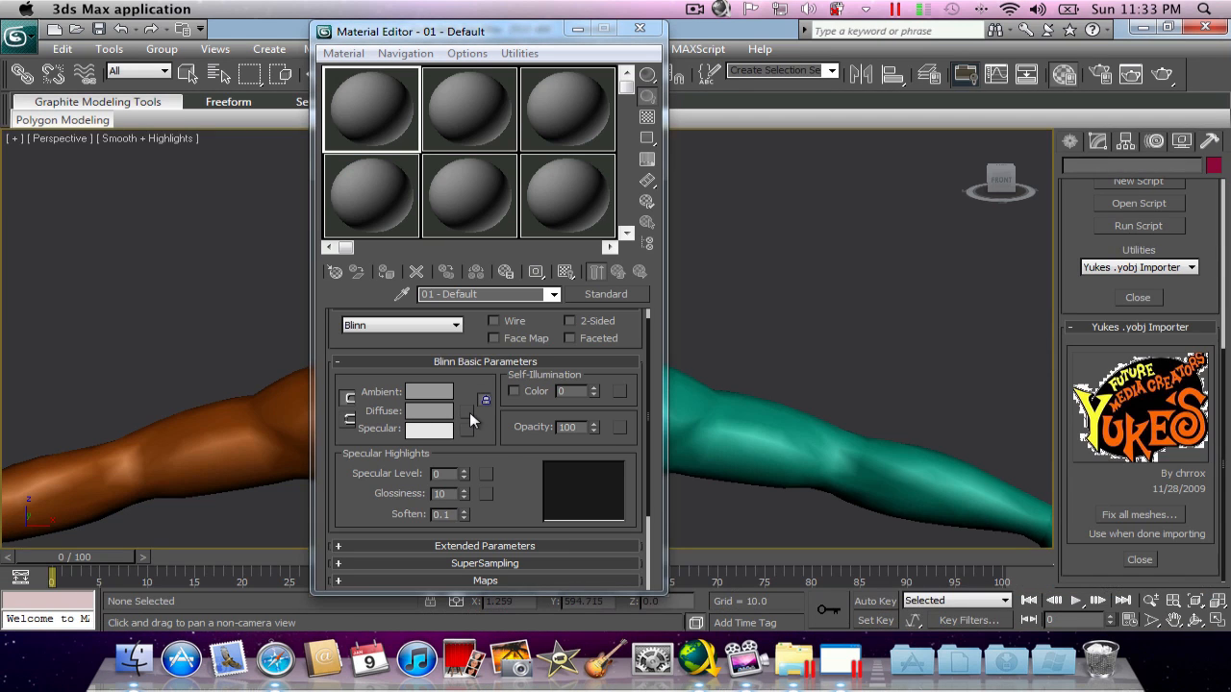
# - Add a Bitmap diffuse map and choose color.bmp from Mis imágenes > Max10Tutorial
pyautogui.click(486, 401)
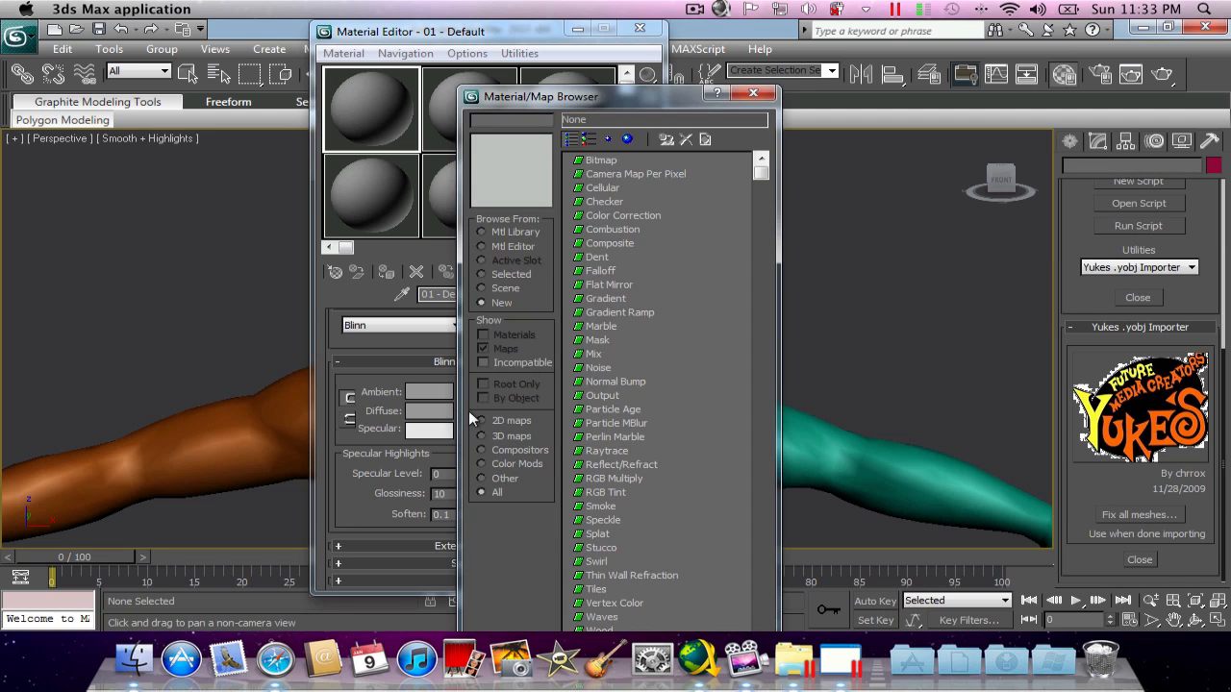
pyautogui.click(755, 92)
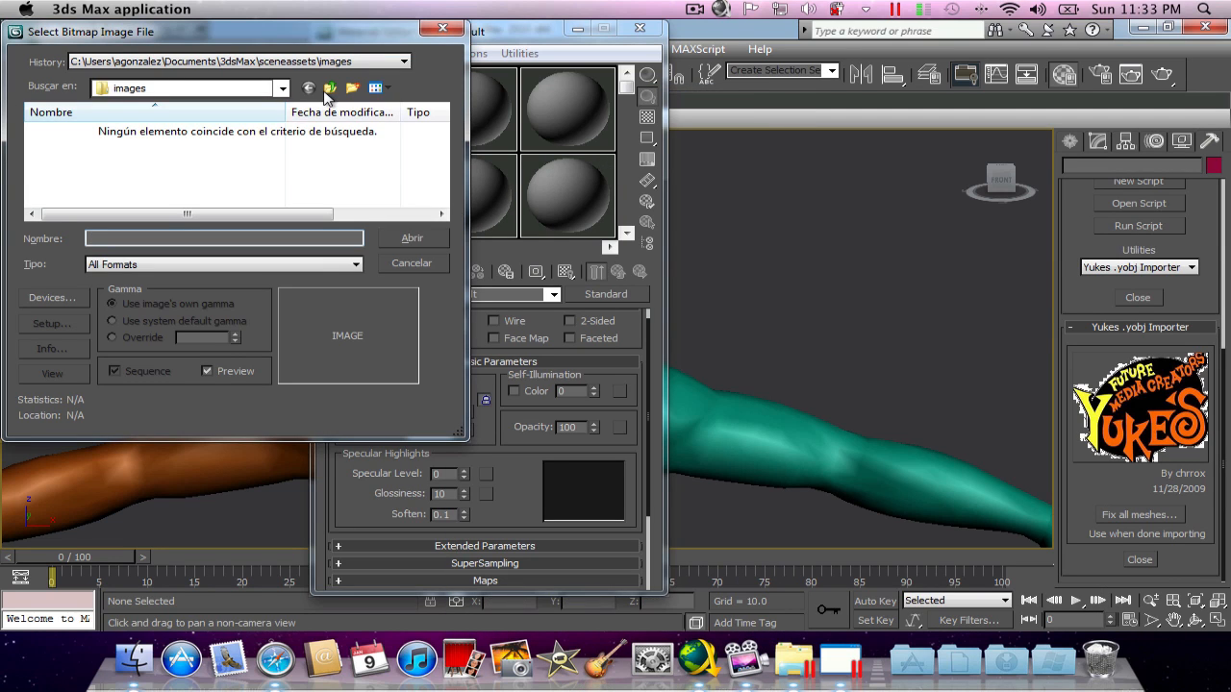
pyautogui.click(330, 87)
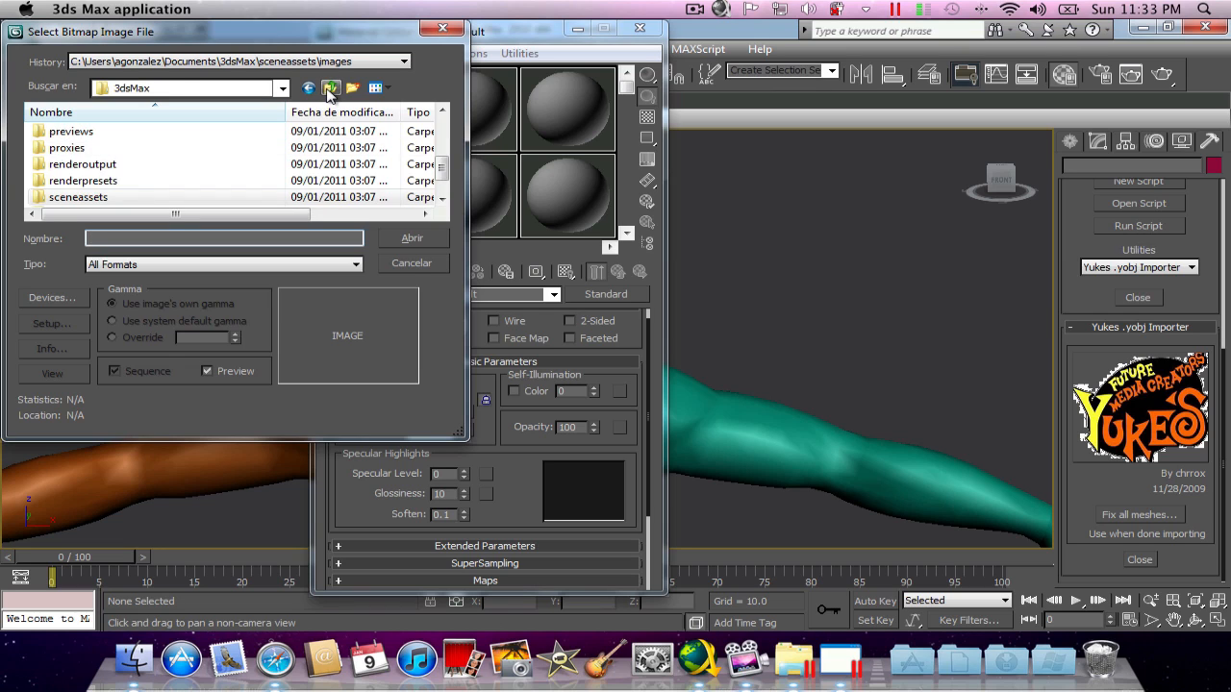
pyautogui.click(330, 87)
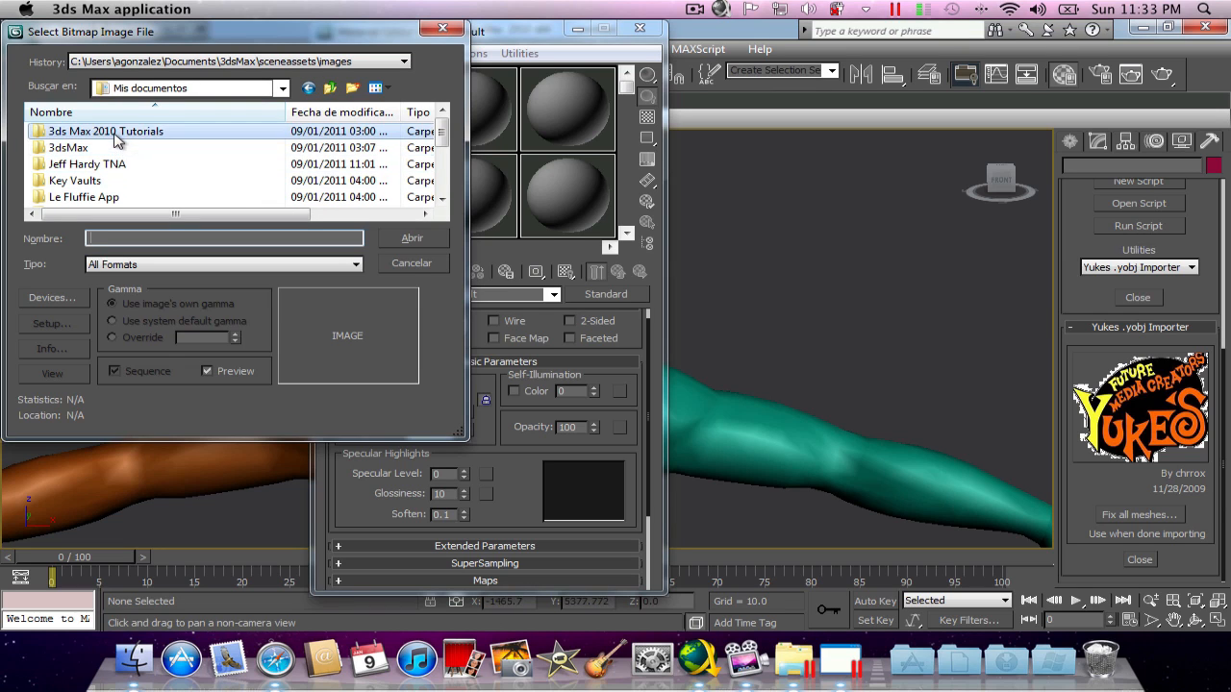
pyautogui.scroll(-3)
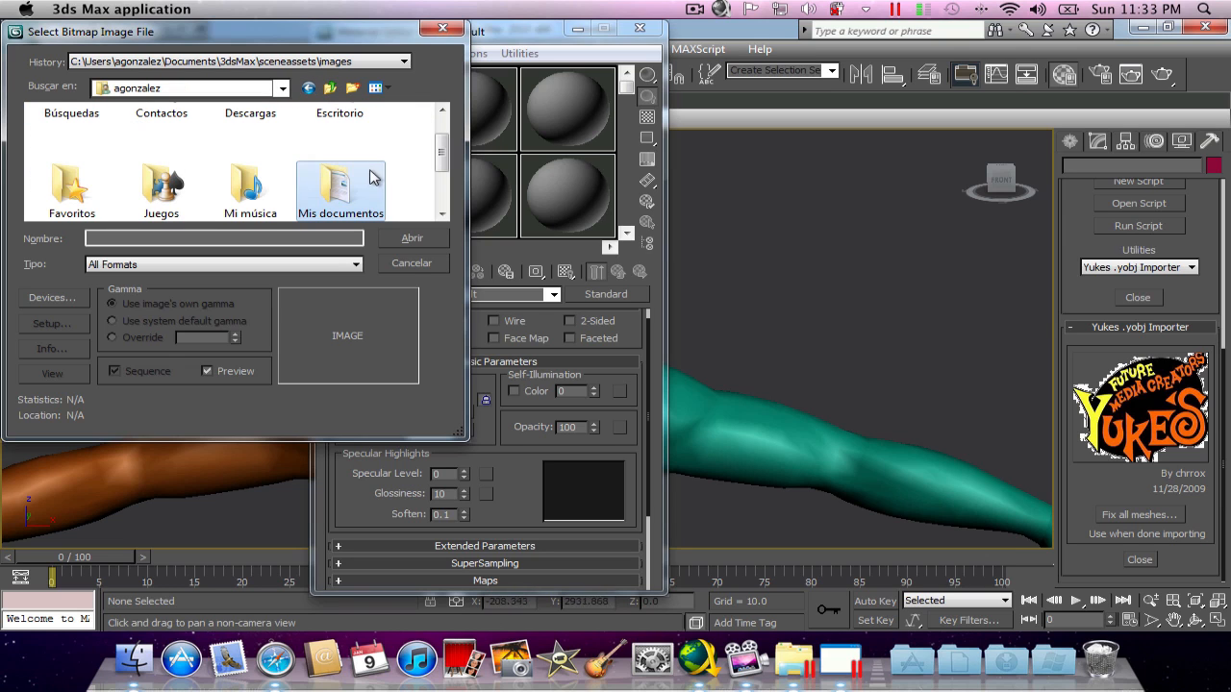
pyautogui.doubleClick(340, 190)
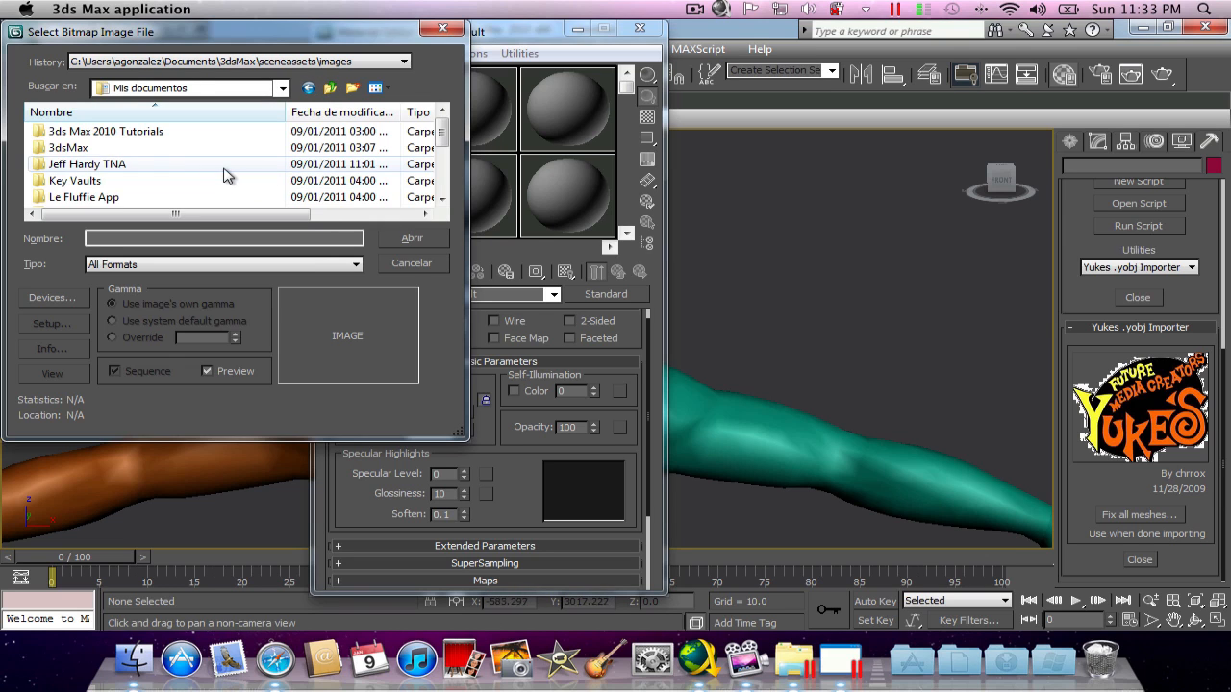
pyautogui.click(86, 164)
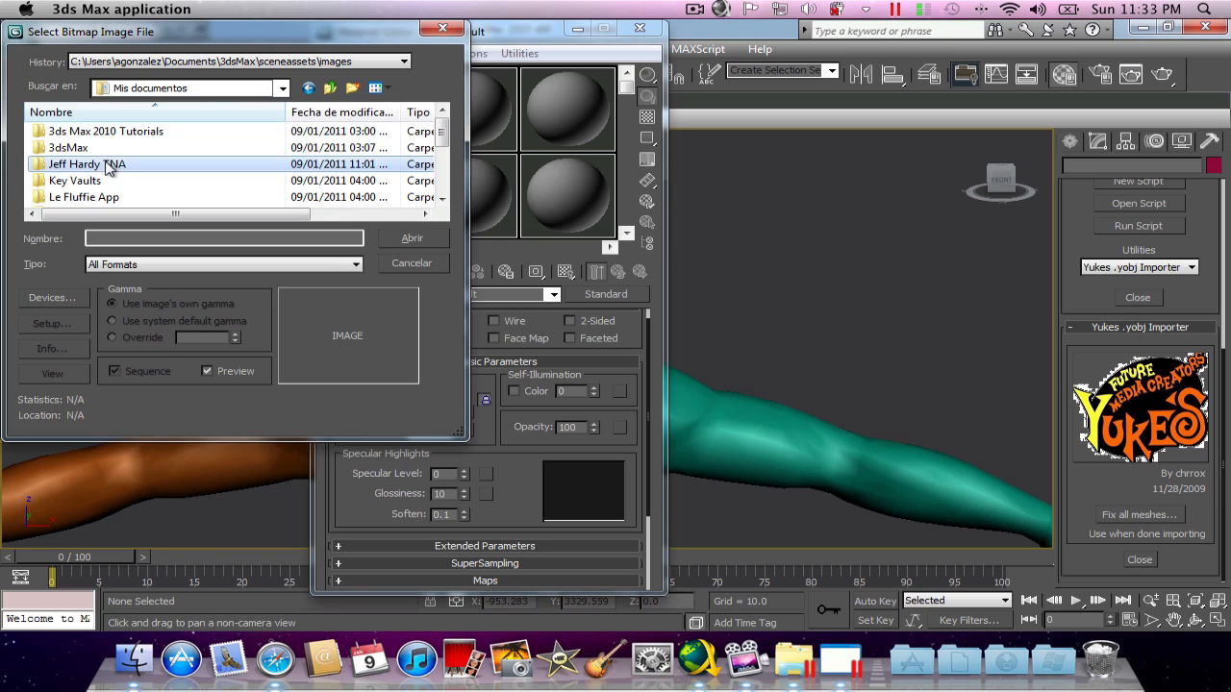
pyautogui.scroll(-3)
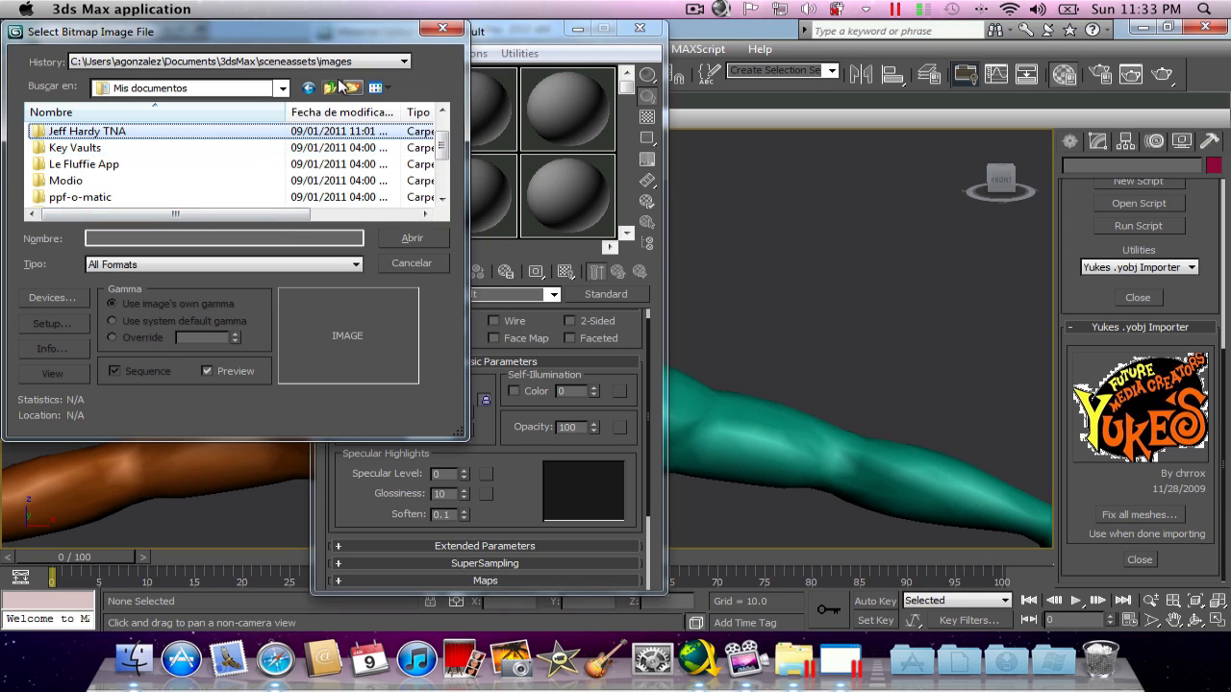
pyautogui.click(330, 88)
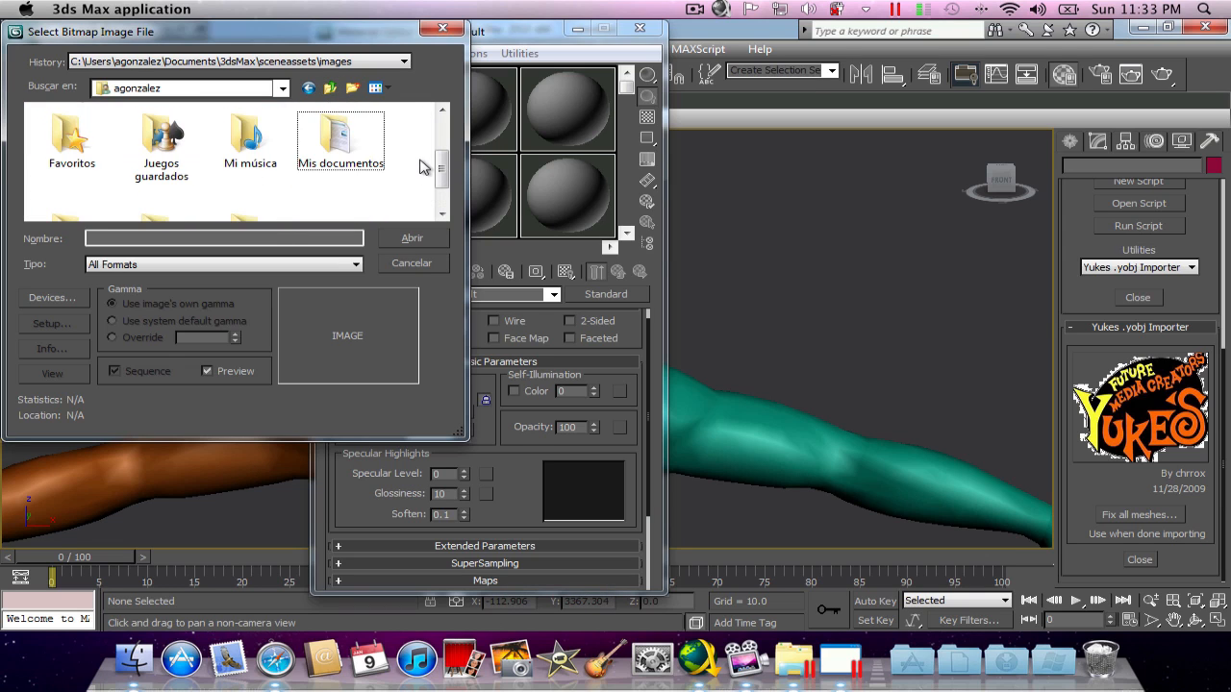
pyautogui.doubleClick(340, 139)
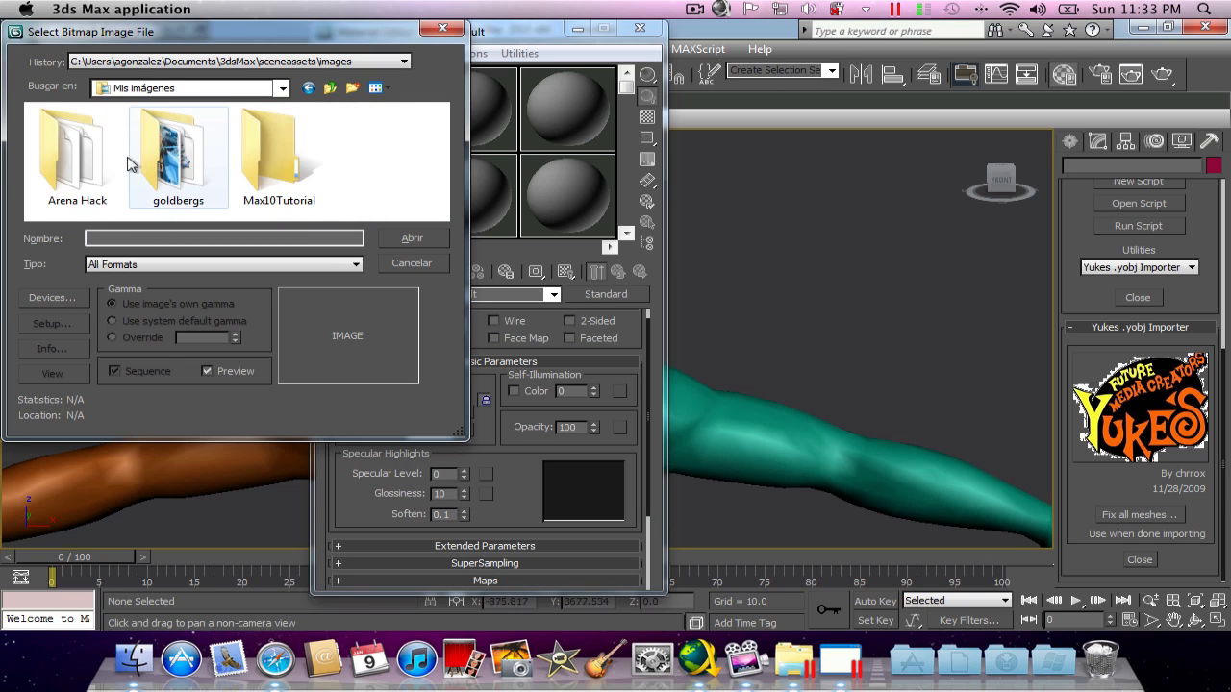
pyautogui.doubleClick(278, 154)
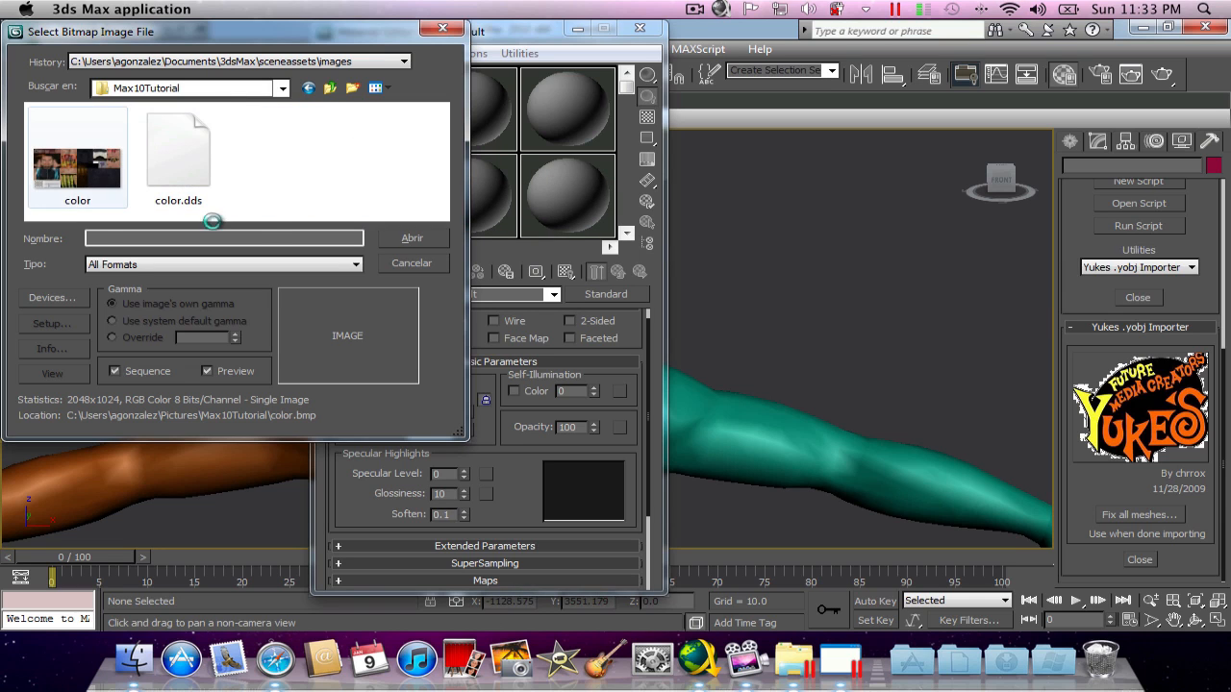
pyautogui.click(77, 159)
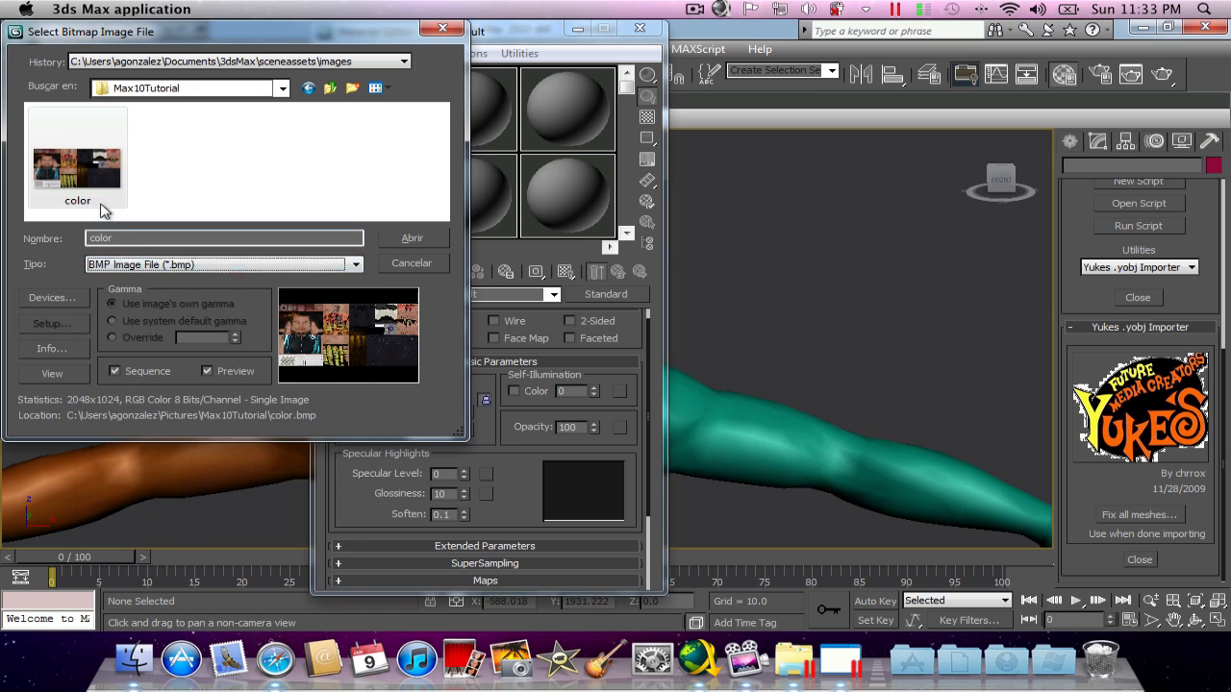
# - Load color.bmp, show the map in the viewport, and pan across the textured wrestler
pyautogui.click(411, 262)
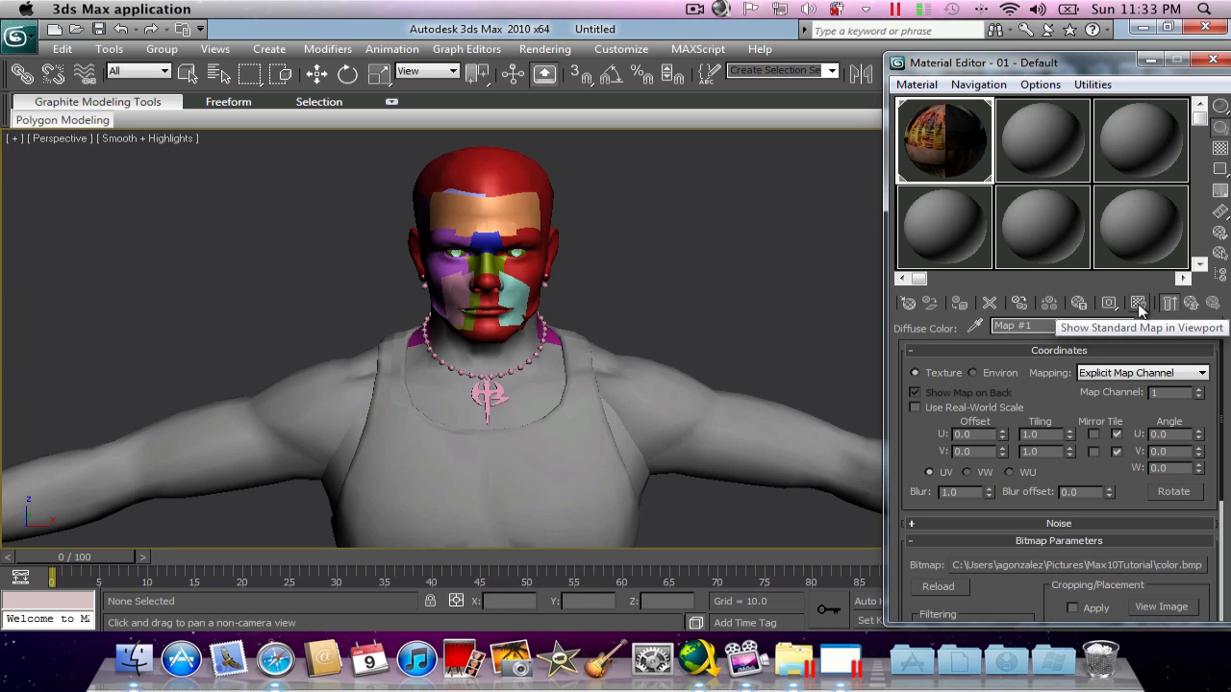
pyautogui.click(1139, 303)
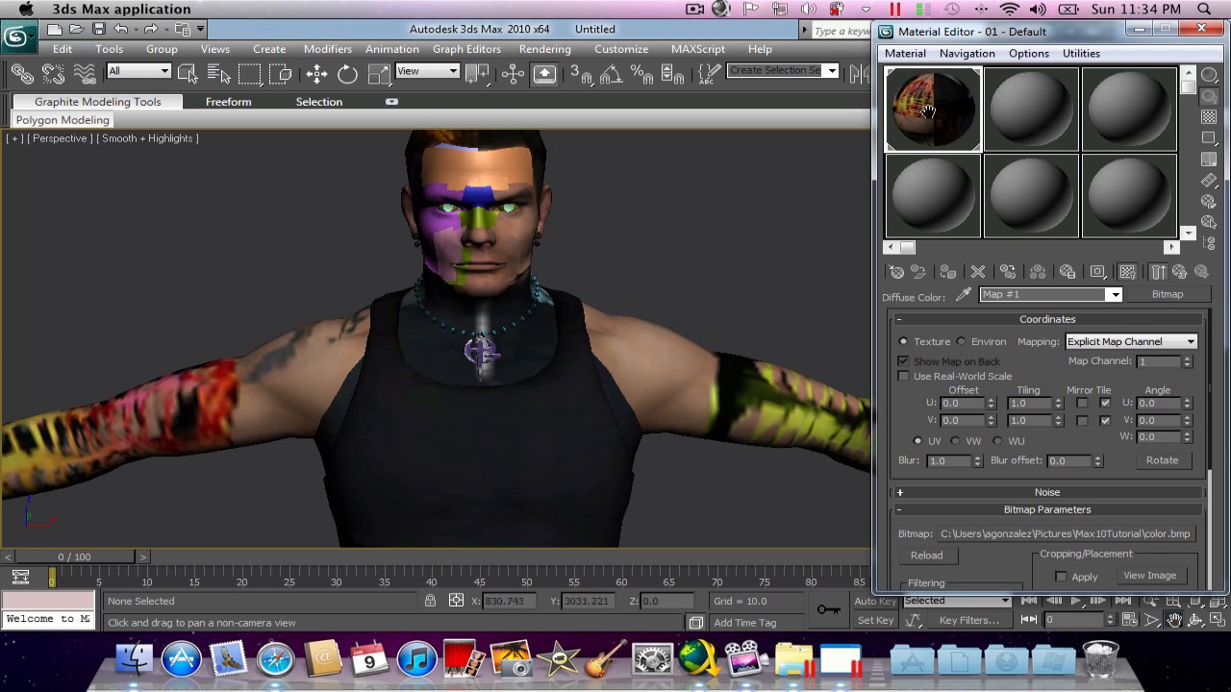
pyautogui.moveTo(931, 108)
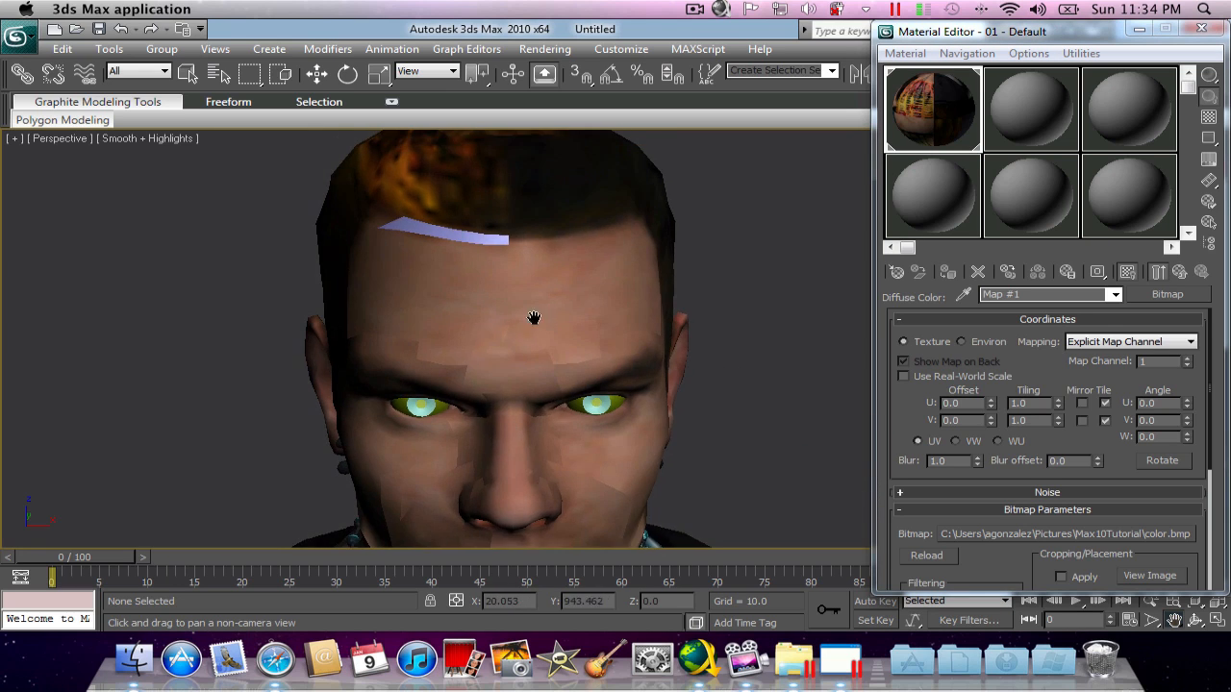
pyautogui.moveTo(534, 318); pyautogui.dragTo(539, 238)
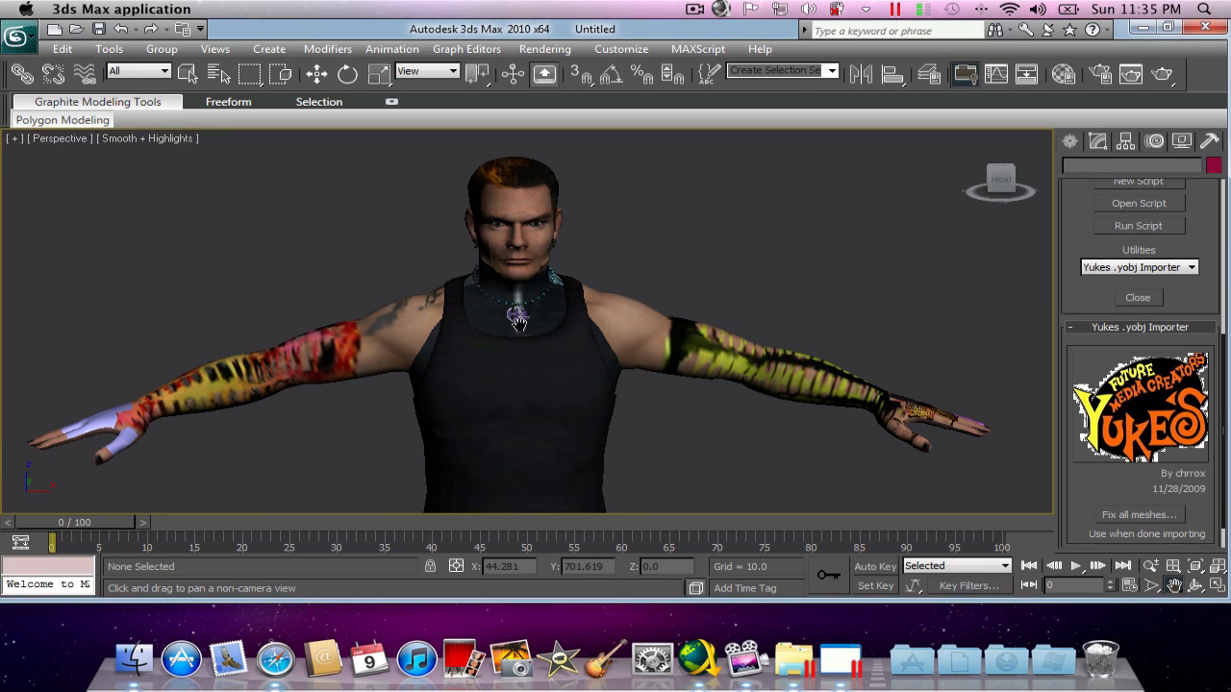
pyautogui.moveTo(538, 334)
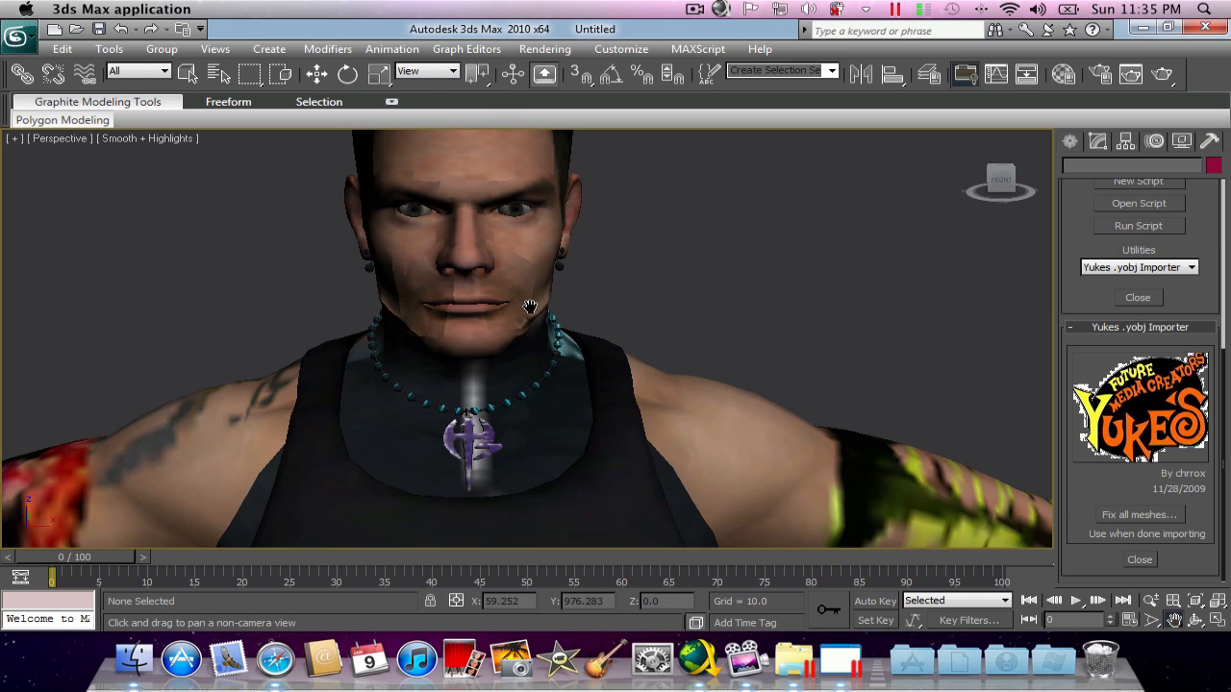
pyautogui.moveTo(564, 361)
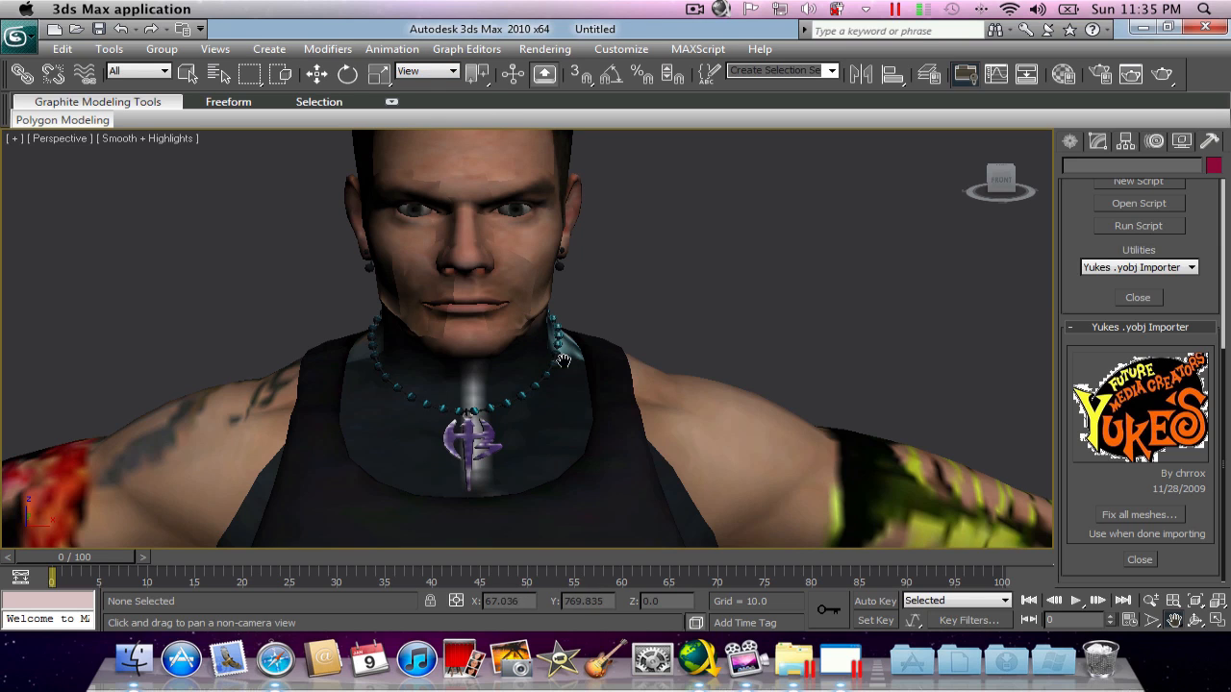
# - Bring up the Rendering menu for the close-up of the wrestler's face and chest
pyautogui.click(545, 50)
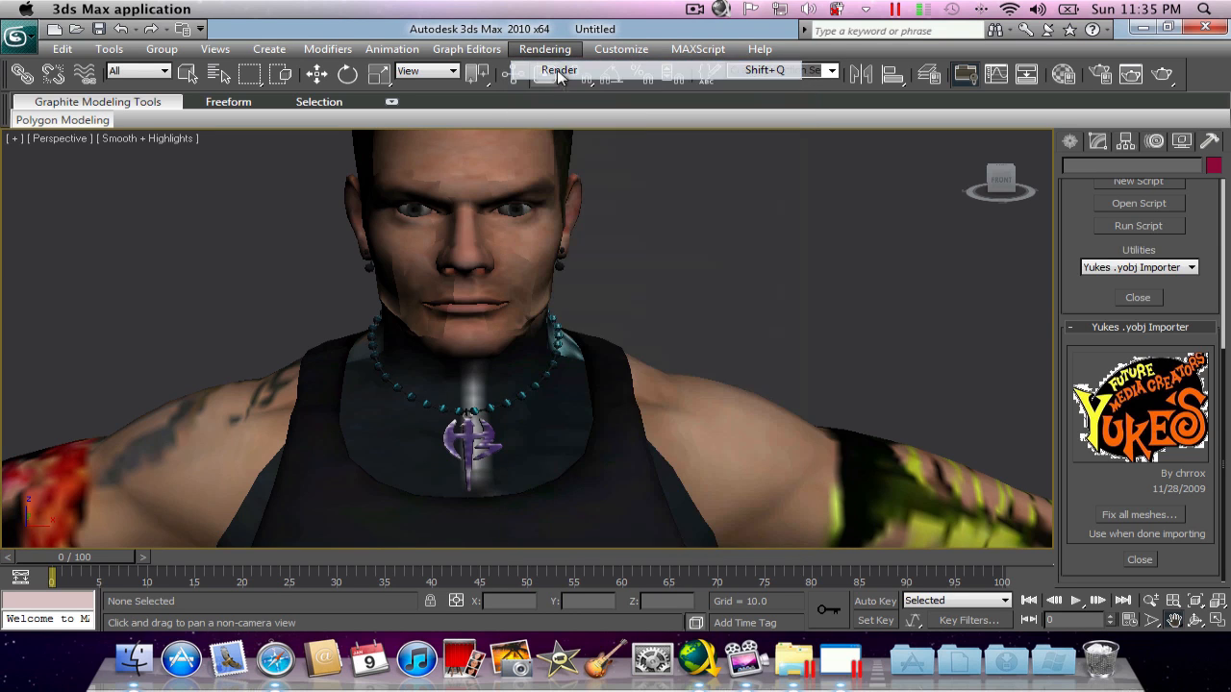
# - Render the Perspective view of the textured wrestler with Render Production
pyautogui.click(559, 69)
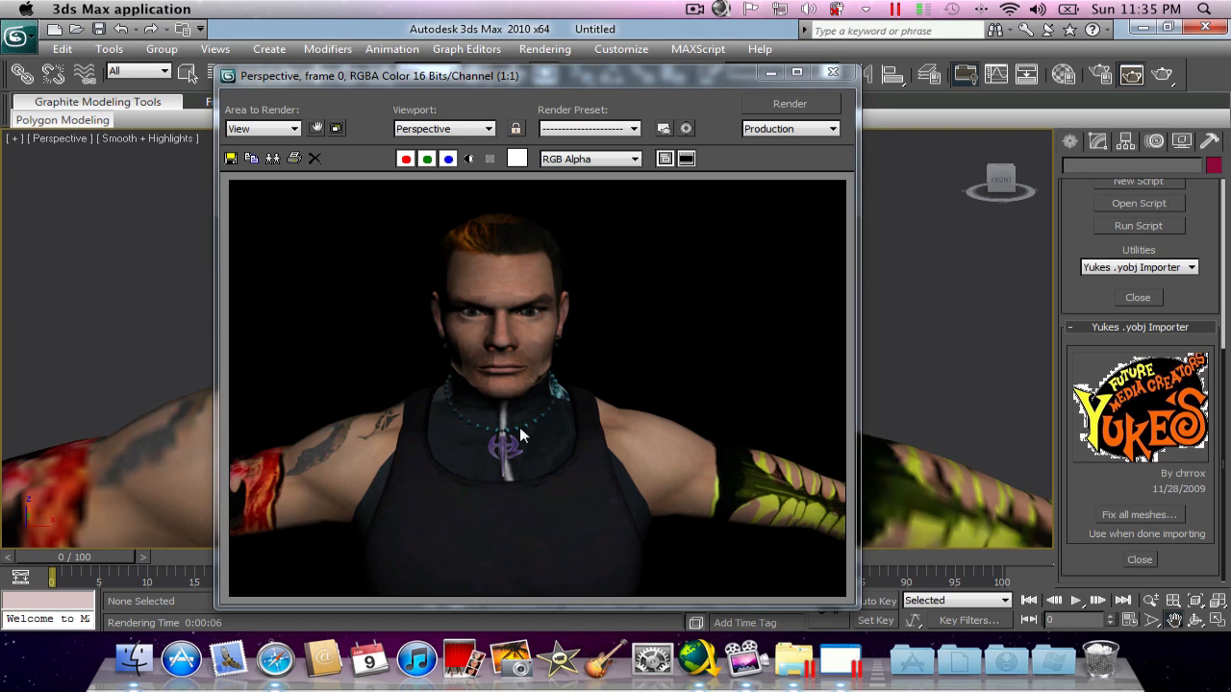
pyautogui.moveTo(520, 434)
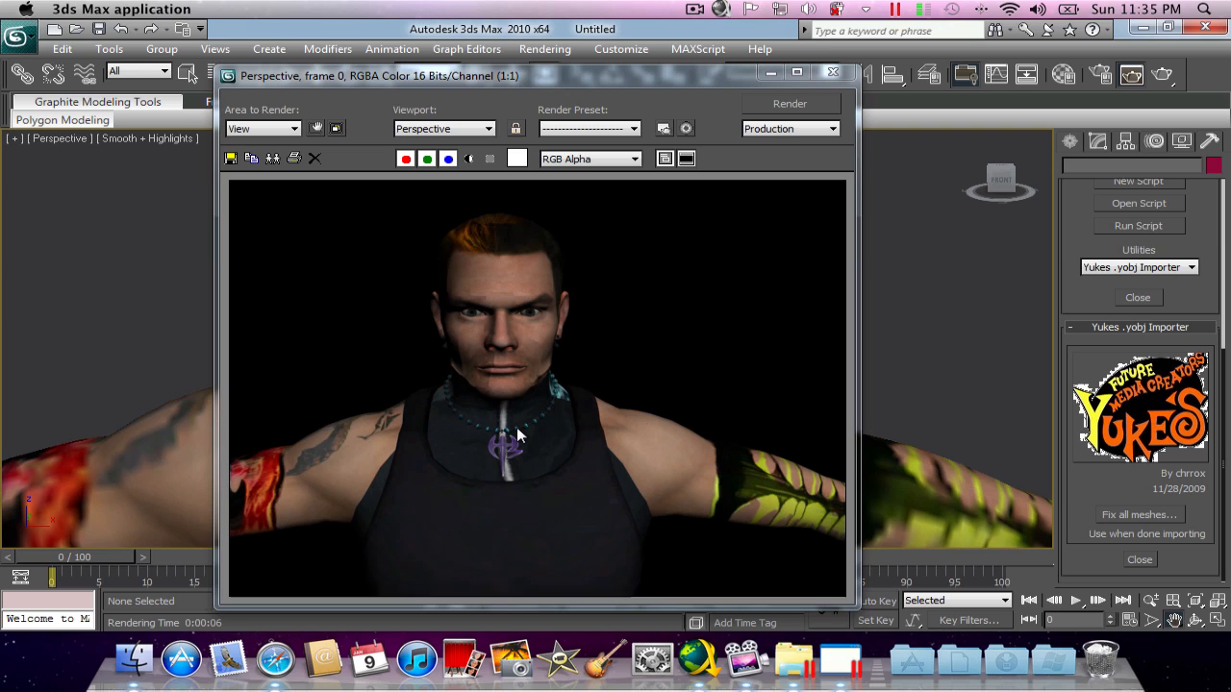
pyautogui.moveTo(577, 430)
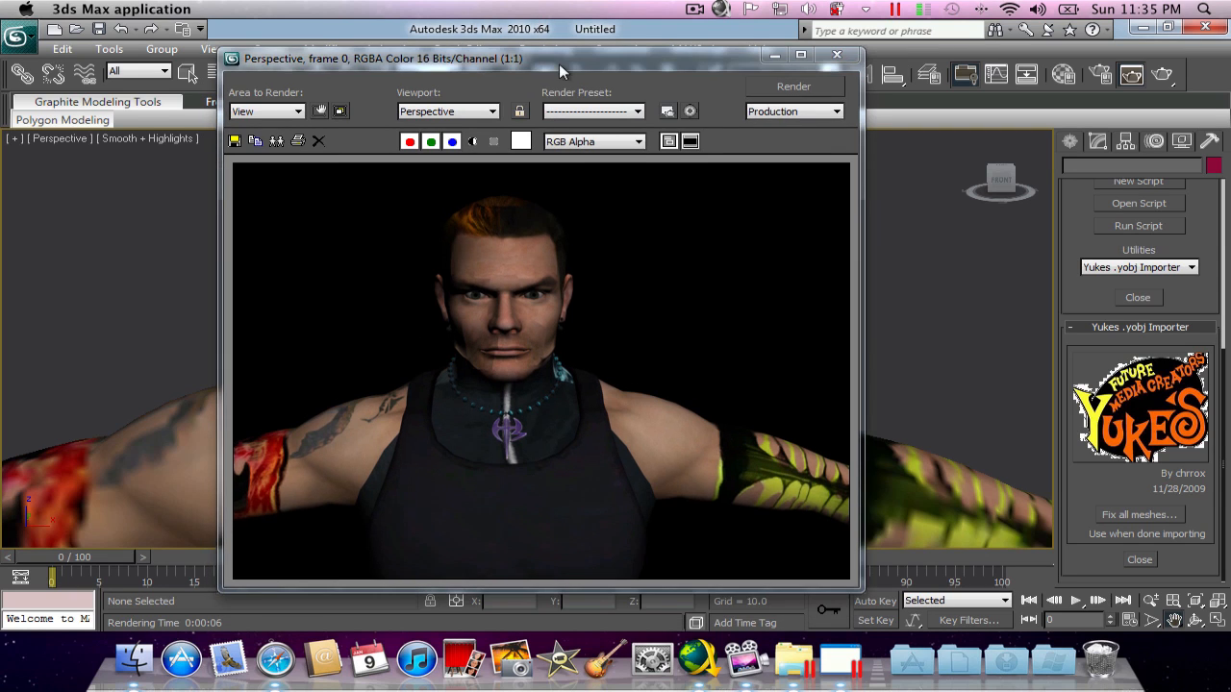
pyautogui.moveTo(520, 351)
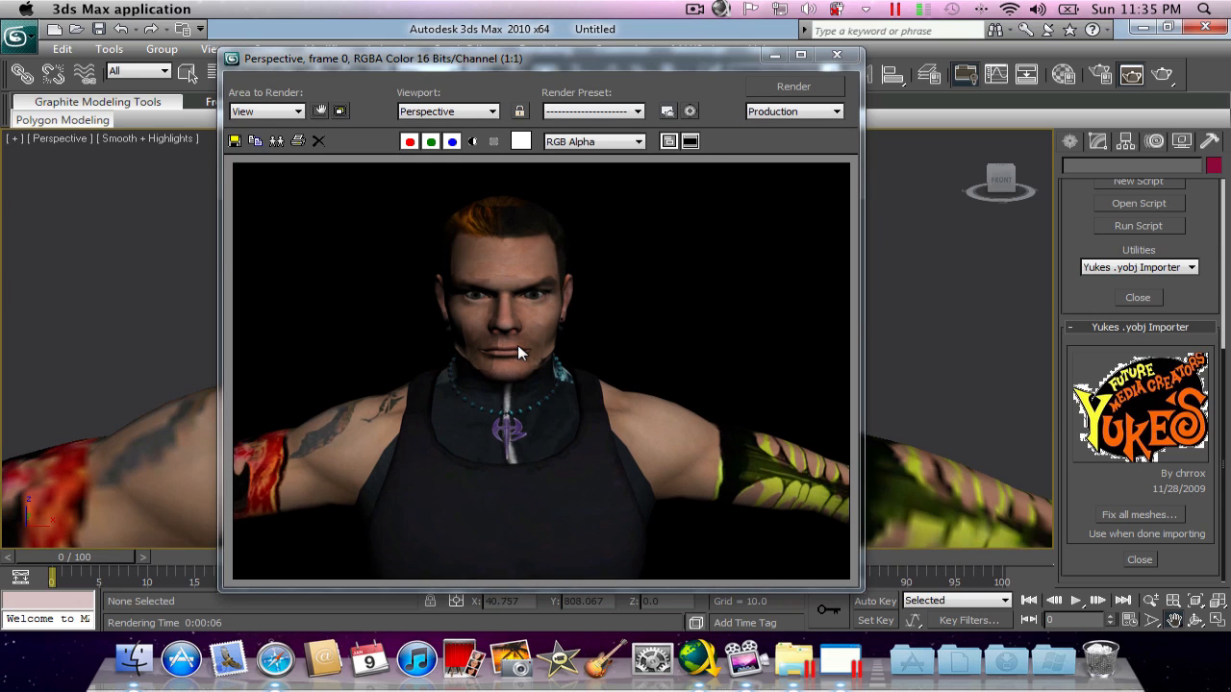
pyautogui.moveTo(501, 450)
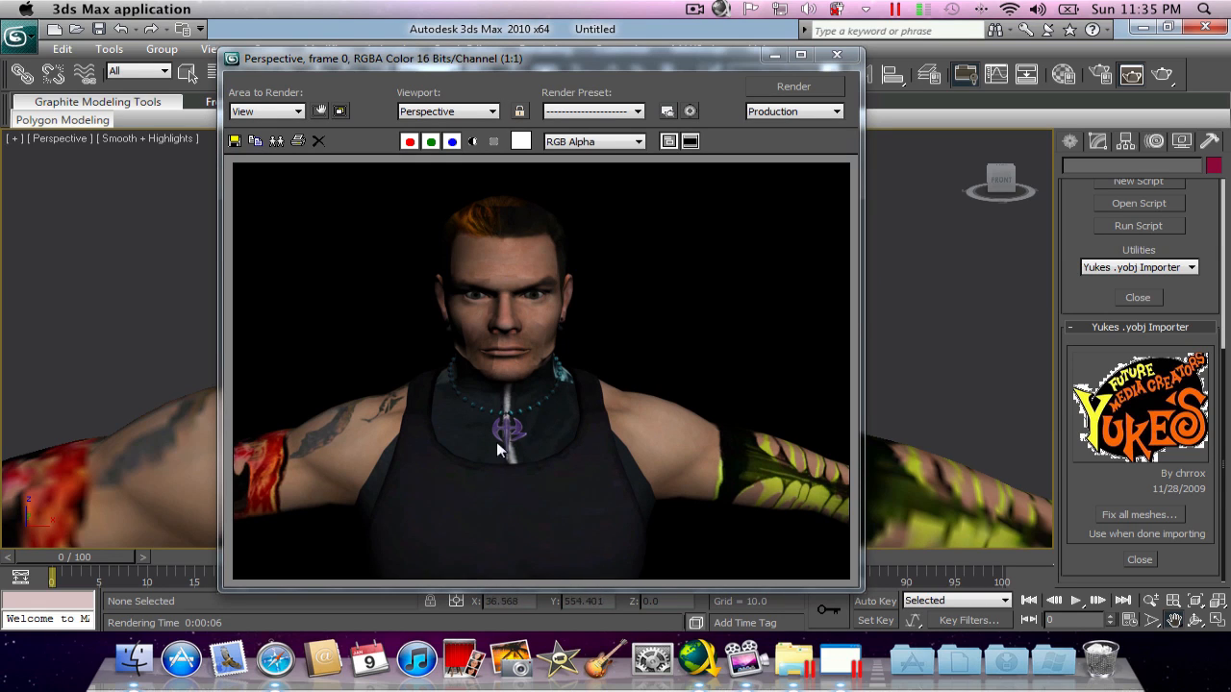
pyautogui.moveTo(539, 434)
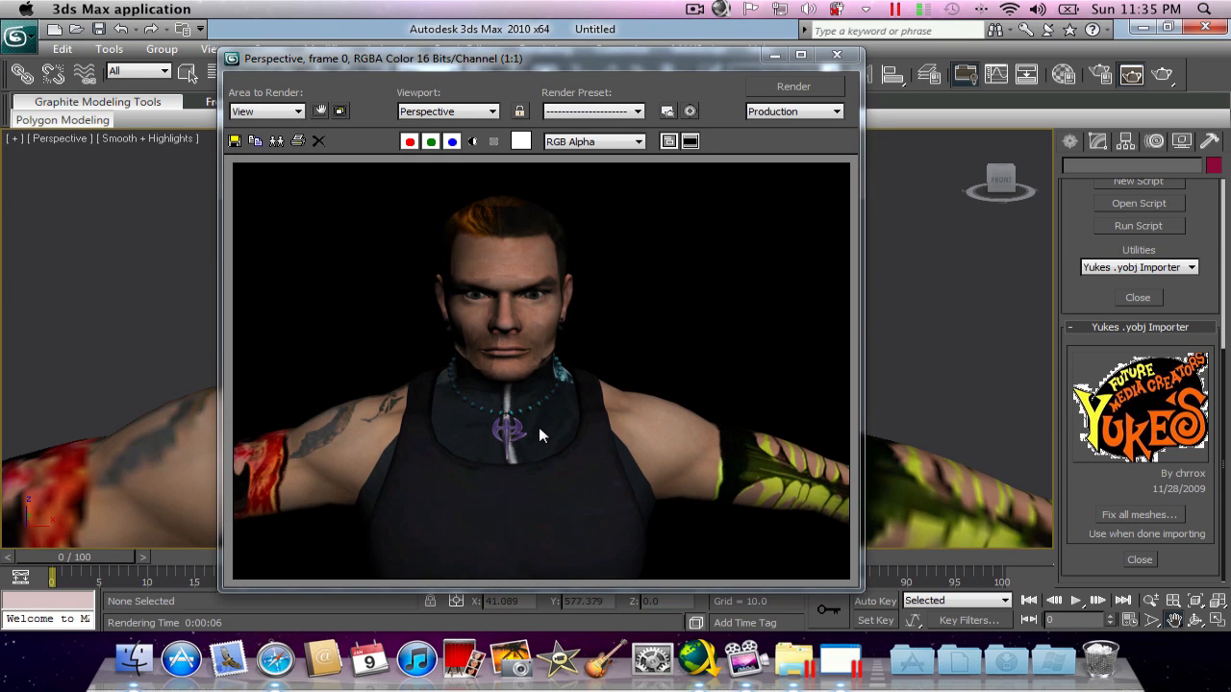
pyautogui.moveTo(604, 449)
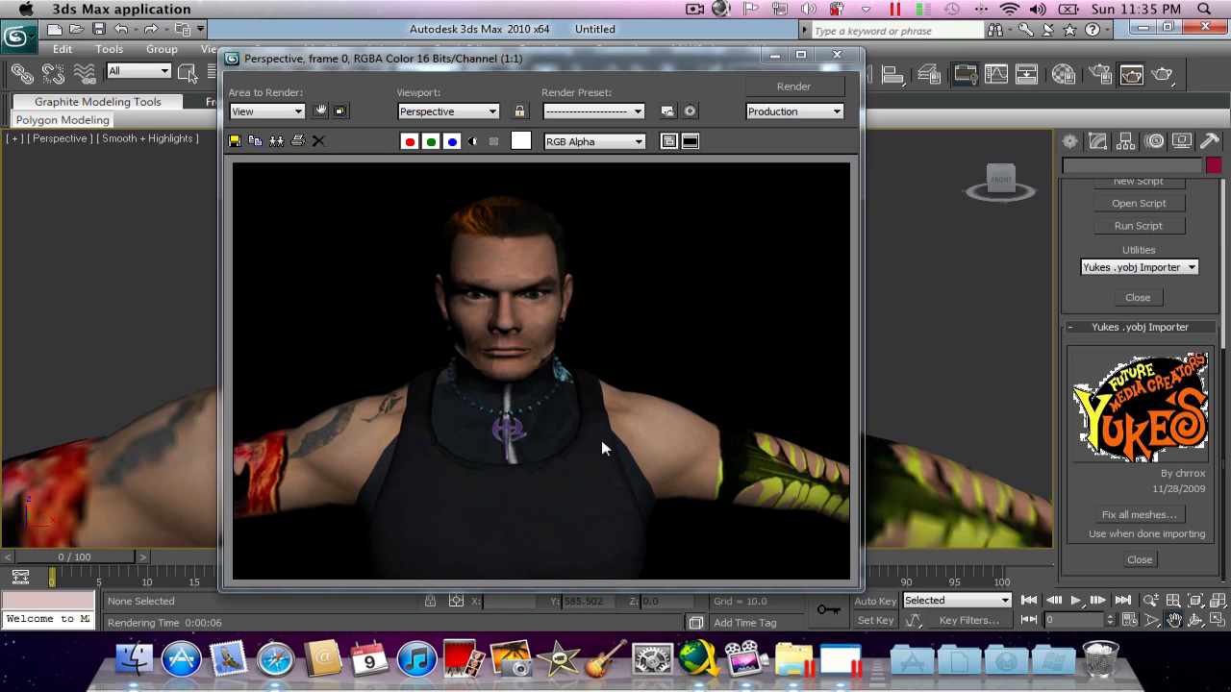
pyautogui.moveTo(787, 479)
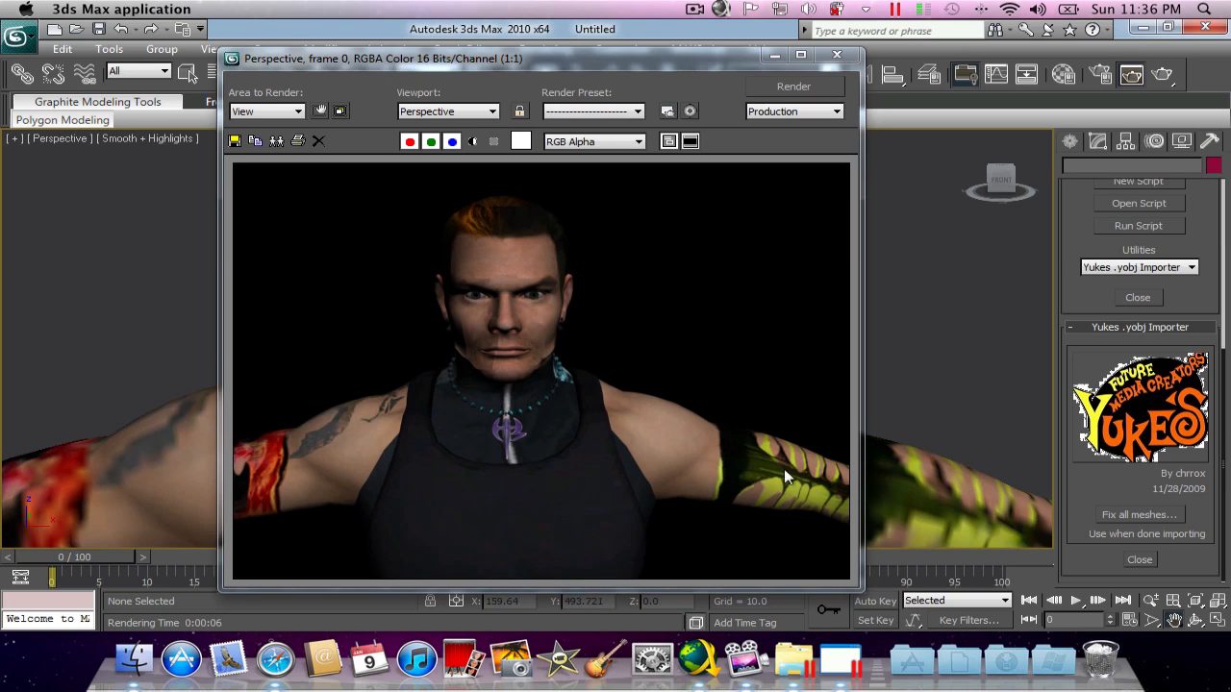
pyautogui.moveTo(750, 445)
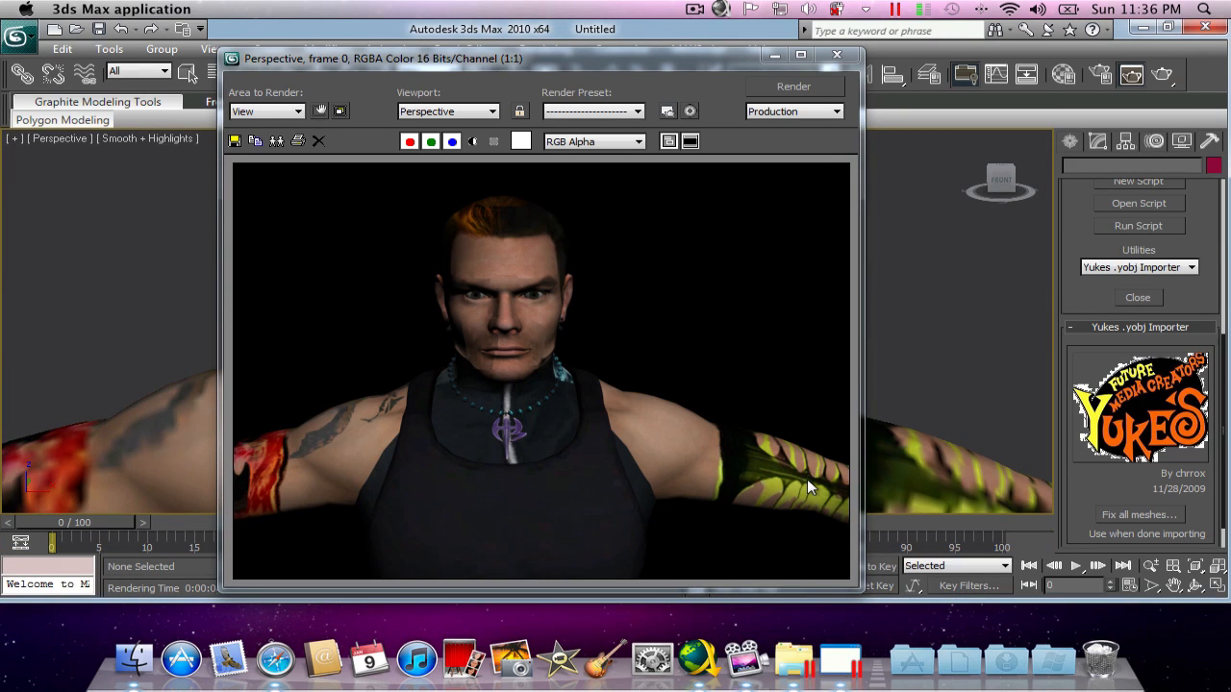
pyautogui.moveTo(814, 142)
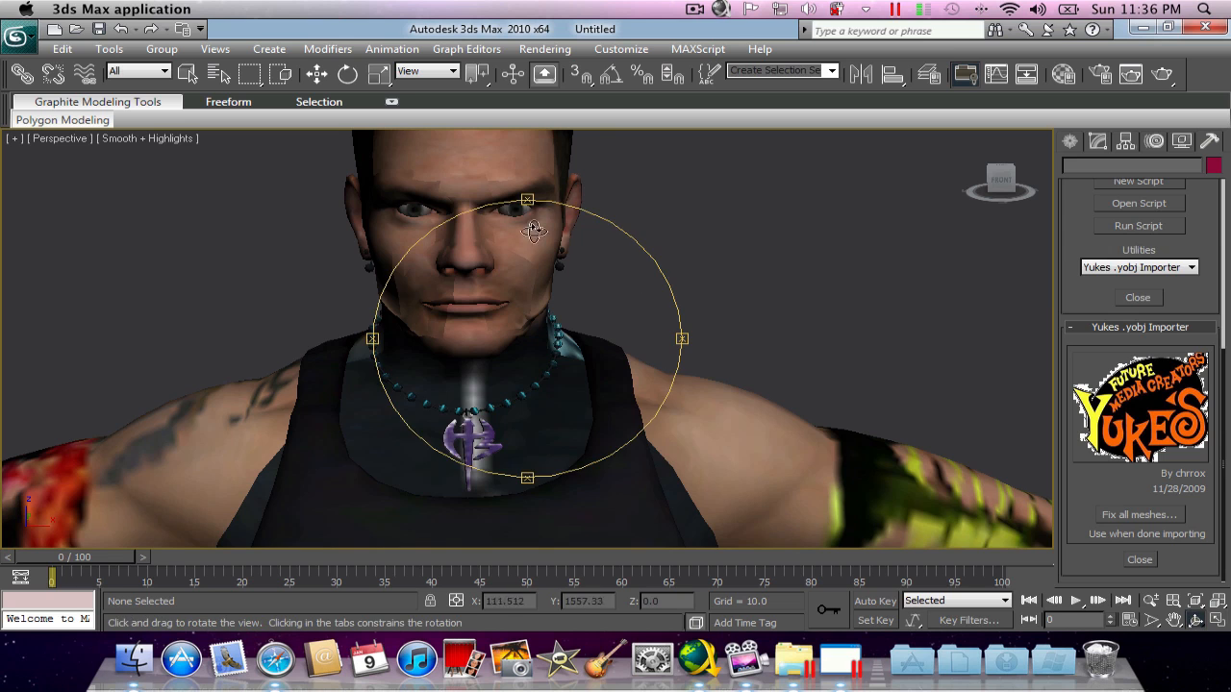
# - Orbit the Perspective view to a three-quarter angle of the wrestler for re-rendering
pyautogui.moveTo(534, 230); pyautogui.dragTo(572, 287)
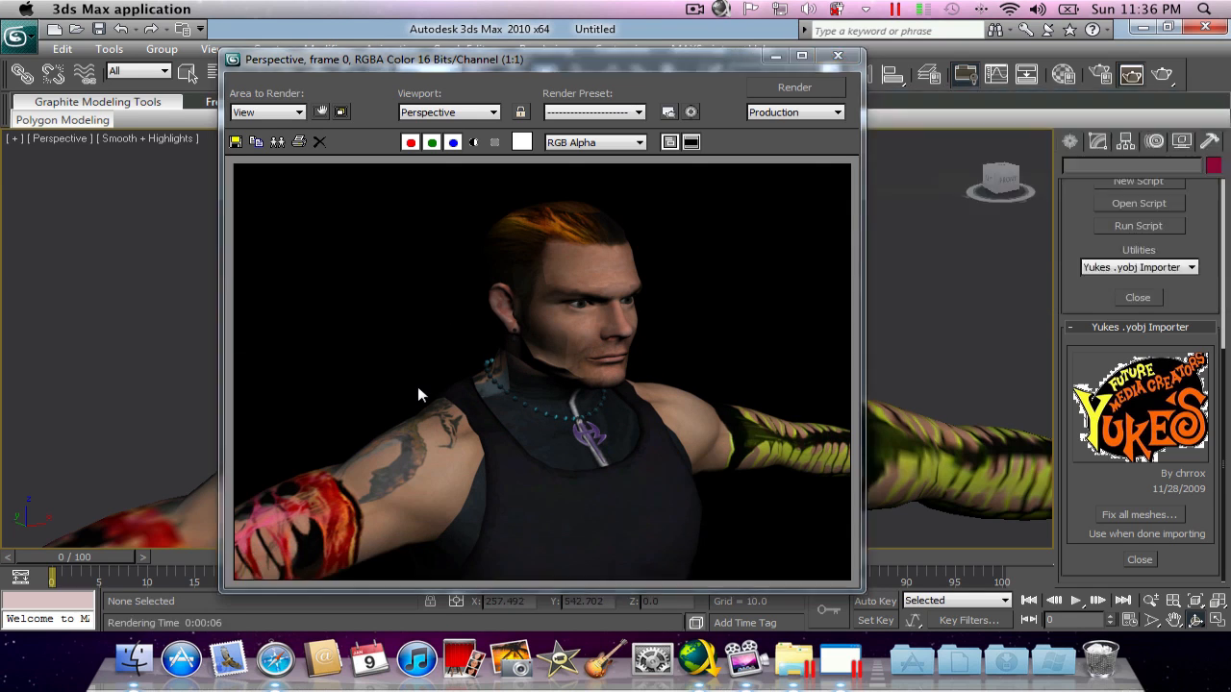
pyautogui.moveTo(592, 306)
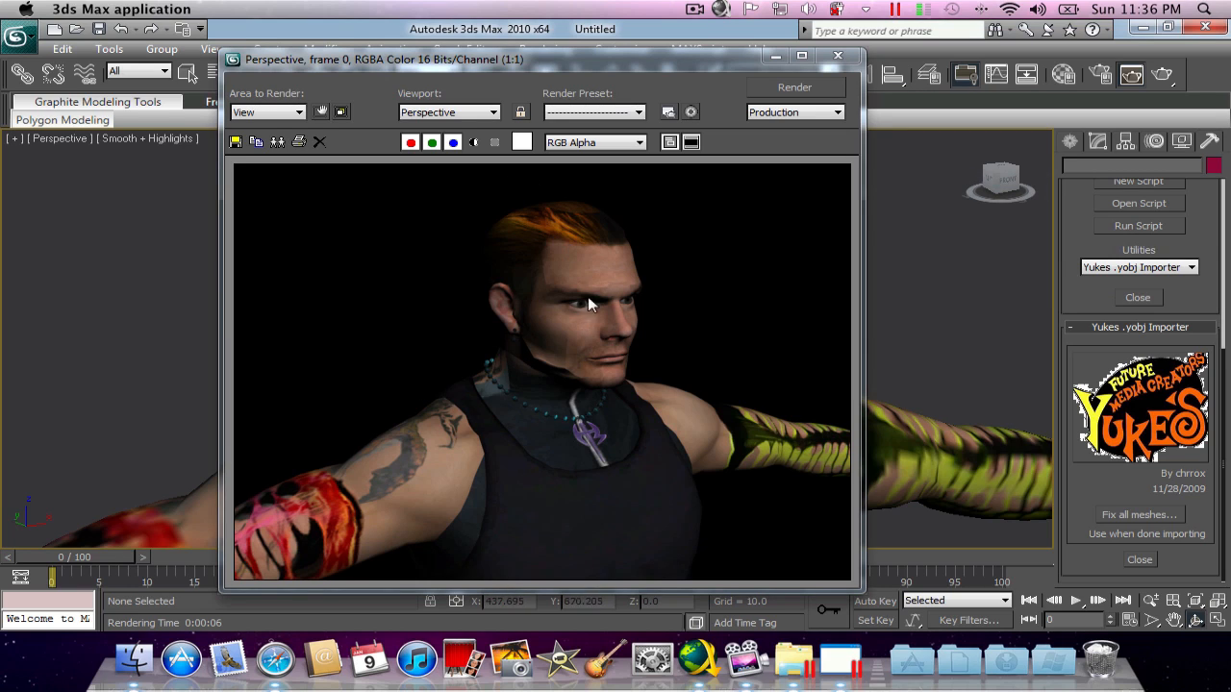
pyautogui.moveTo(539, 404)
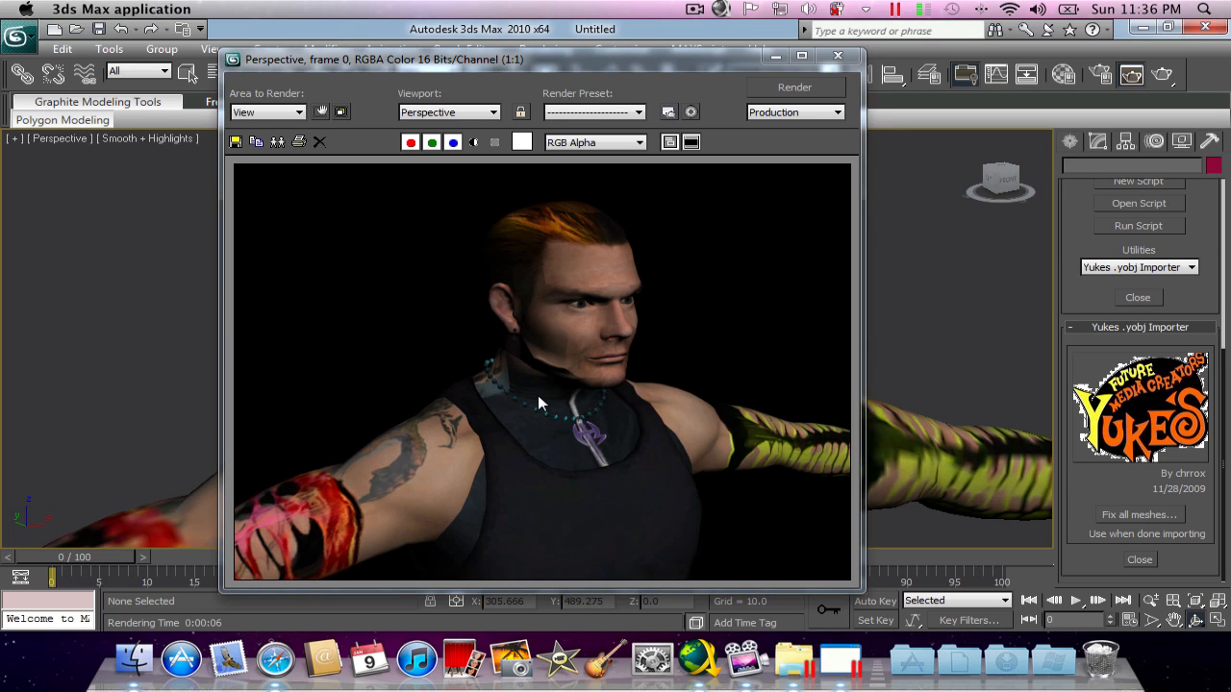
pyautogui.moveTo(520, 405)
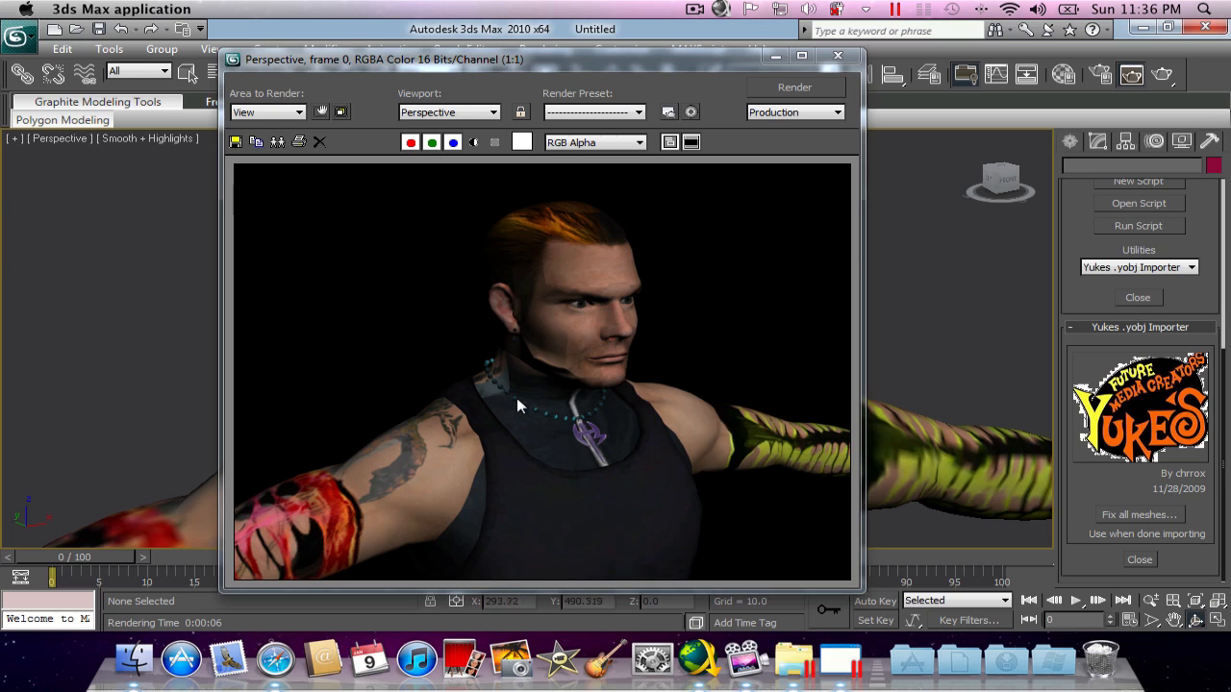
pyautogui.moveTo(236, 141)
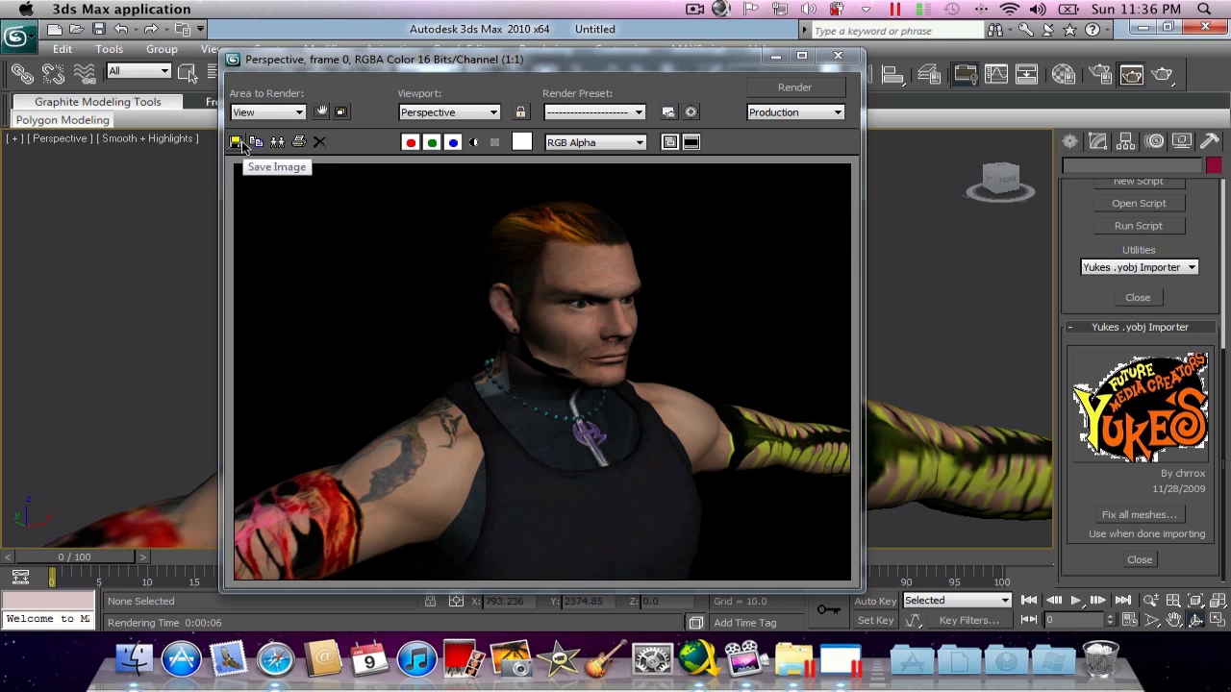
# - Save the render as JPEG 'jeffShirt' with quality 100
pyautogui.click(235, 143)
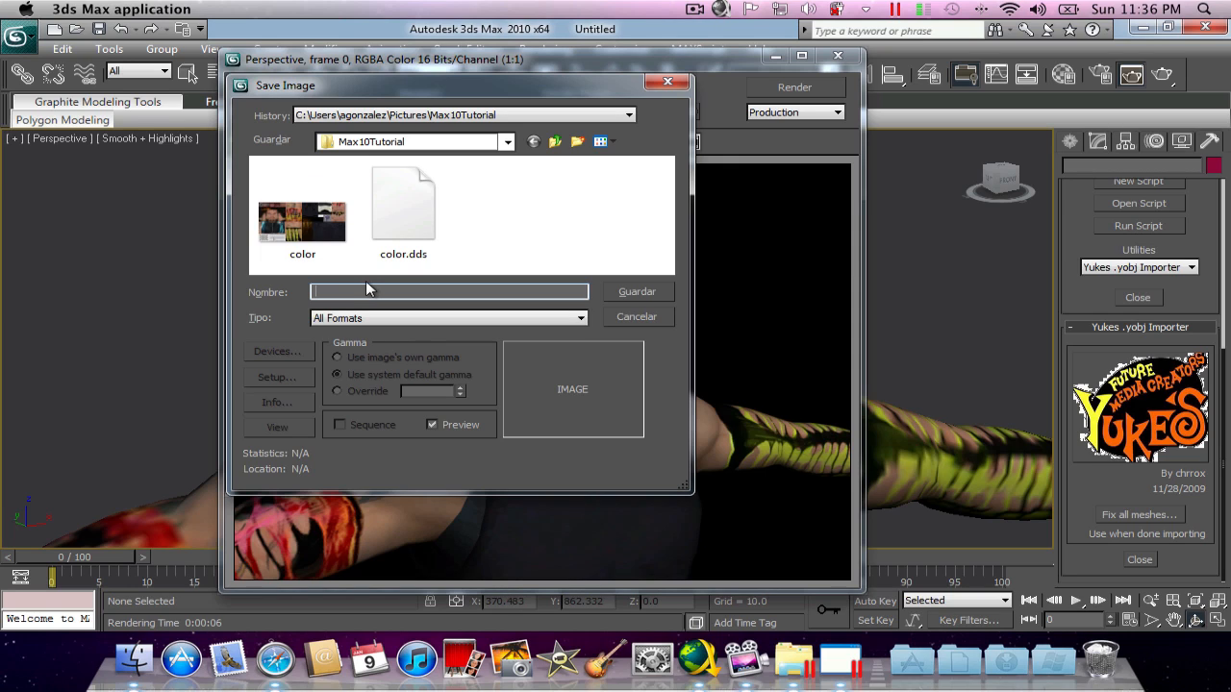
pyautogui.write('jeffShirt')
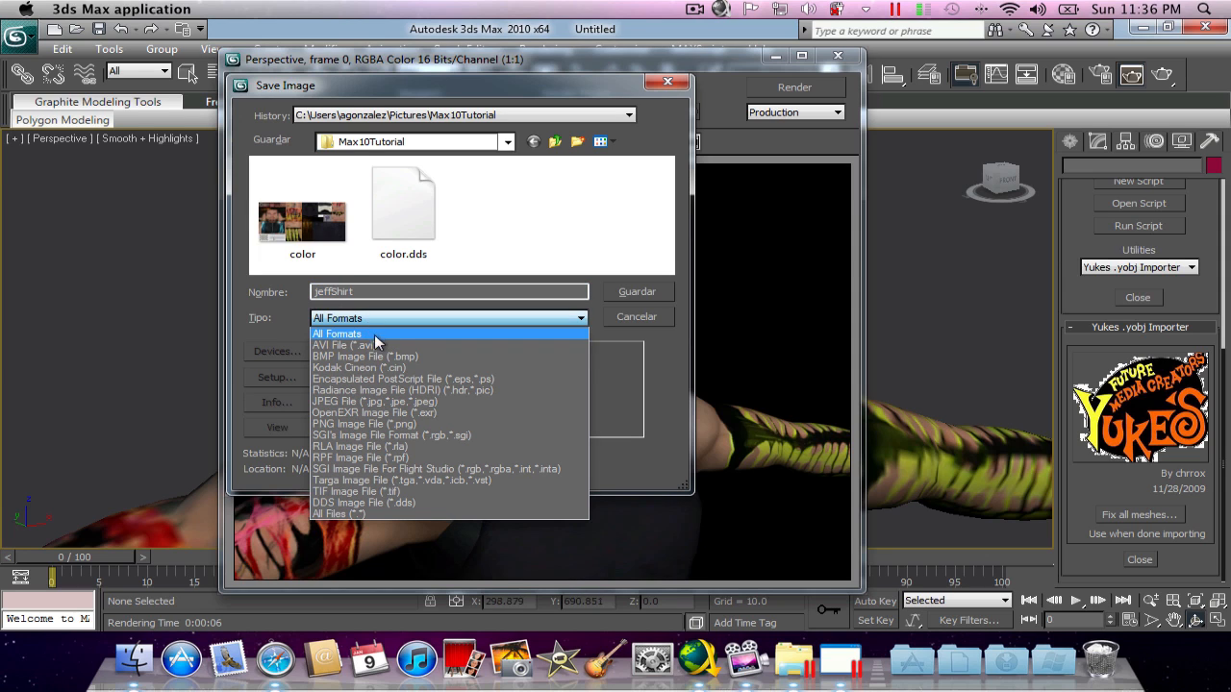
pyautogui.moveTo(364, 401)
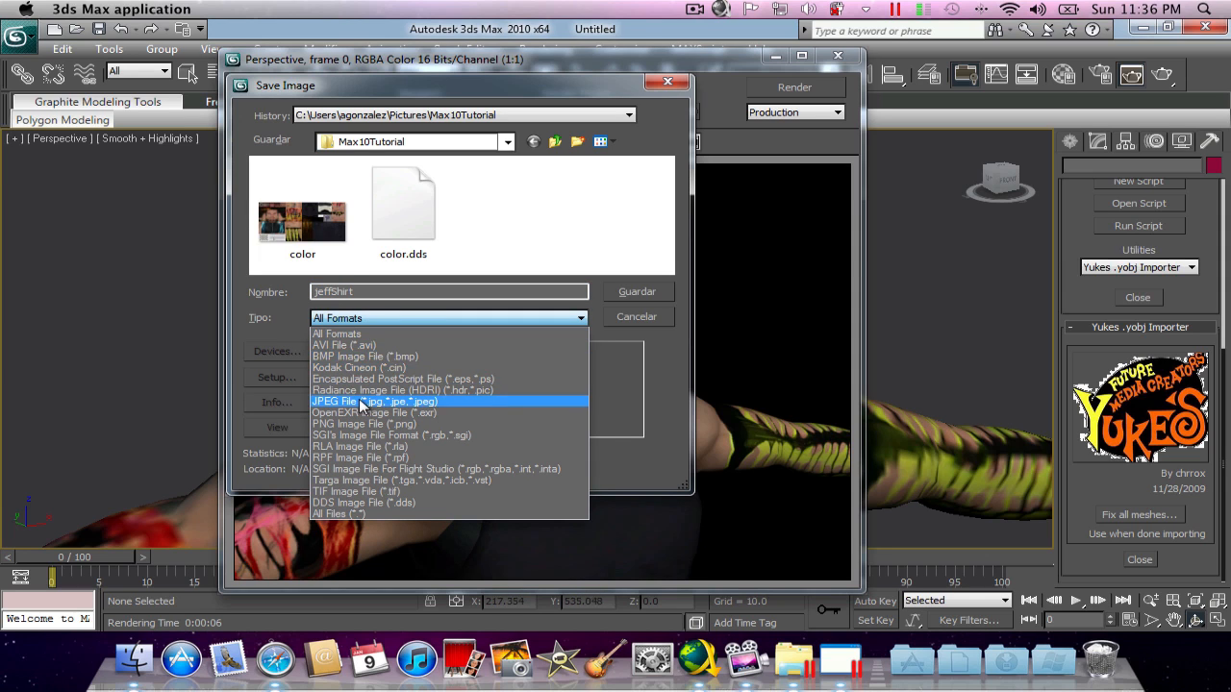
pyautogui.click(374, 401)
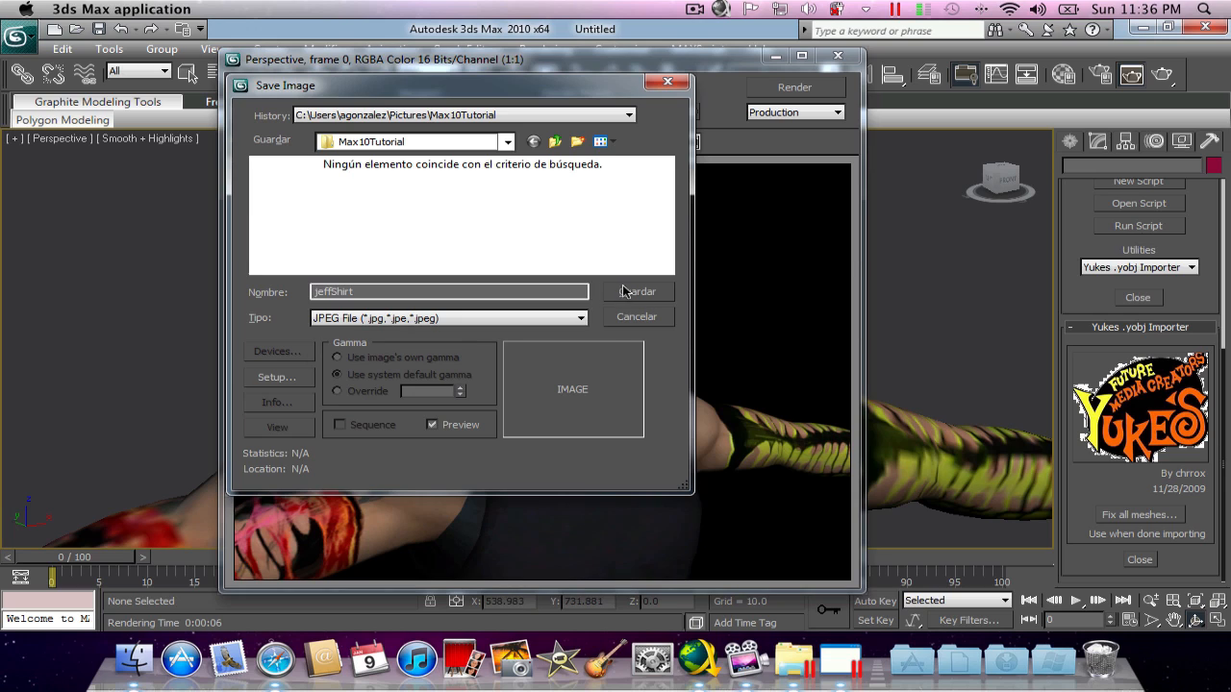
pyautogui.click(637, 292)
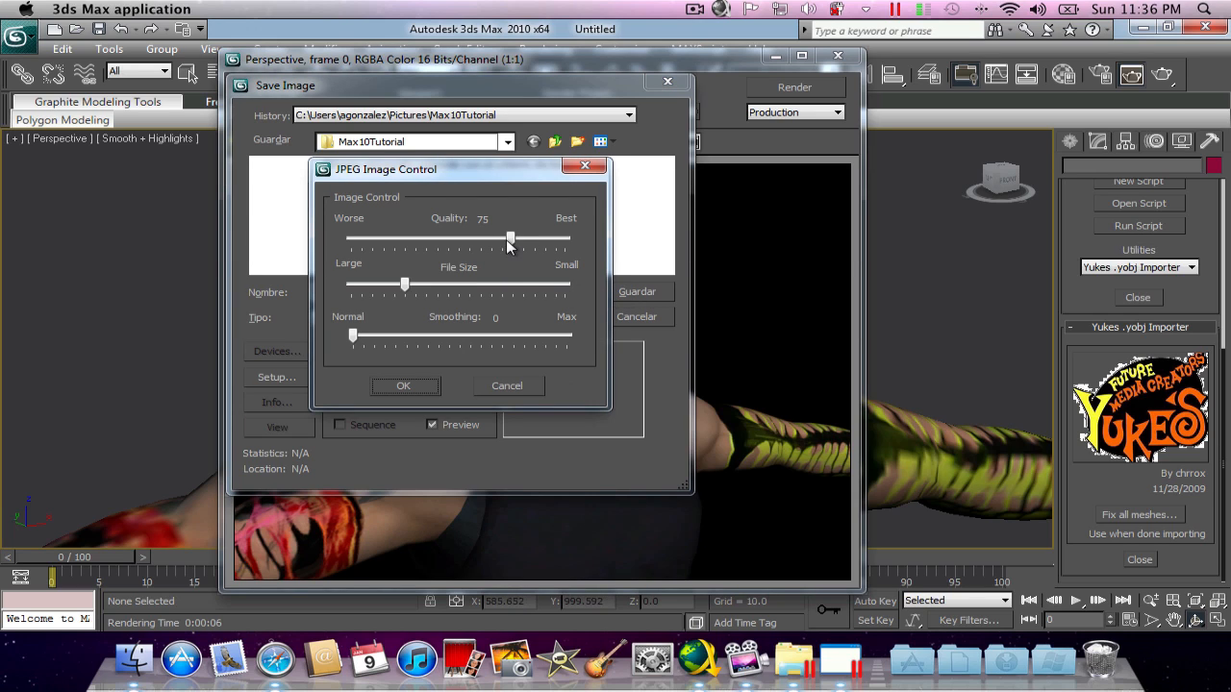
pyautogui.moveTo(510, 239); pyautogui.dragTo(567, 238)
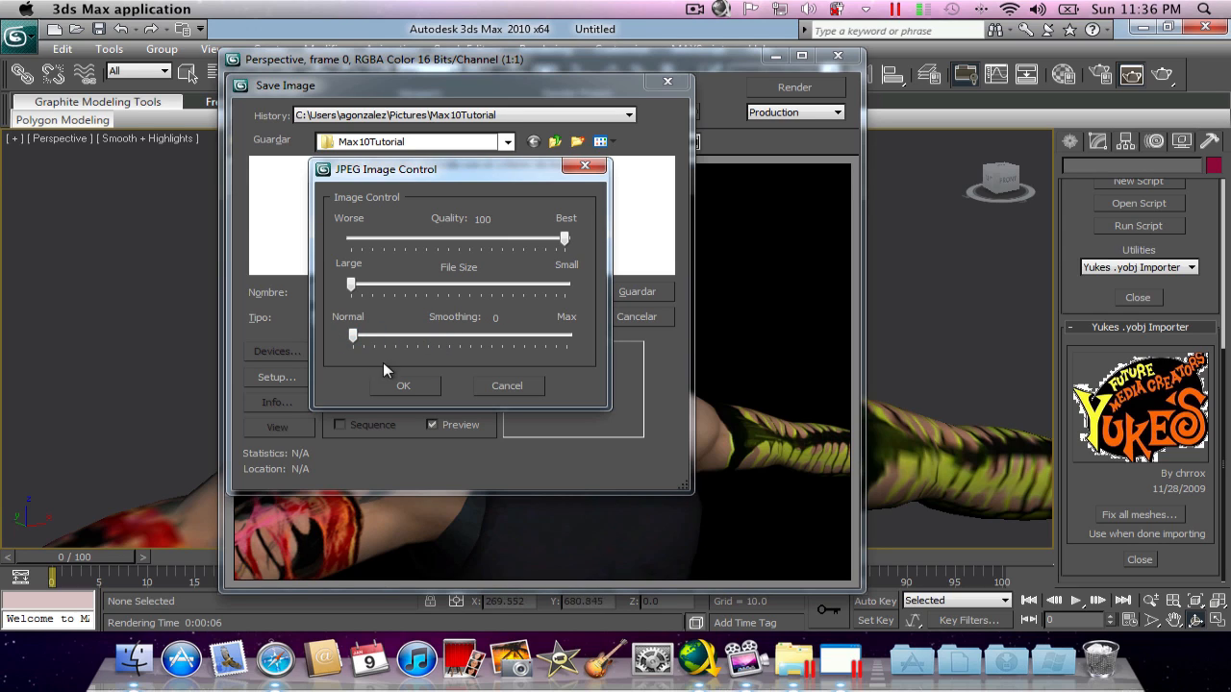
pyautogui.click(403, 386)
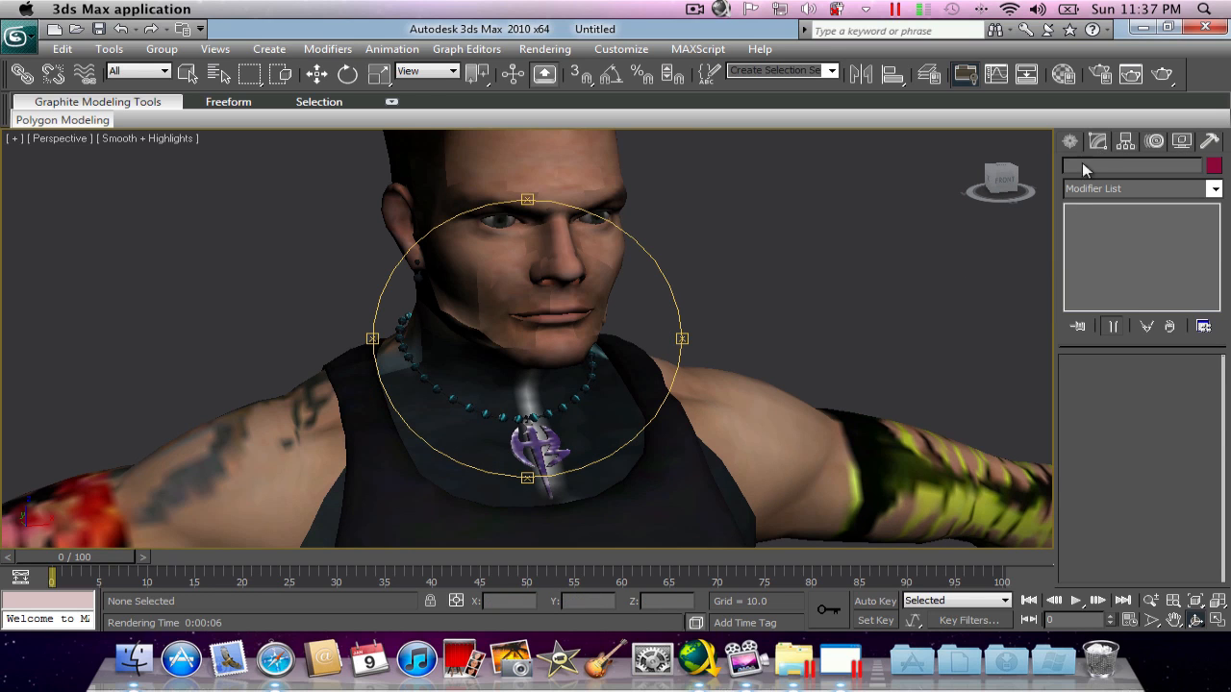
pyautogui.moveTo(588, 189)
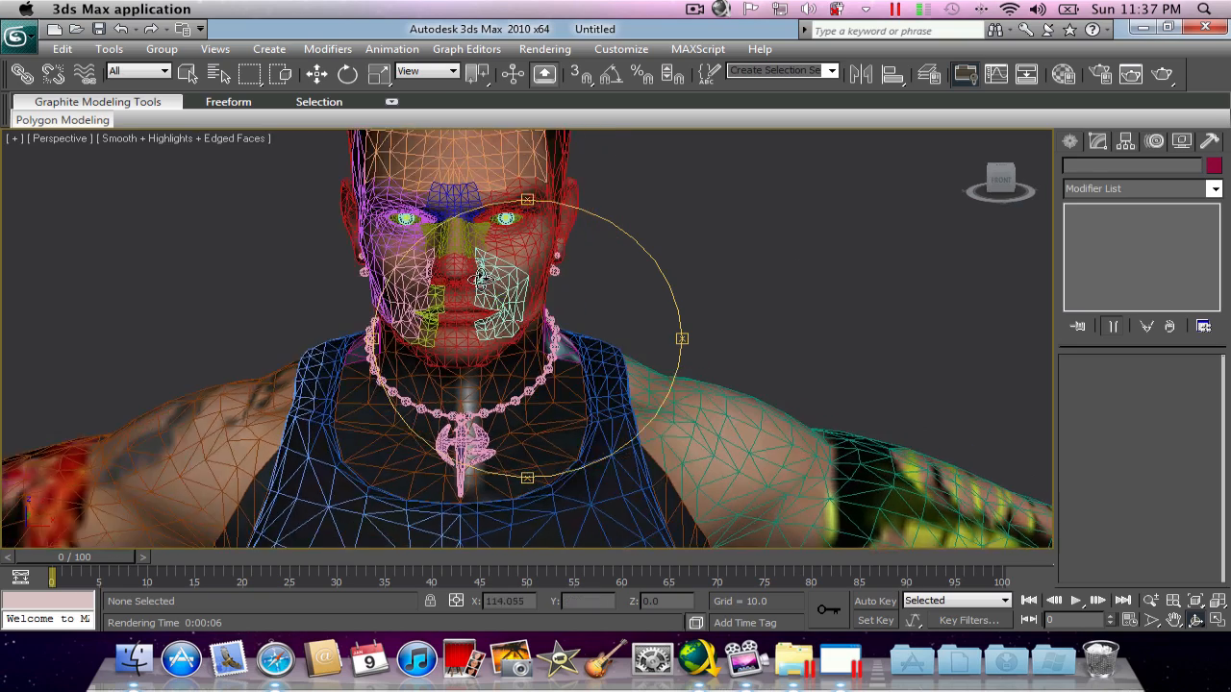
# - Open the Display settings and select the head mesh object
pyautogui.click(1182, 142)
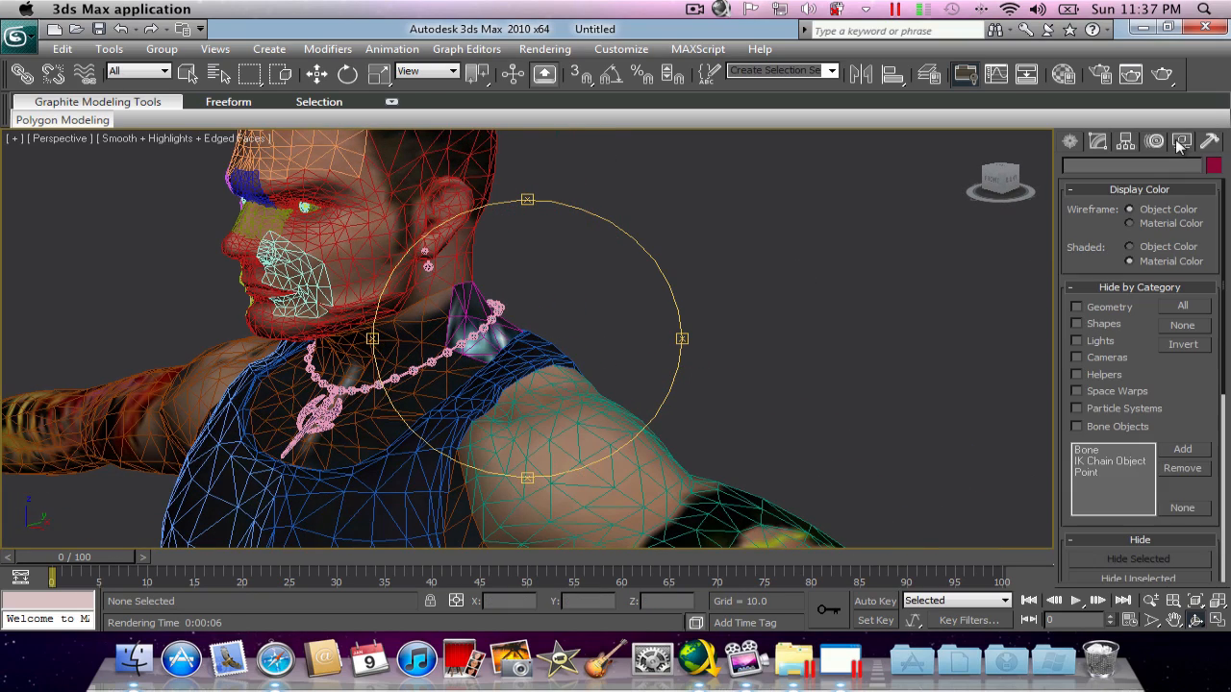
pyautogui.click(1098, 142)
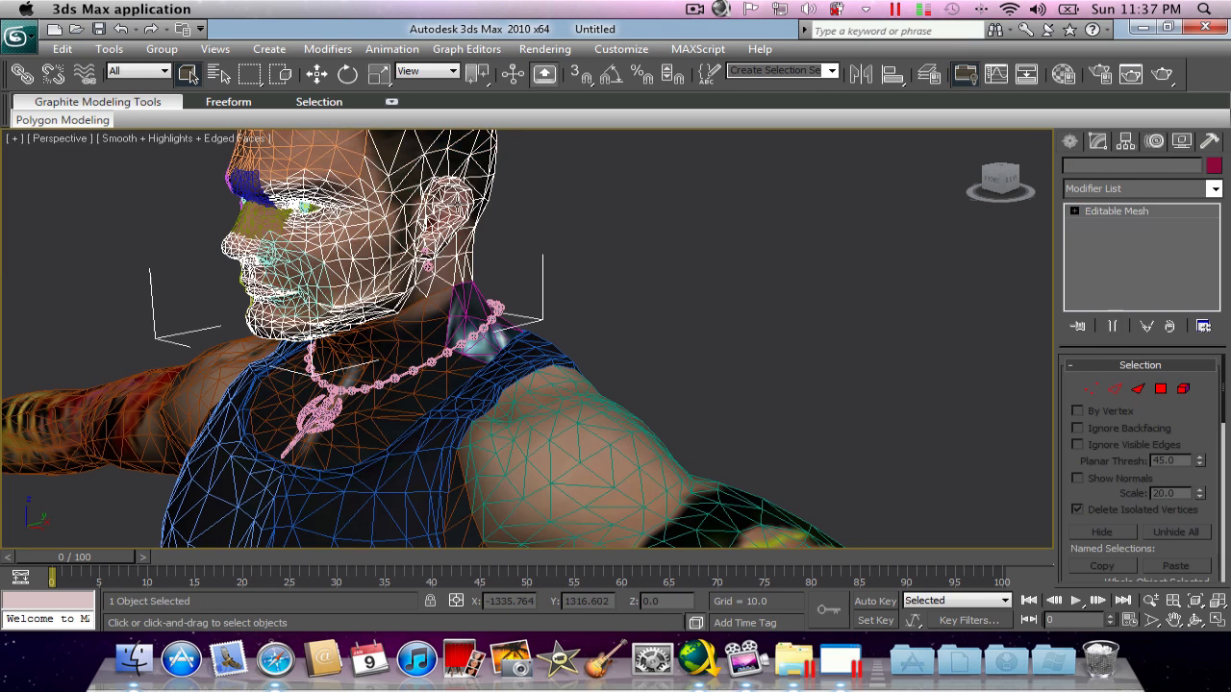
# - Expand Editable Mesh on Object06 and switch to Vertex sub-object level
pyautogui.click(1075, 210)
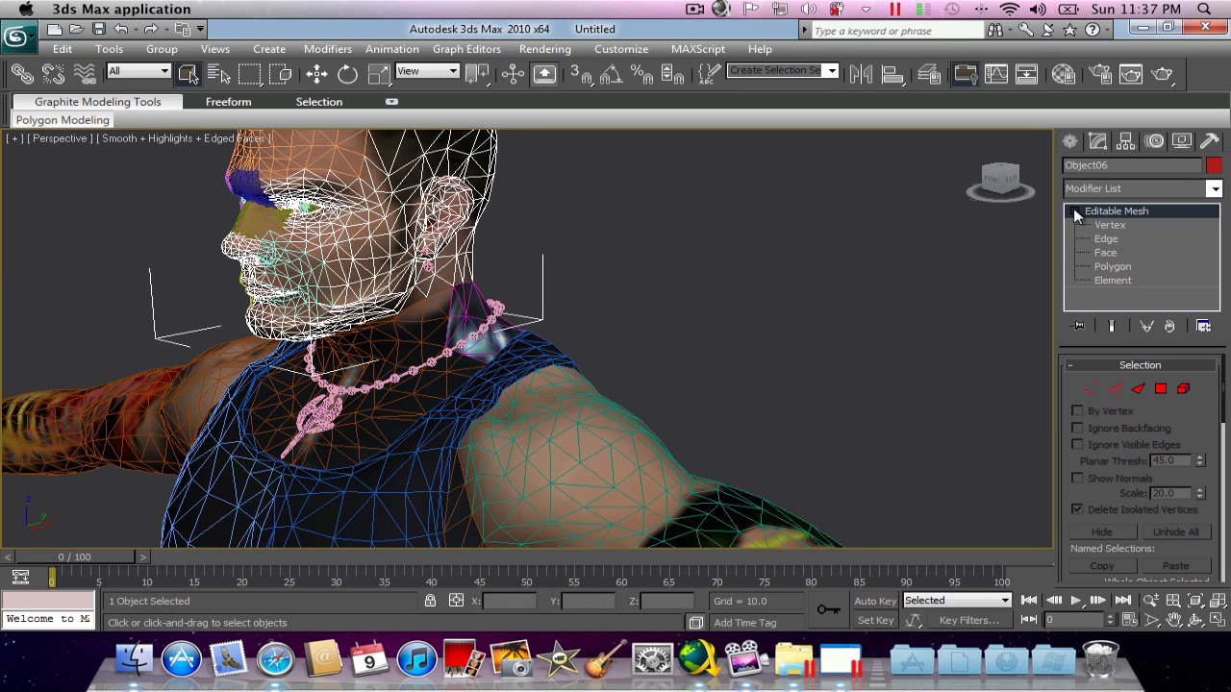
pyautogui.click(1109, 224)
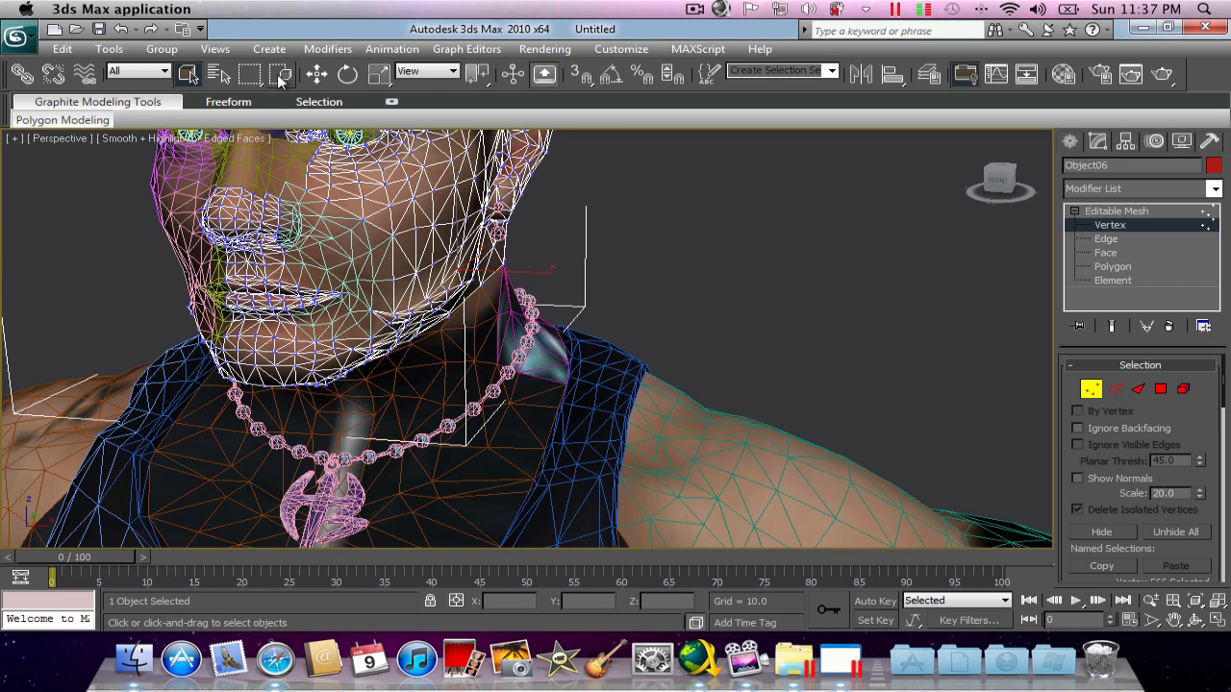
pyautogui.click(318, 74)
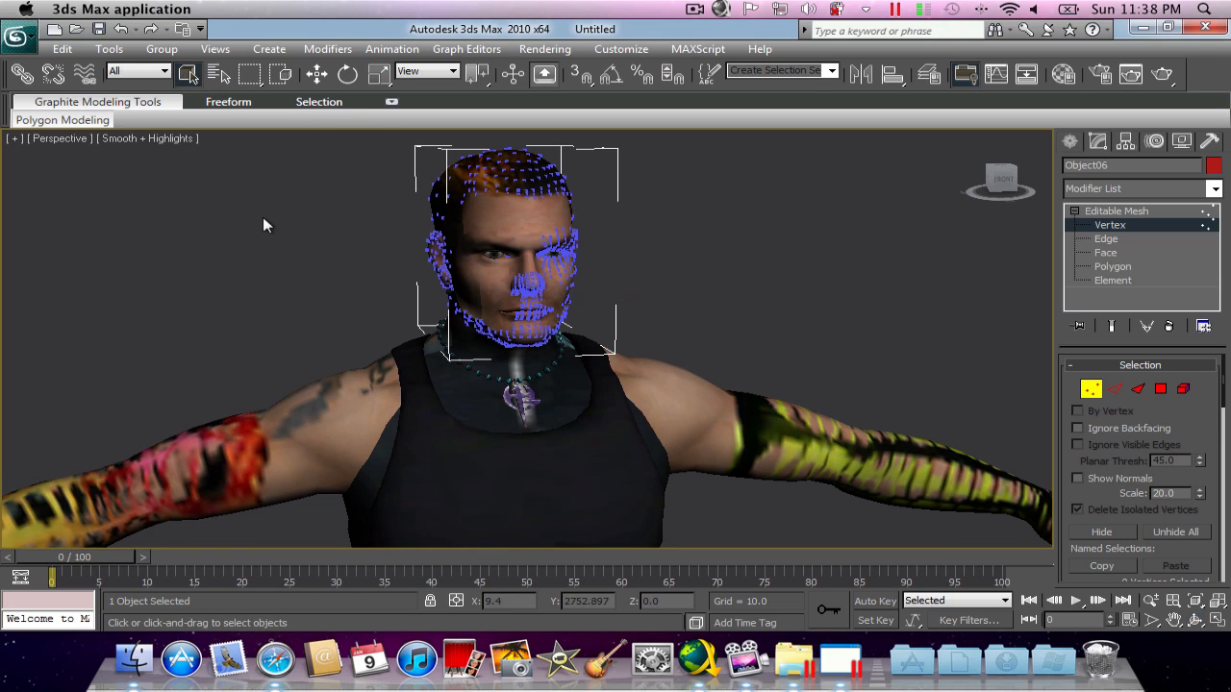
pyautogui.moveTo(623, 240)
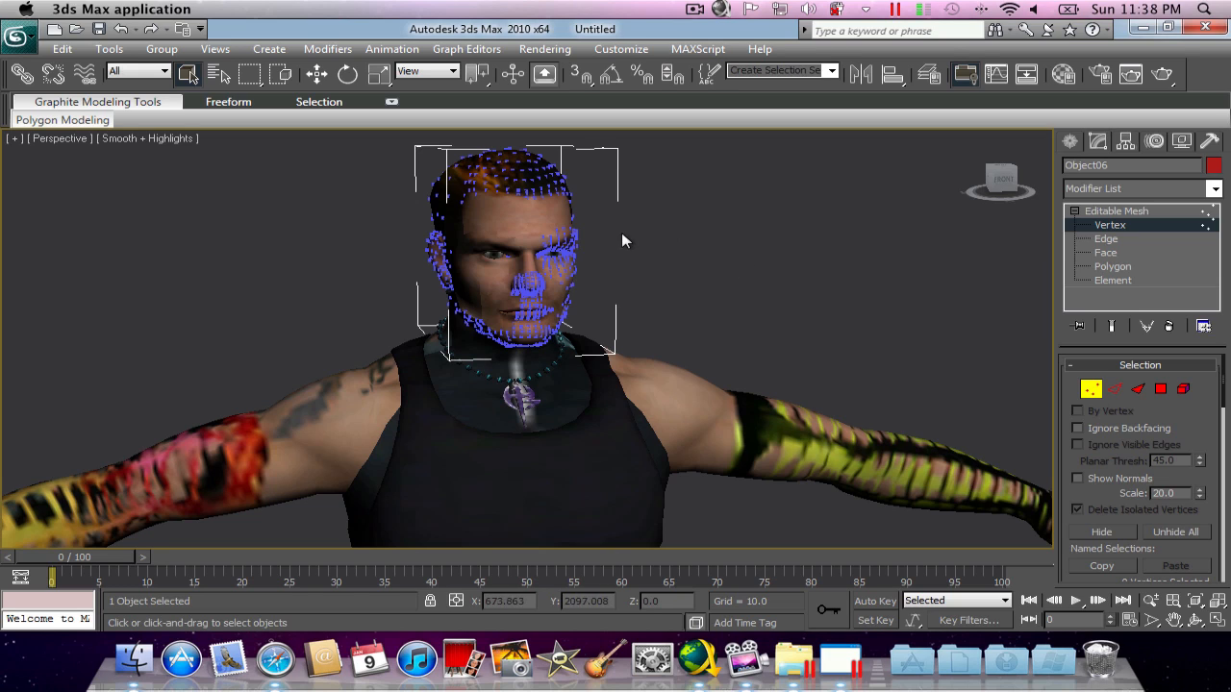
# - Deselect the head mesh and orbit slightly around the textured wrestler
pyautogui.click(1075, 211)
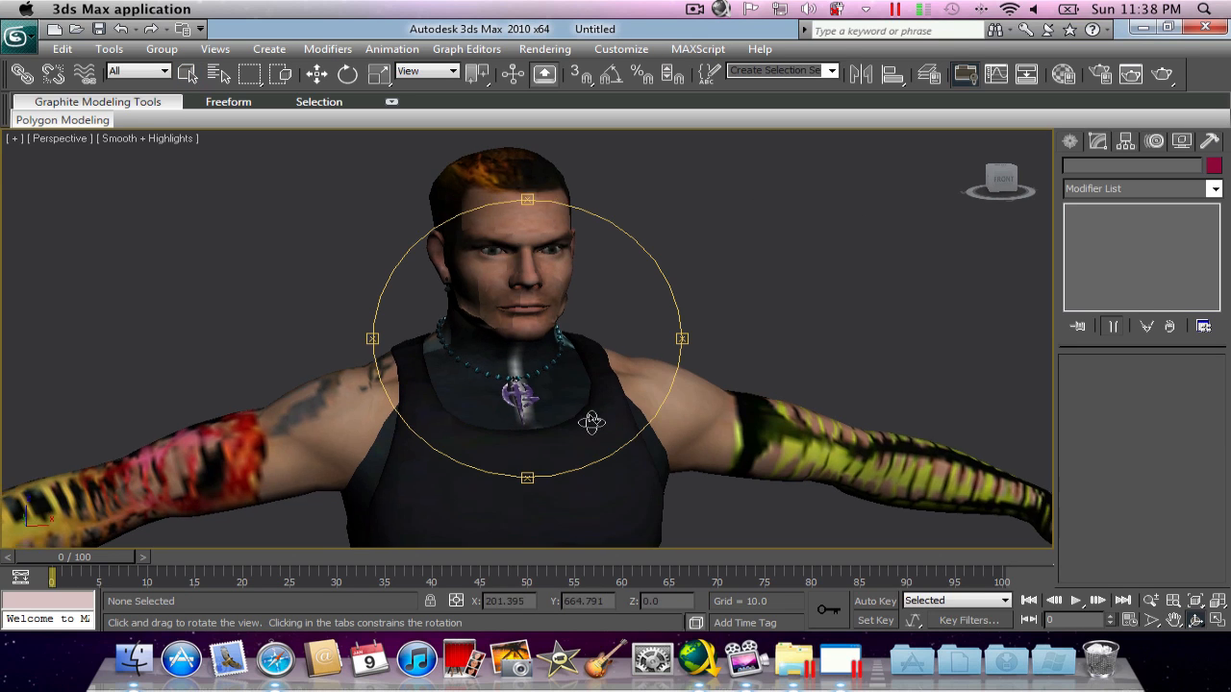
pyautogui.moveTo(591, 423); pyautogui.dragTo(563, 422)
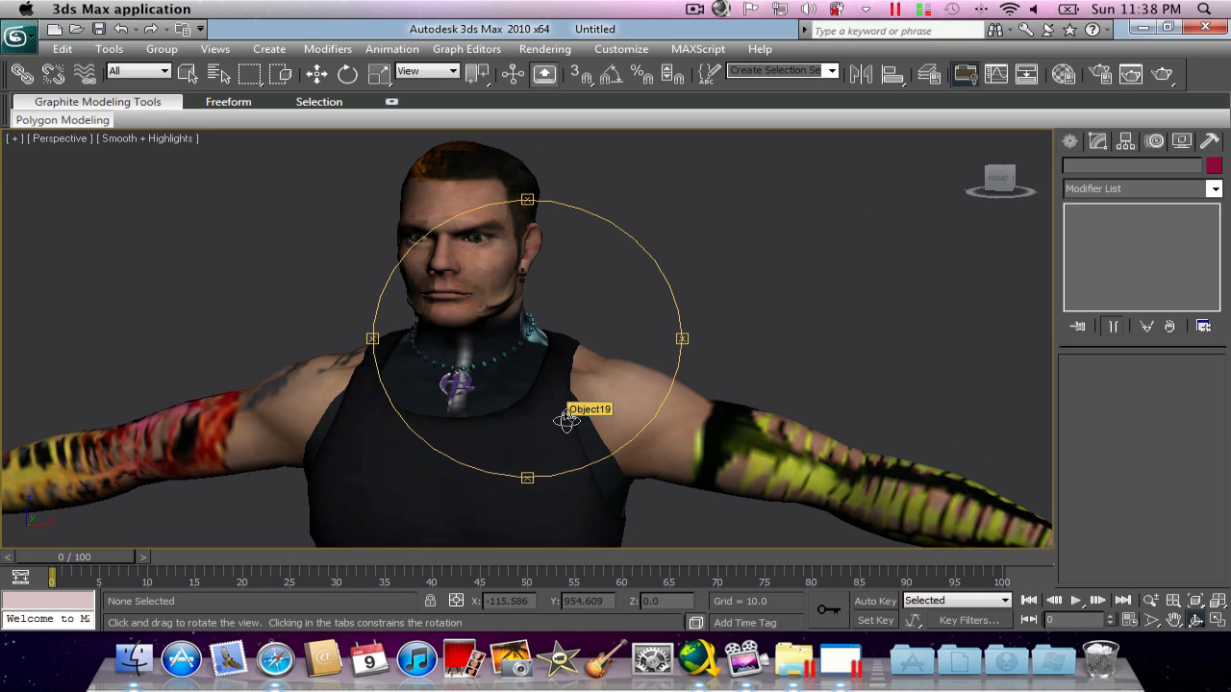